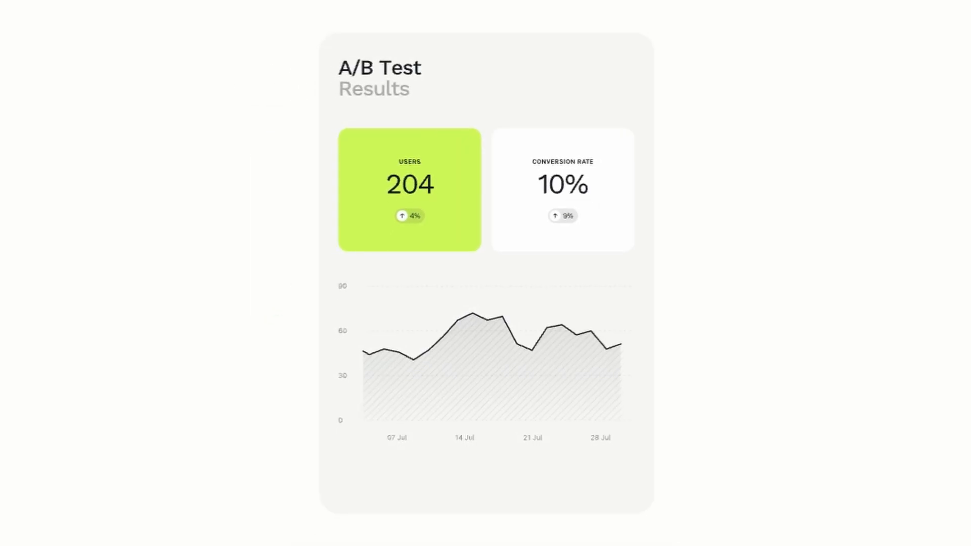
# - Review the Book strategy call goal and reduce total test traffic to 20%
pyautogui.click(560, 189)
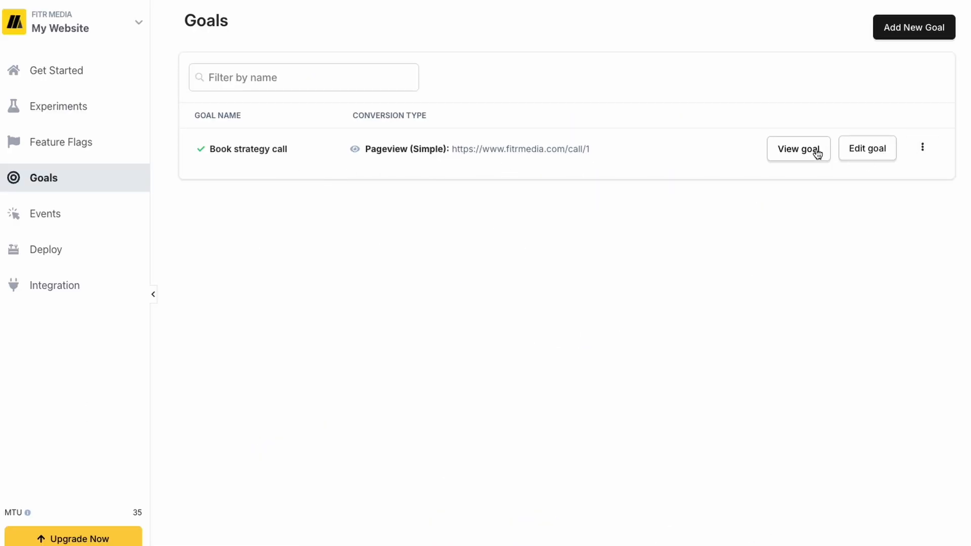
pyautogui.click(798, 148)
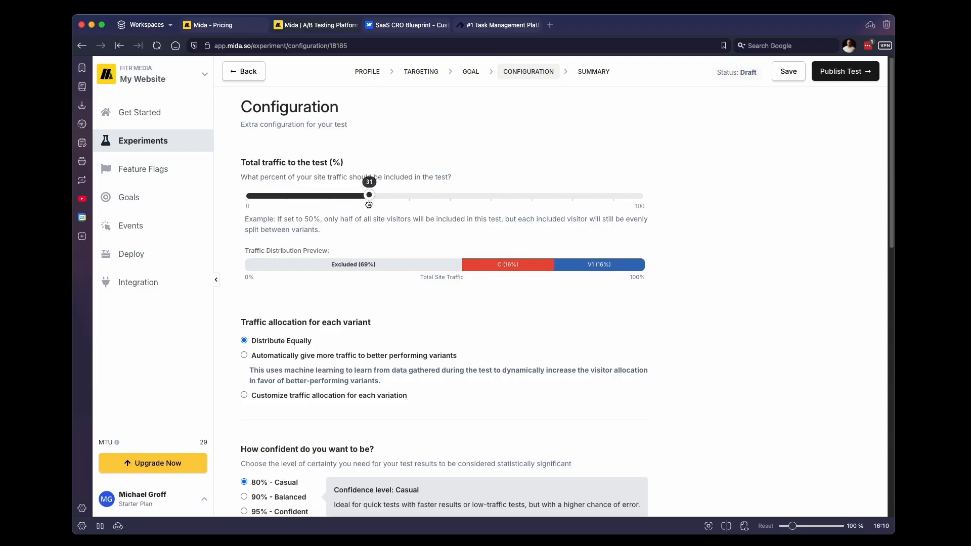
pyautogui.moveTo(369, 194); pyautogui.dragTo(326, 195)
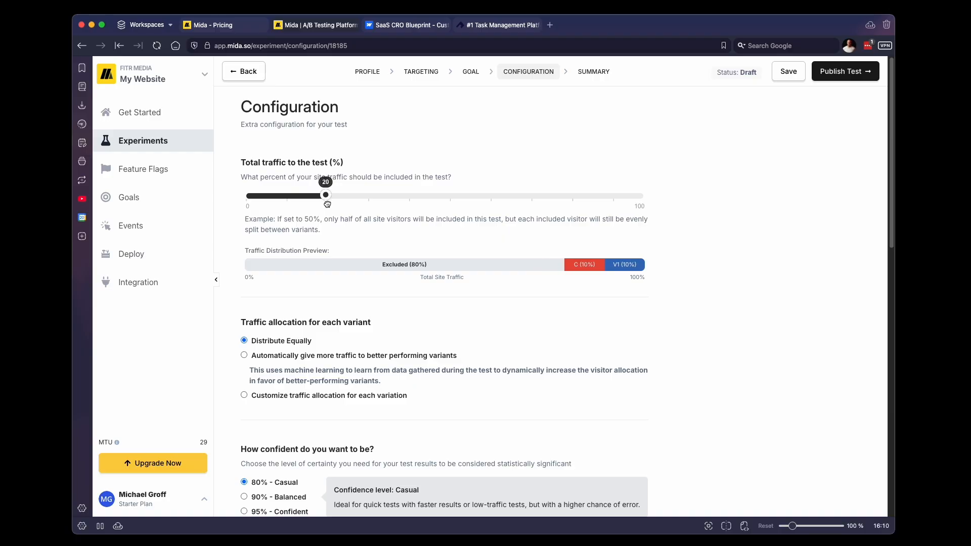
pyautogui.click(405, 25)
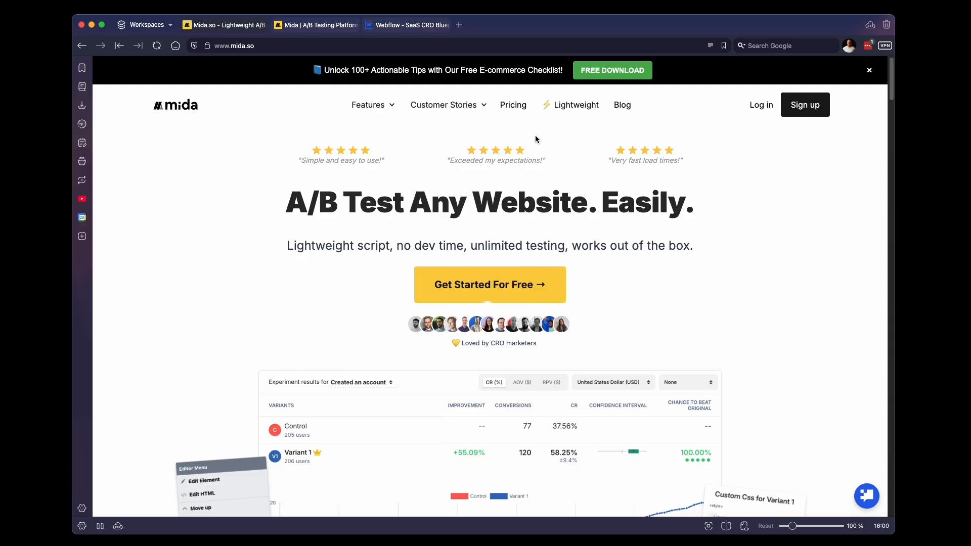
pyautogui.moveTo(539, 138)
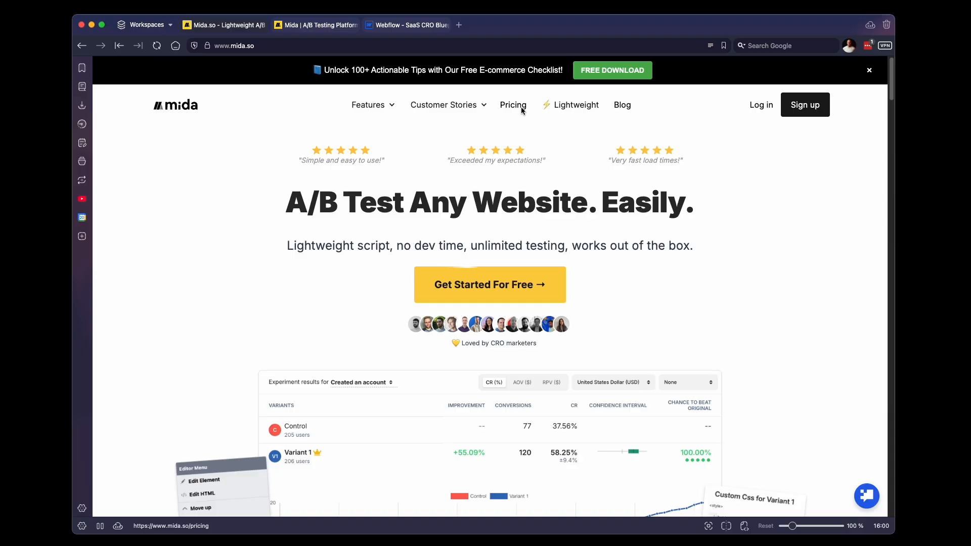
# - Scroll through the pricing plans on mida.so, then return to the Mida app dashboard
pyautogui.click(513, 105)
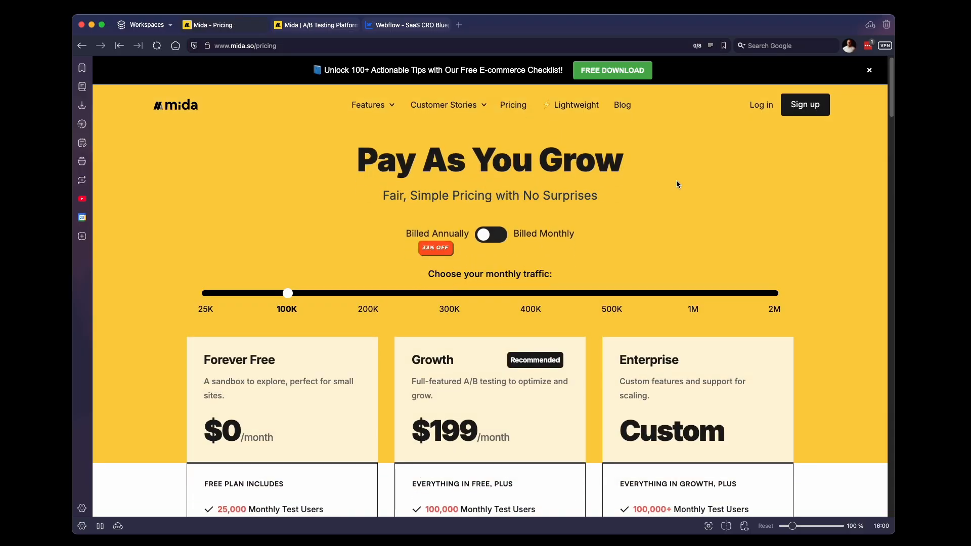
pyautogui.scroll(-3)
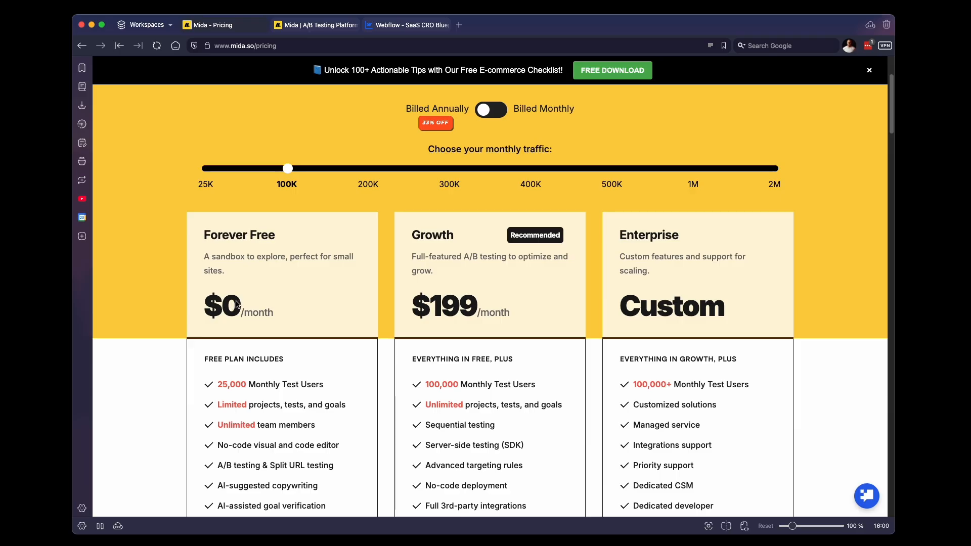
pyautogui.scroll(-3)
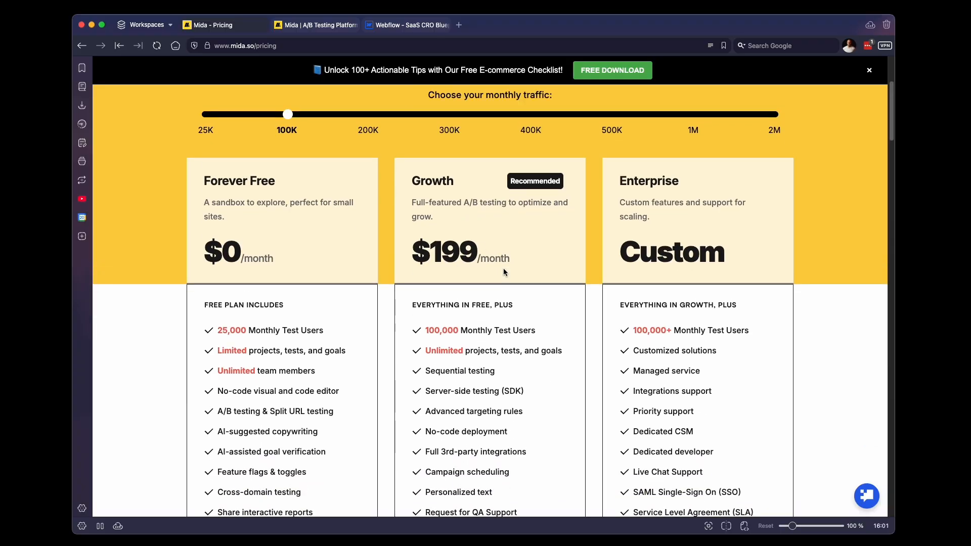
pyautogui.scroll(3)
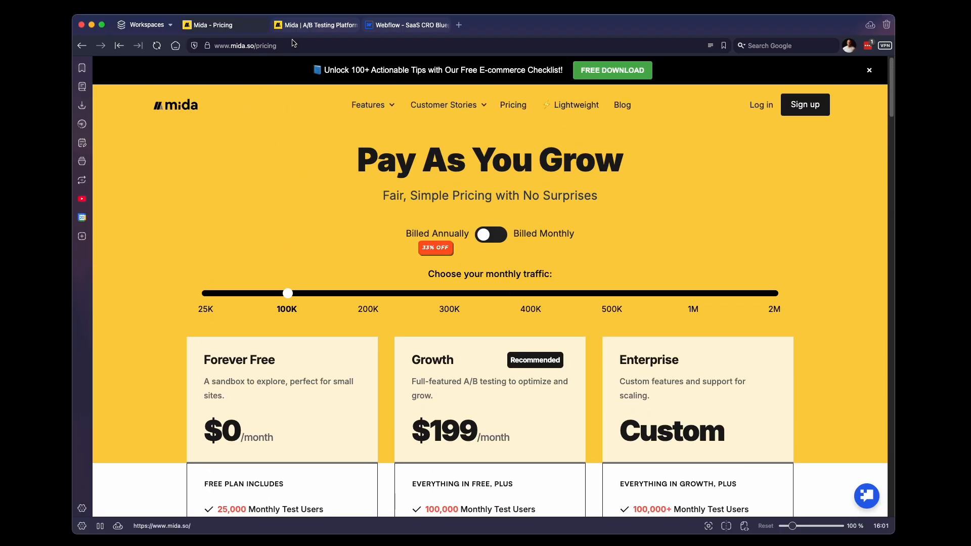
pyautogui.click(316, 25)
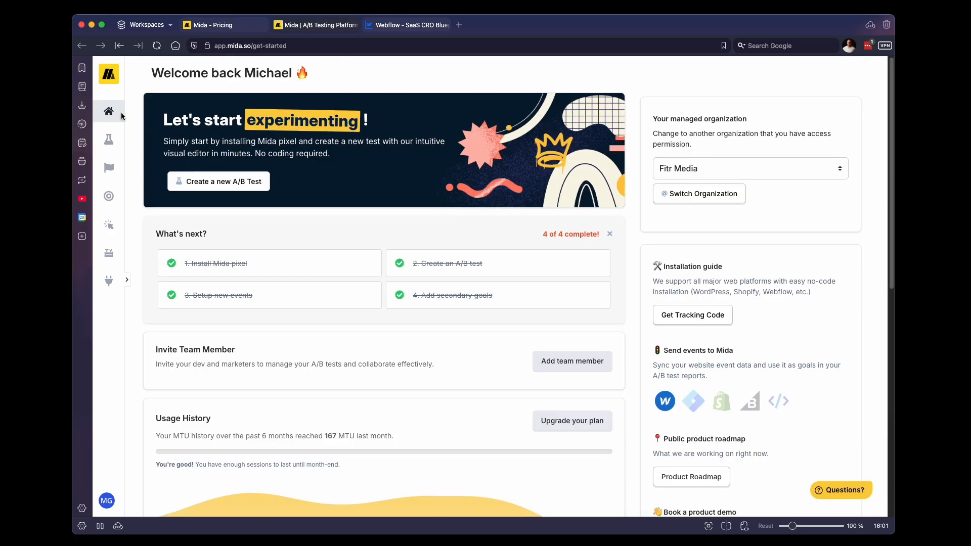
pyautogui.moveTo(279, 135)
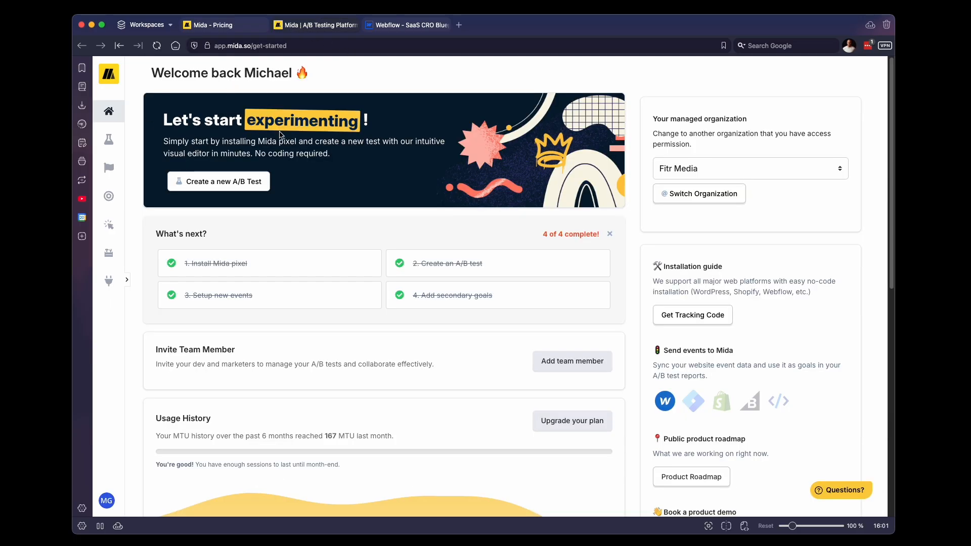
pyautogui.moveTo(331, 241)
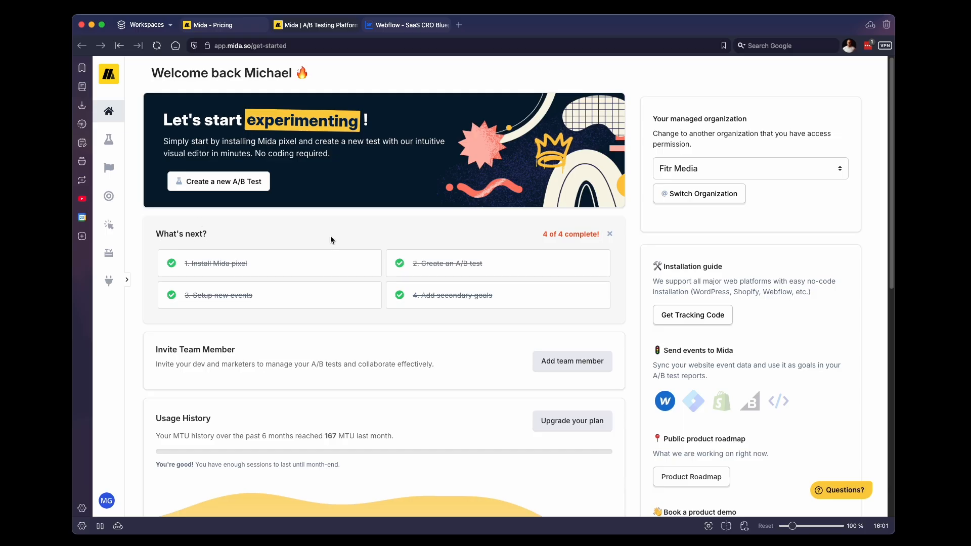
pyautogui.moveTo(586, 274)
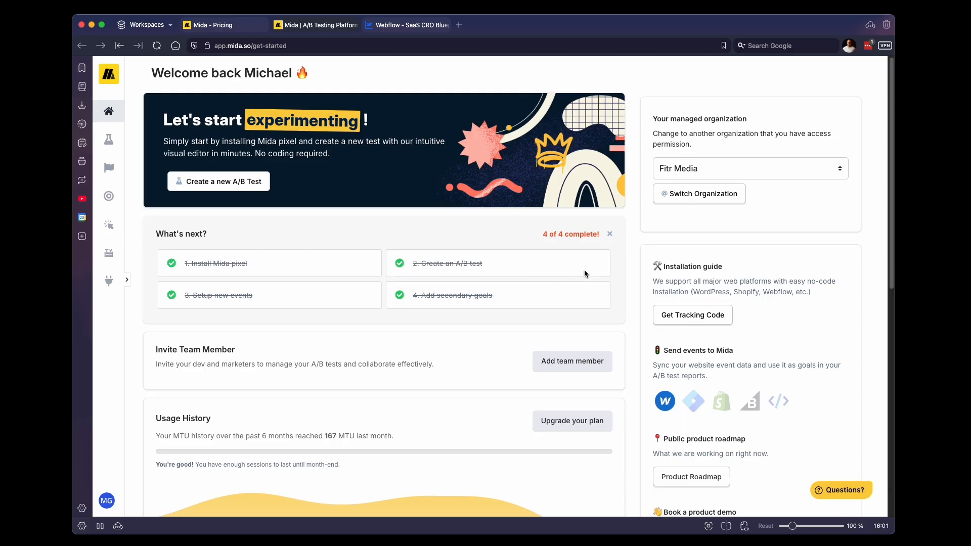
pyautogui.moveTo(560, 273)
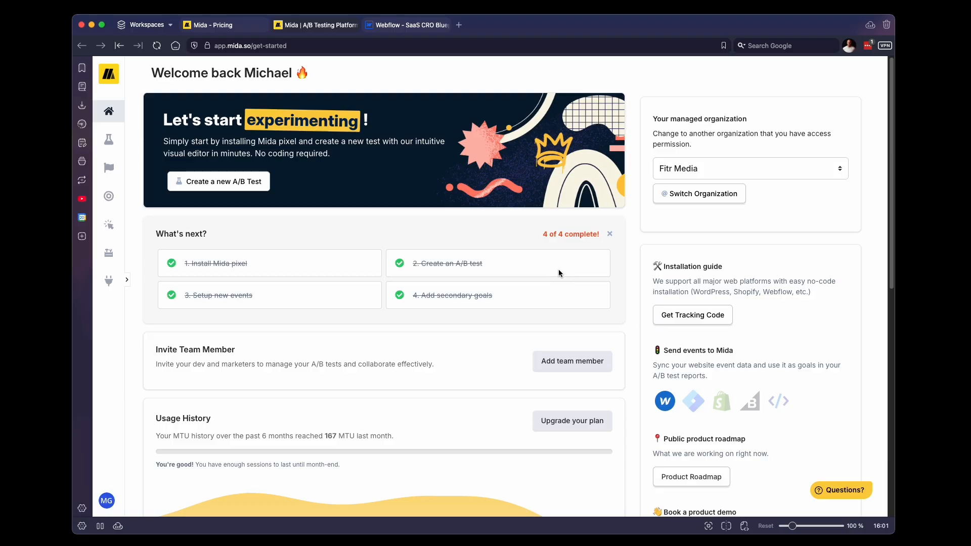
pyautogui.moveTo(553, 271)
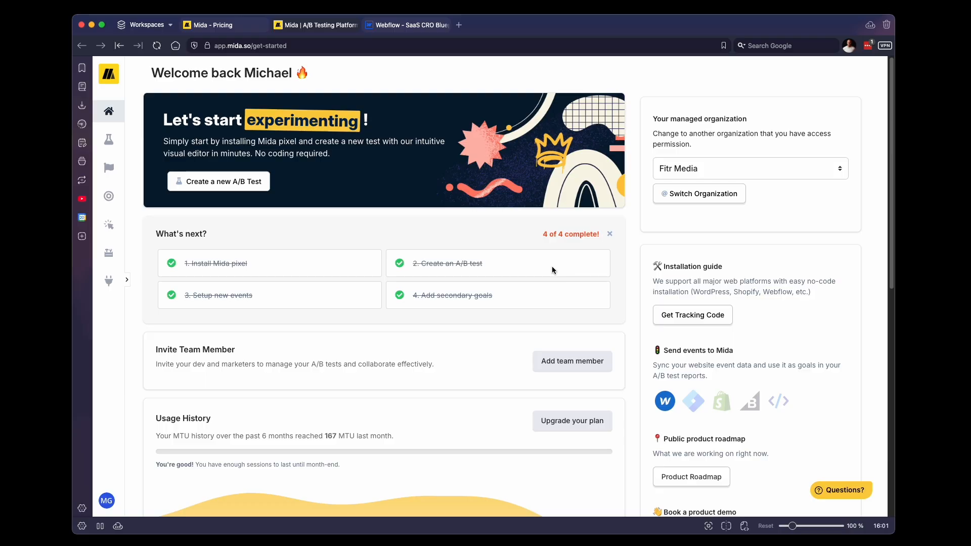
pyautogui.moveTo(225, 261)
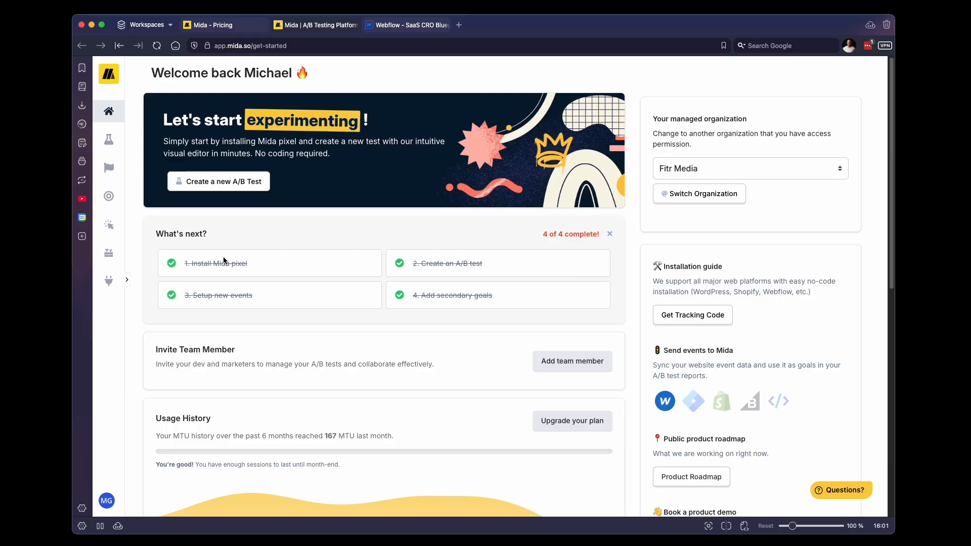
# - Choose Other Platform under Install Mida pixel and copy the tracking code
pyautogui.click(692, 315)
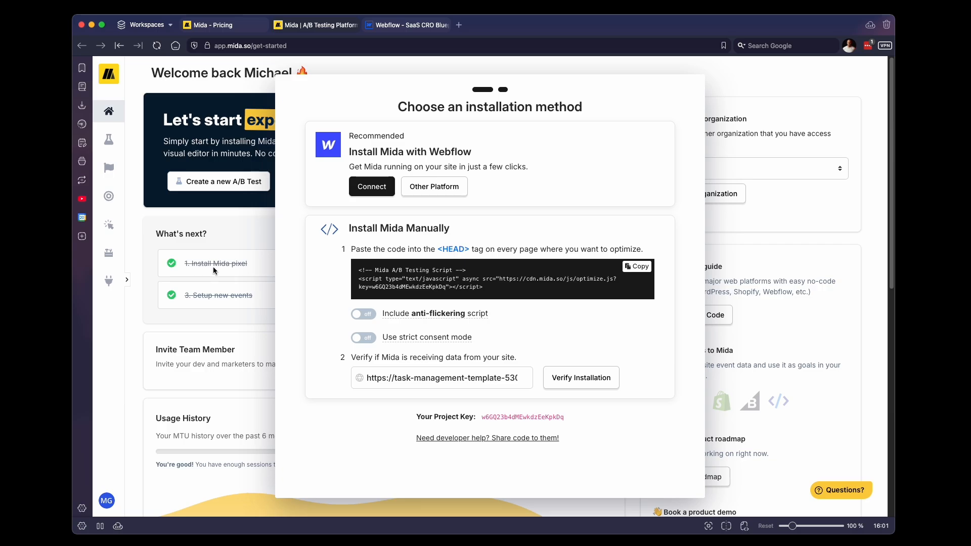
pyautogui.moveTo(372, 187)
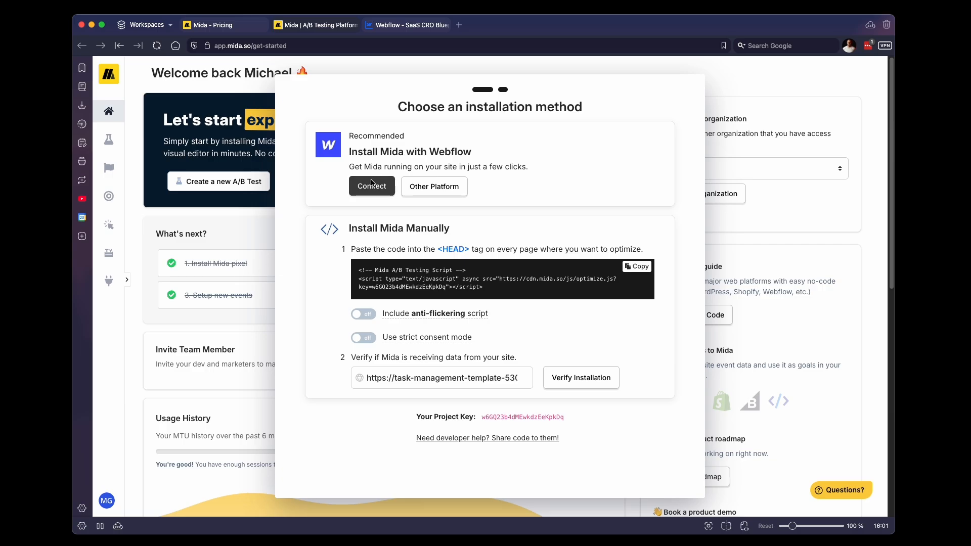
pyautogui.moveTo(406, 171)
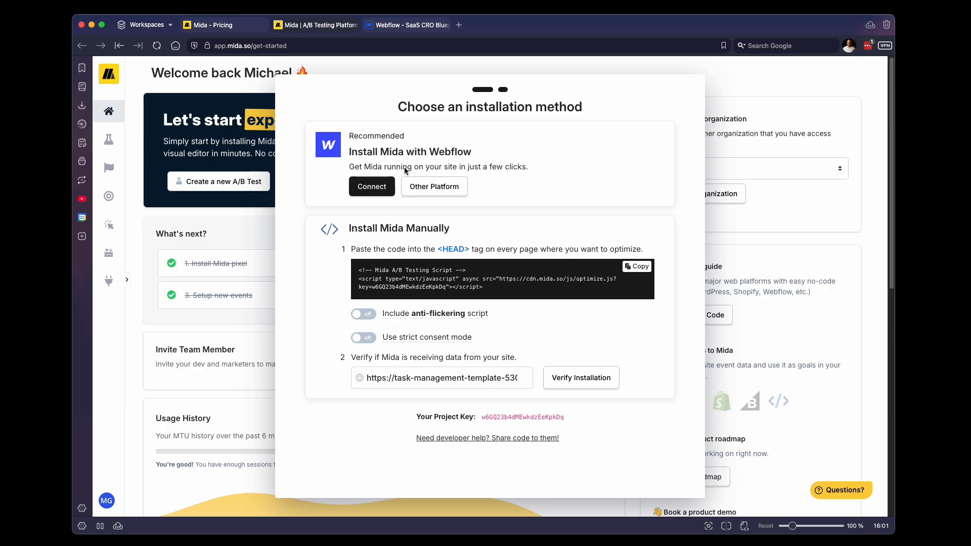
pyautogui.moveTo(419, 236)
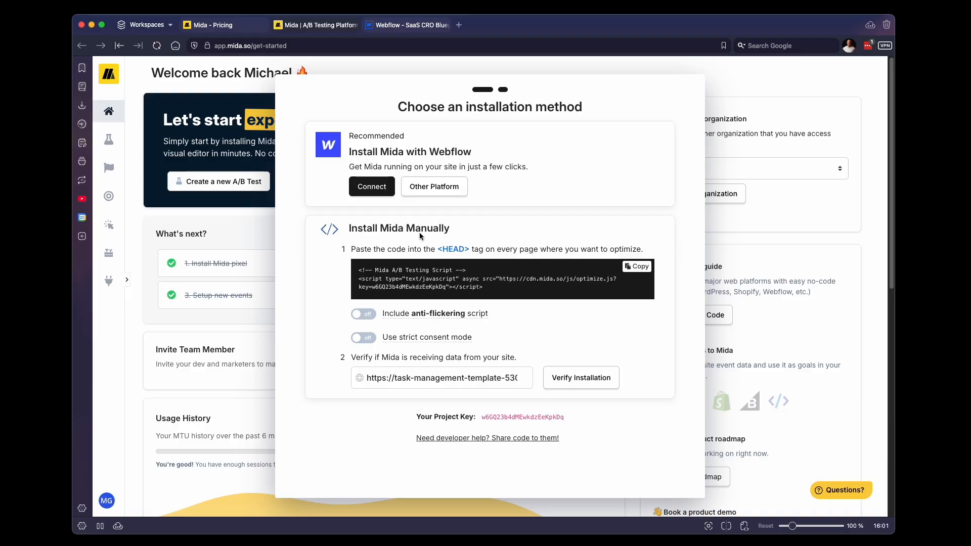
pyautogui.moveTo(477, 266)
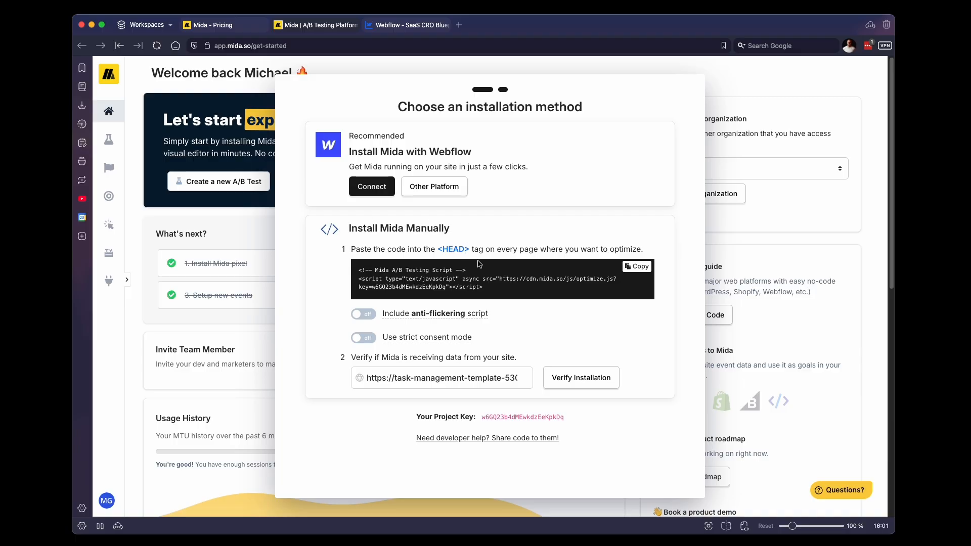
pyautogui.moveTo(435, 245)
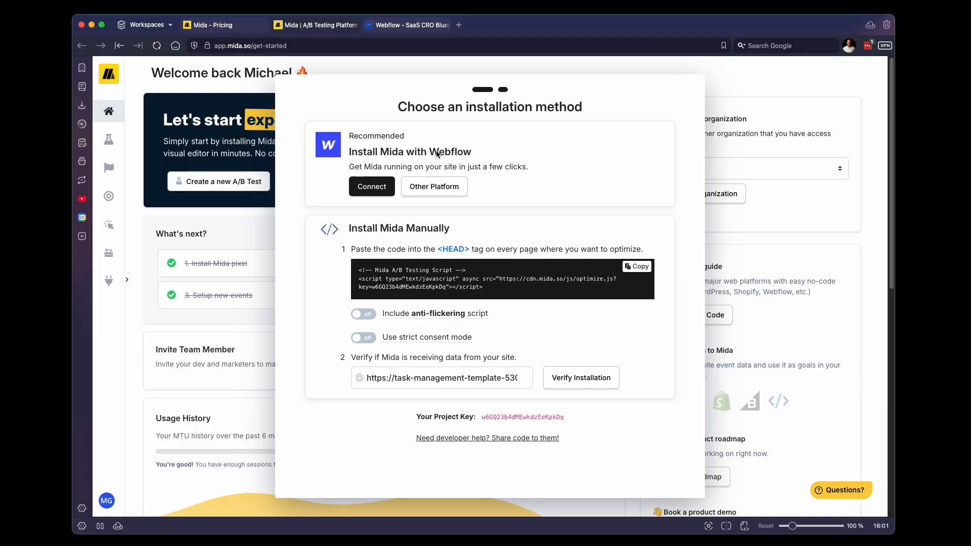
pyautogui.click(434, 186)
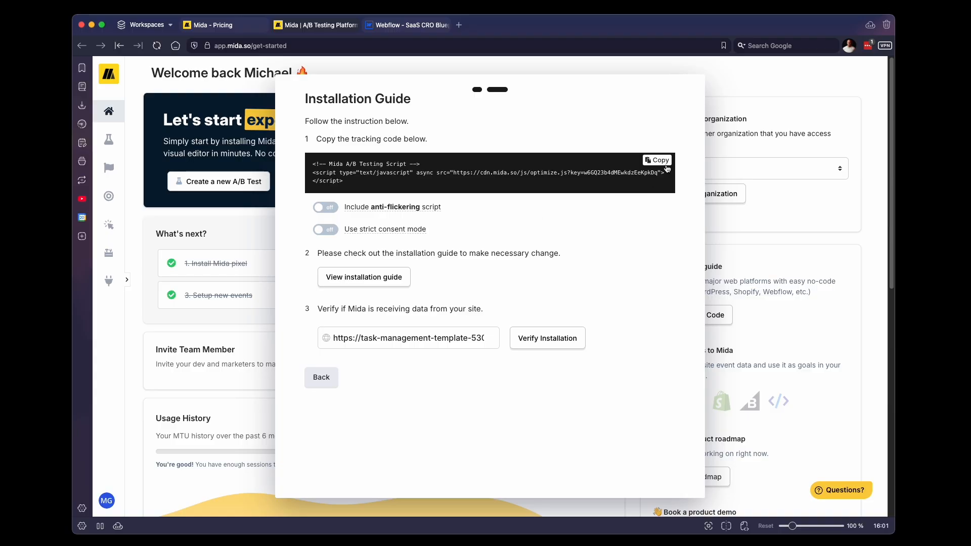
pyautogui.click(657, 160)
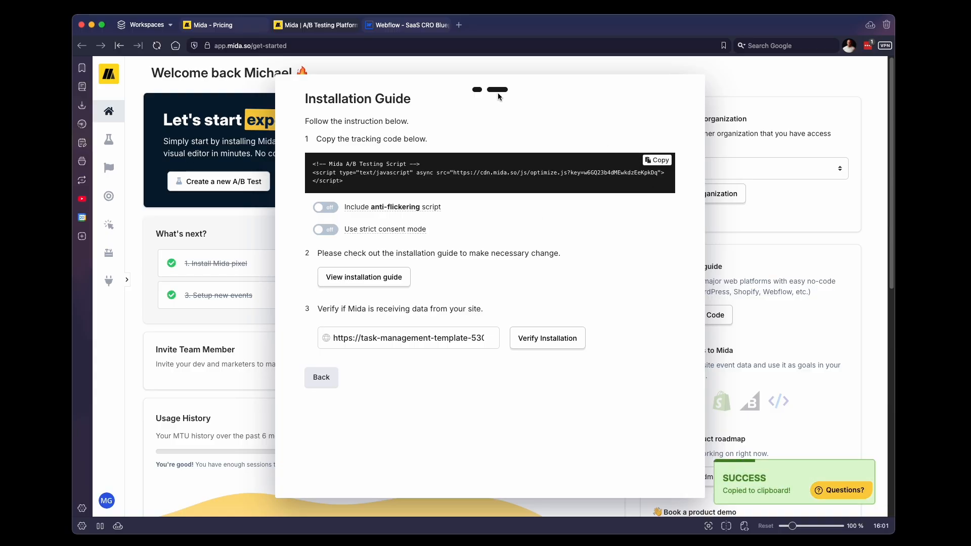
pyautogui.click(406, 25)
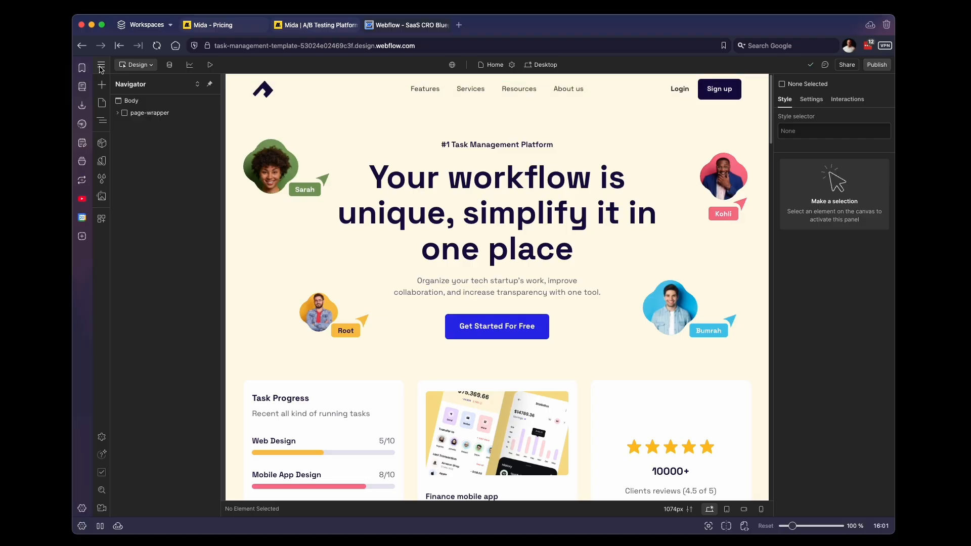
# - Paste the Mida script into Webflow's Custom code head section, save, and publish
pyautogui.click(81, 508)
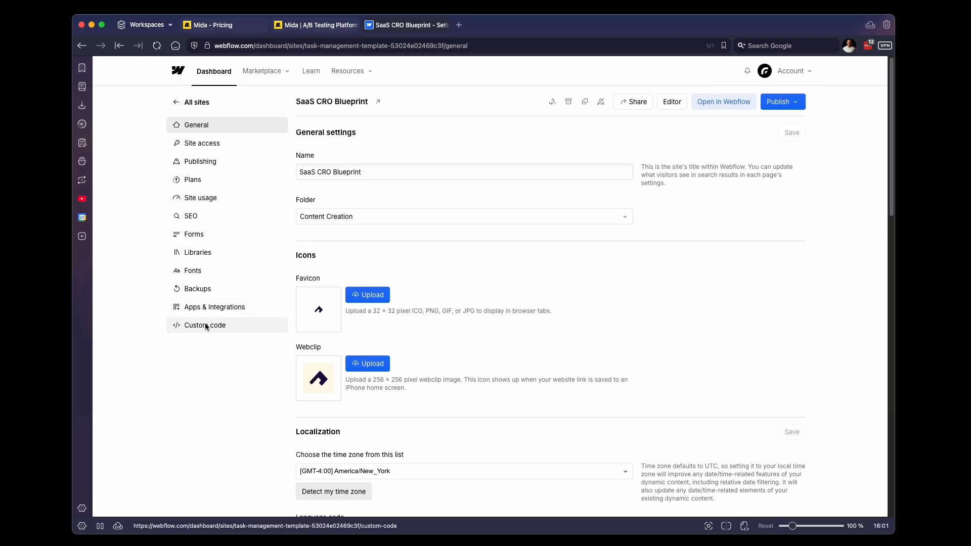
pyautogui.click(204, 325)
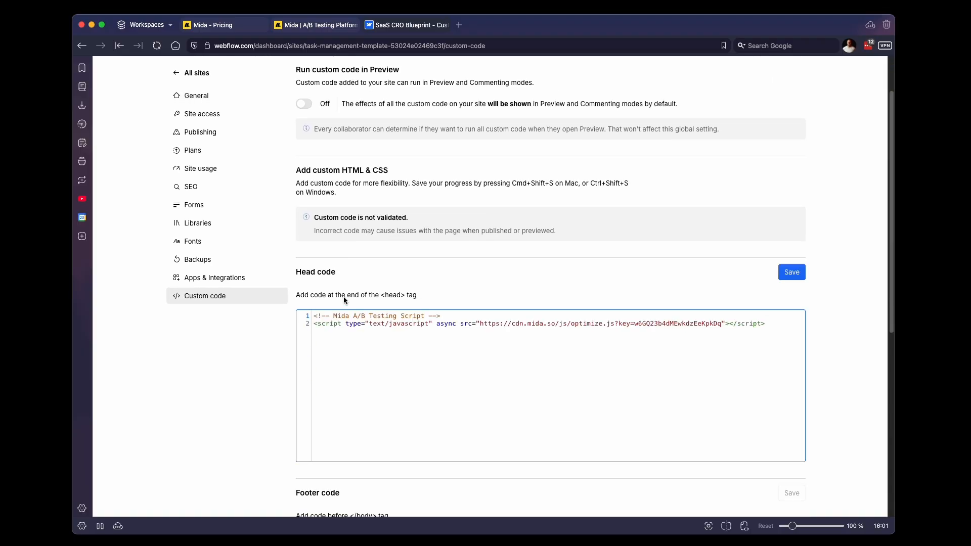
pyautogui.moveTo(791, 272)
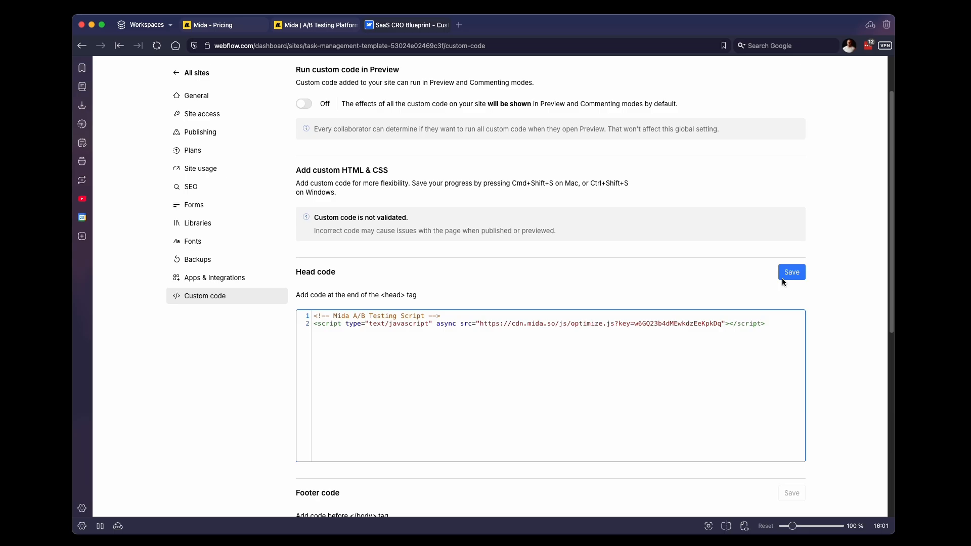
pyautogui.click(791, 272)
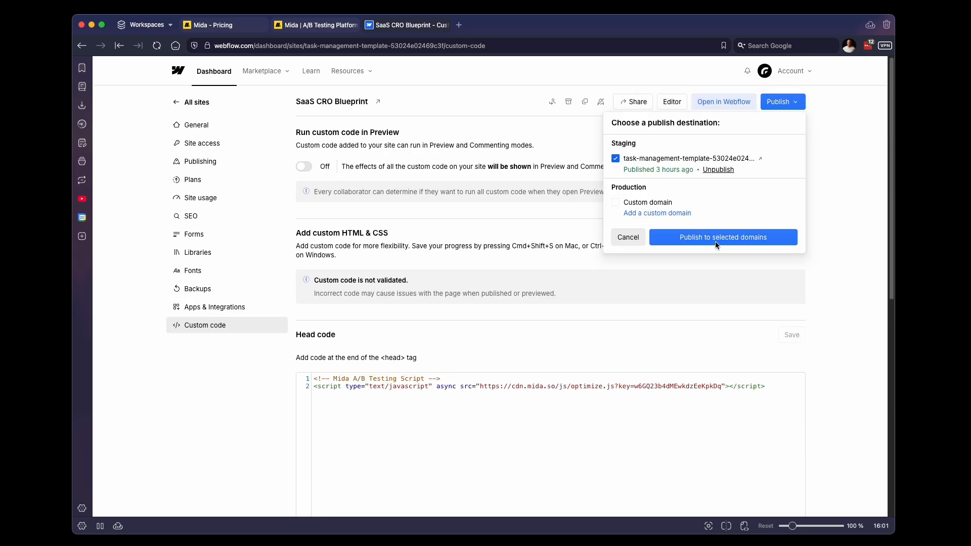
pyautogui.click(723, 237)
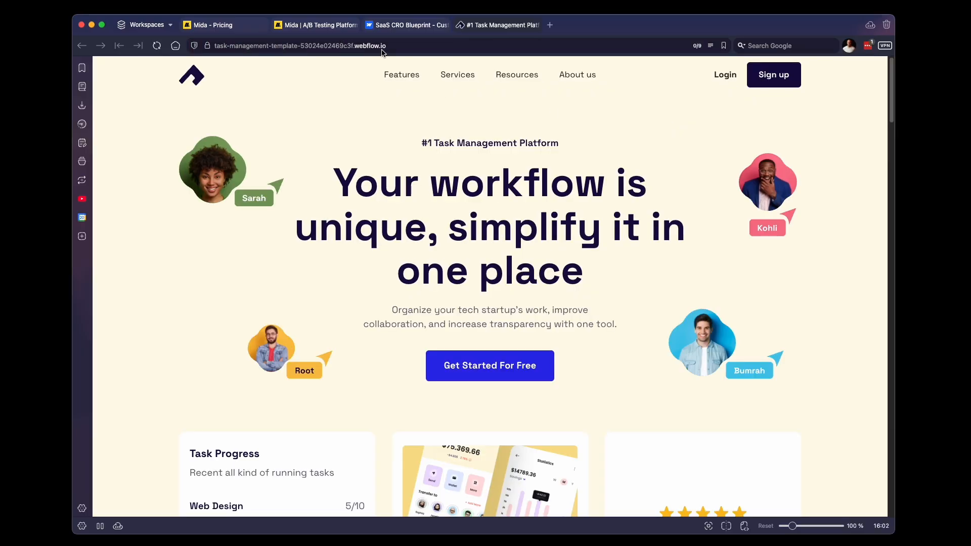
# - Close the live site preview, verify the installation, and dismiss the success dialog
pyautogui.click(297, 45)
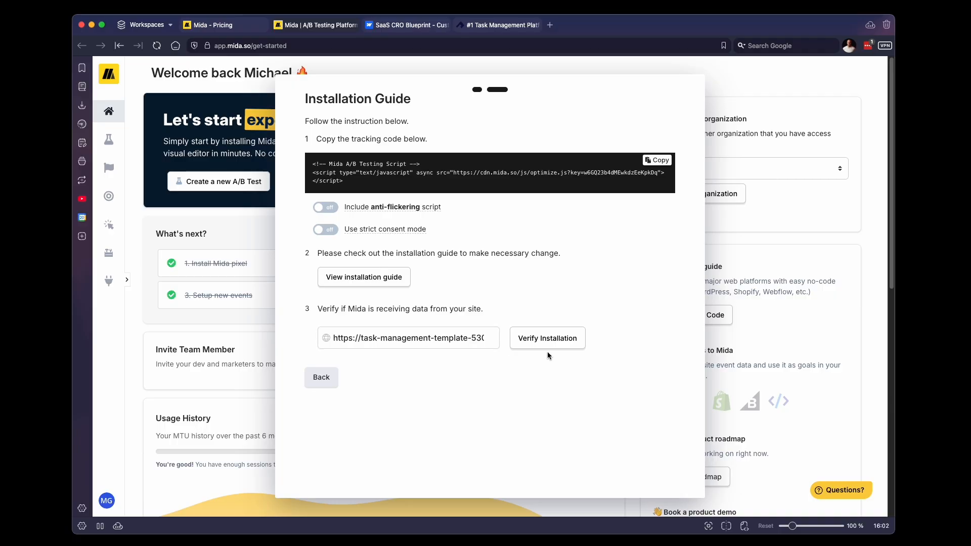
pyautogui.moveTo(108, 196)
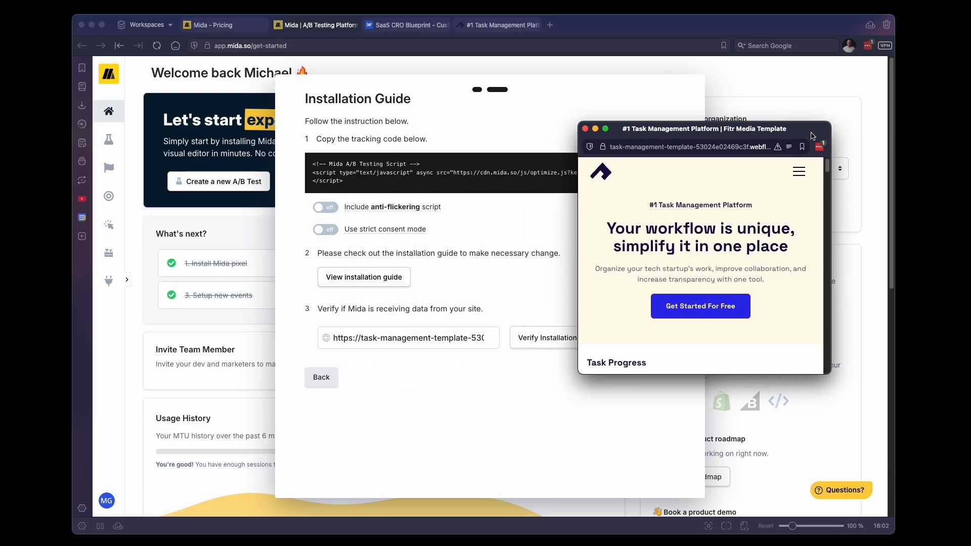
pyautogui.click(584, 129)
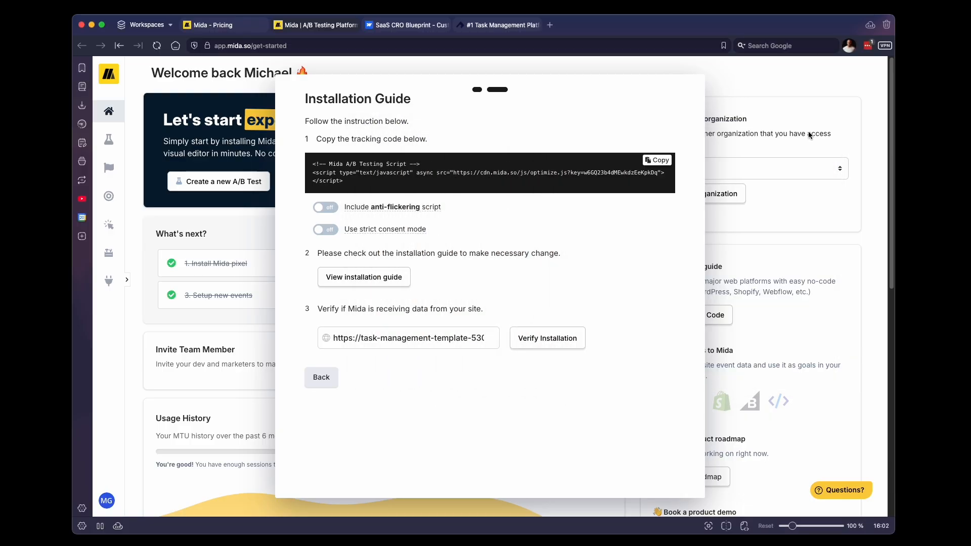
pyautogui.click(546, 339)
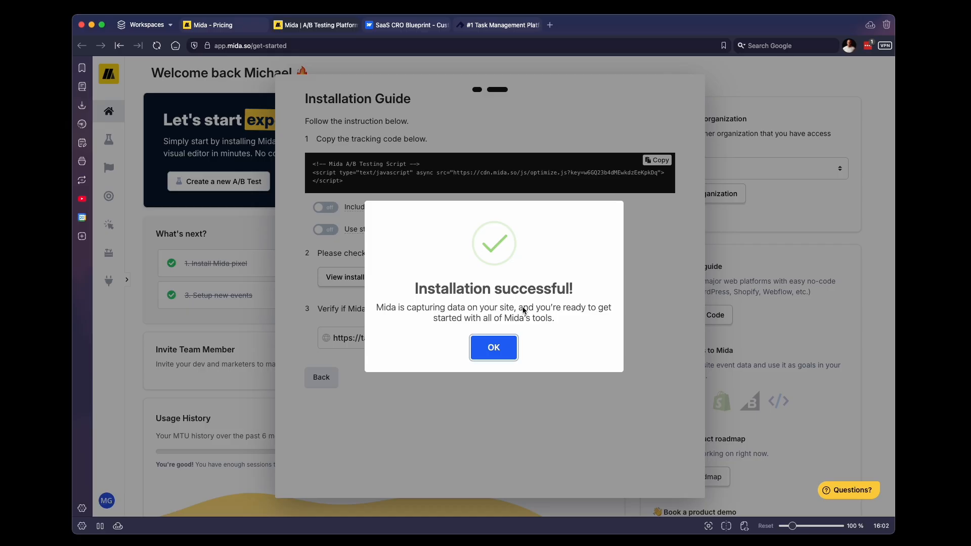
pyautogui.click(493, 347)
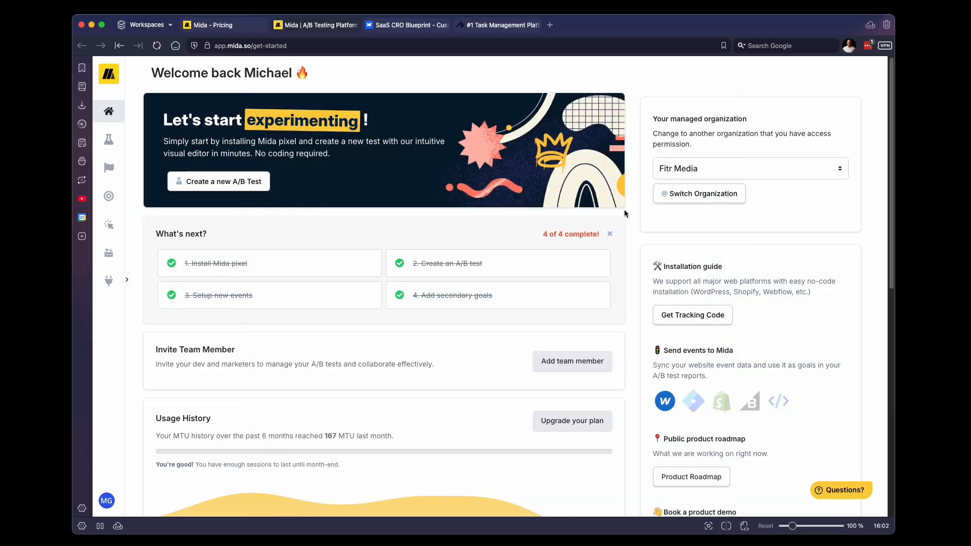
pyautogui.moveTo(609, 222)
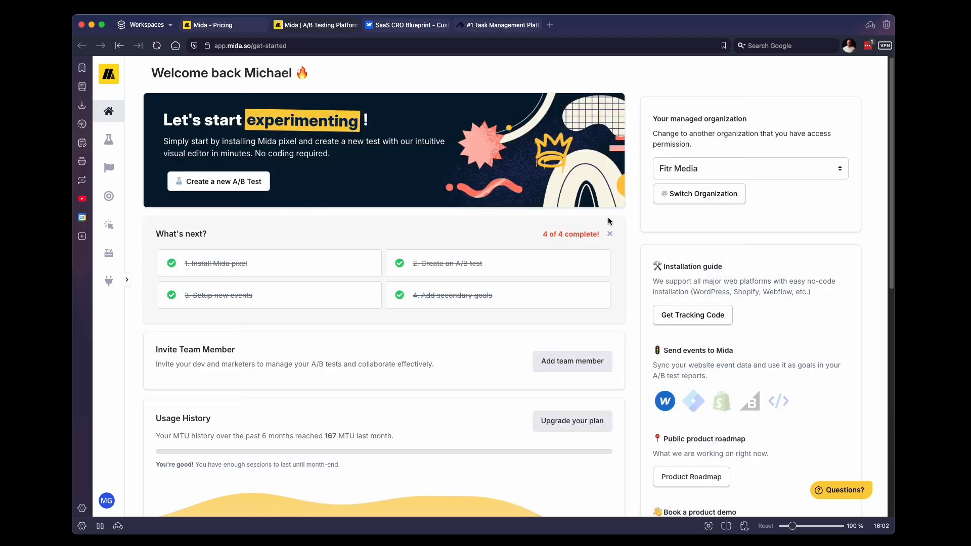
pyautogui.moveTo(486, 217)
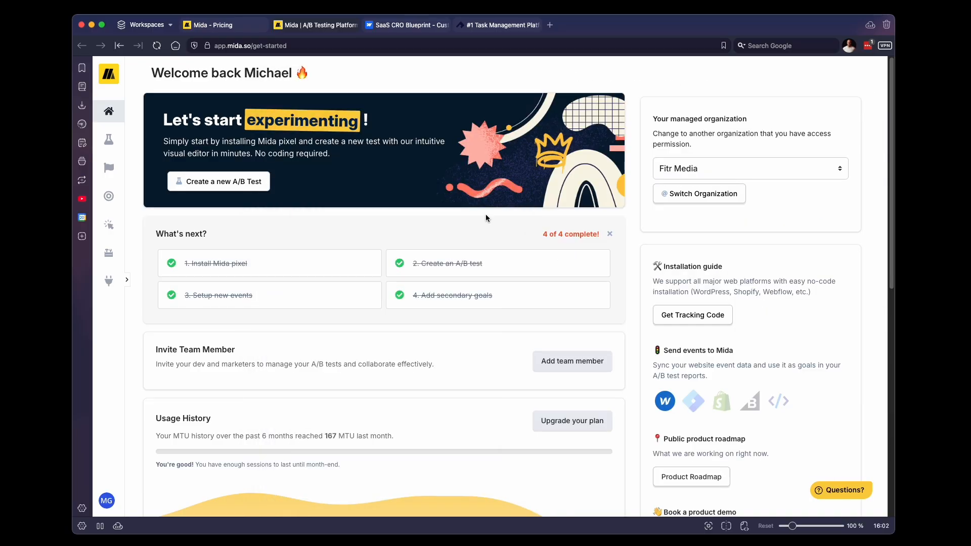
pyautogui.moveTo(489, 215)
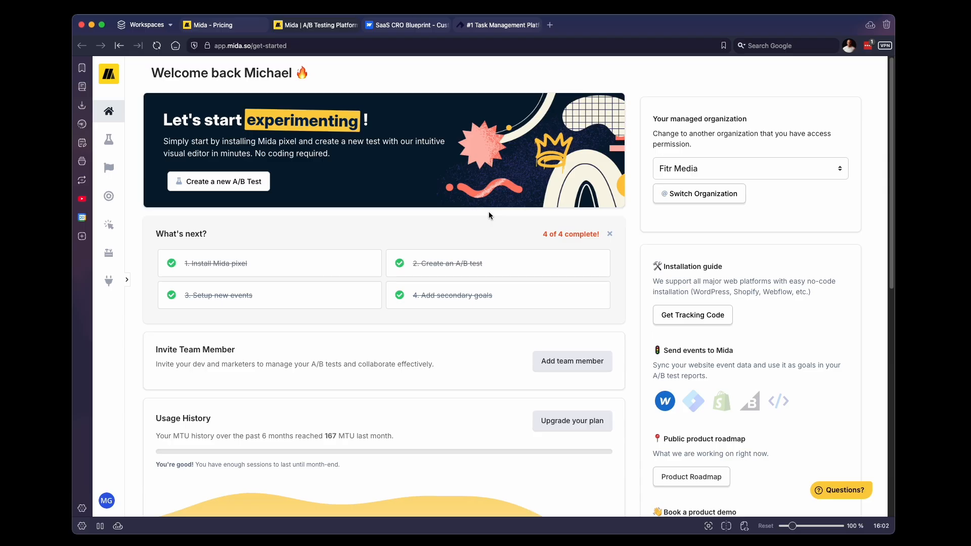
pyautogui.moveTo(492, 216)
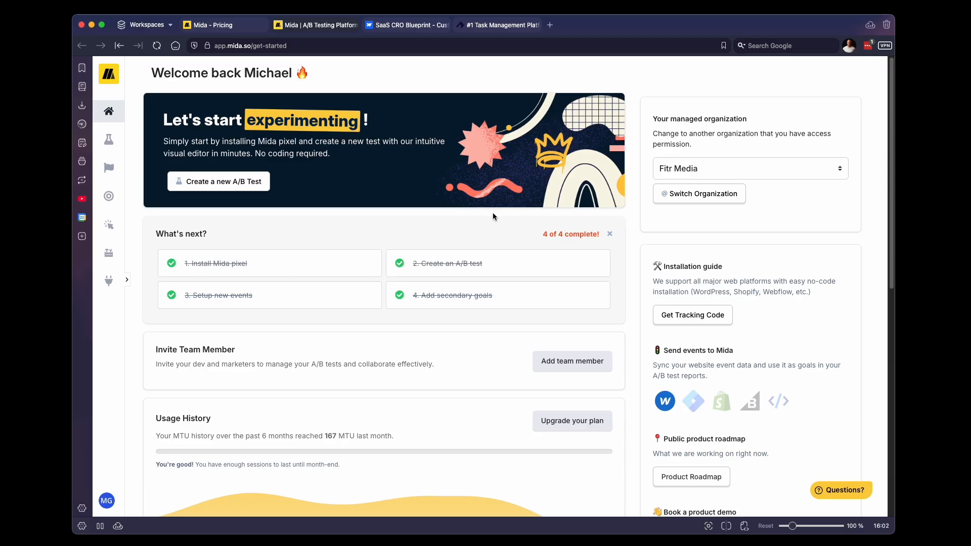
pyautogui.moveTo(229, 238)
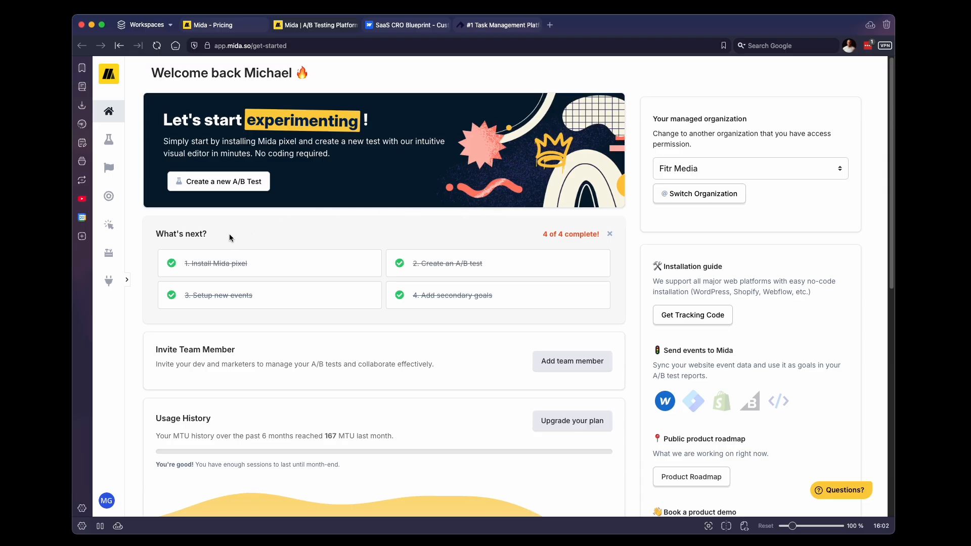
# - Expand the sidebar and open the Goals page
pyautogui.click(127, 279)
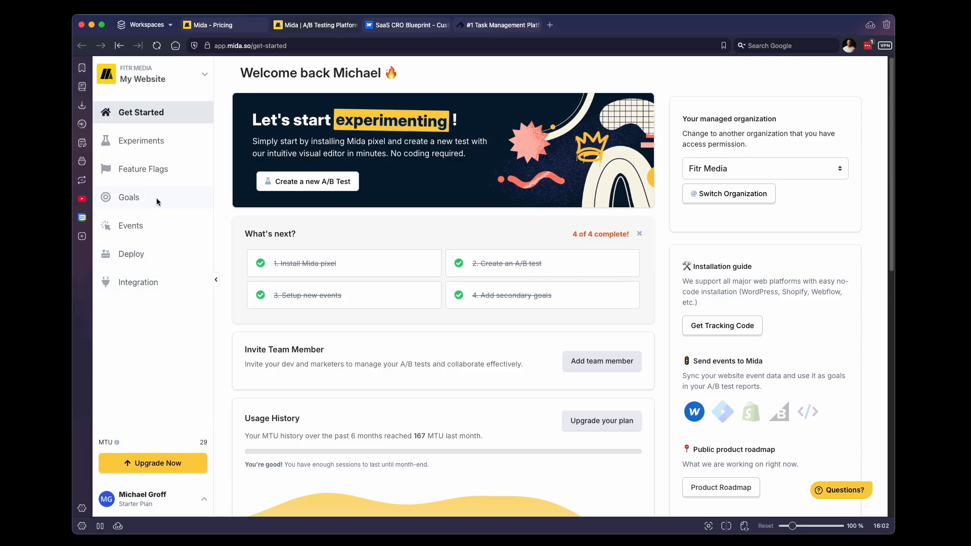
pyautogui.click(129, 196)
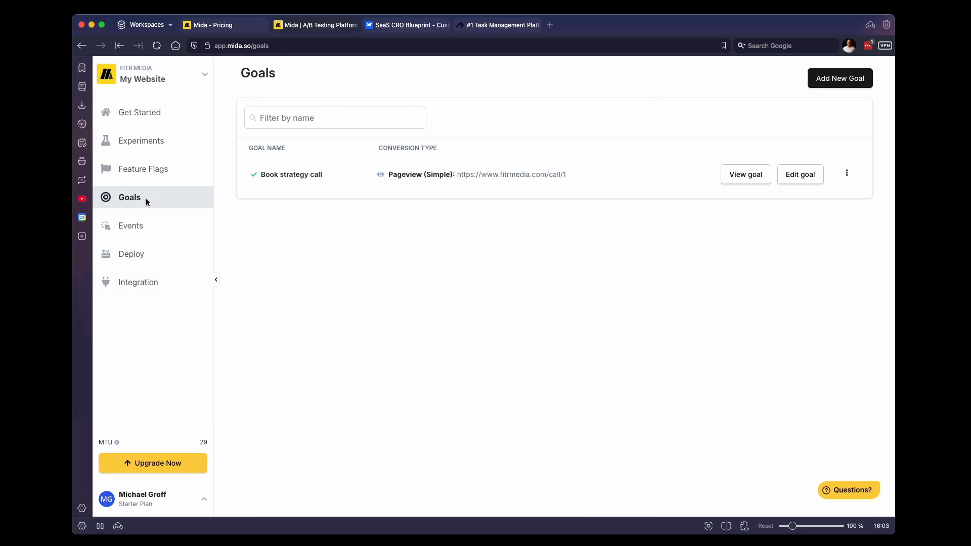
pyautogui.moveTo(176, 201)
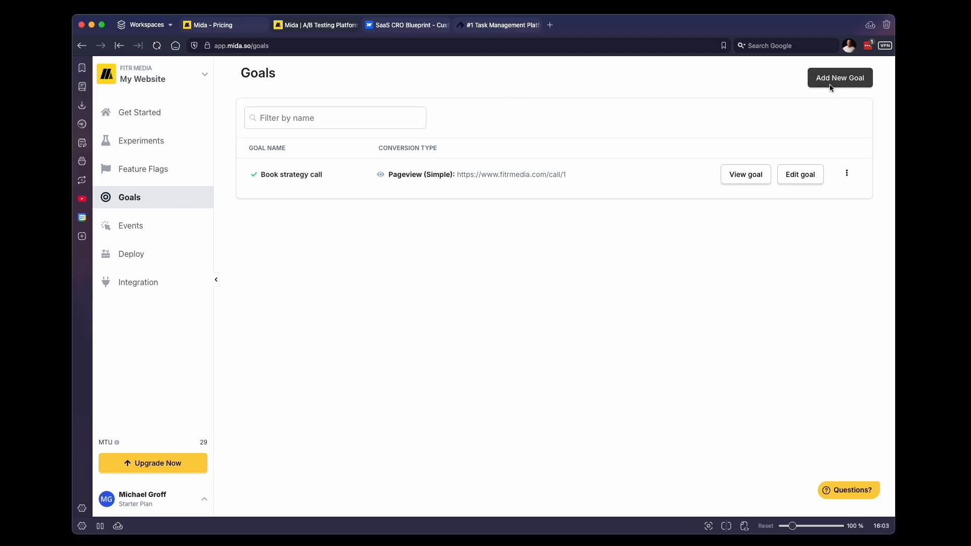
# - Add a new goal, keeping 'Reaches a certain page (Simple)' as the conversion type
pyautogui.click(840, 78)
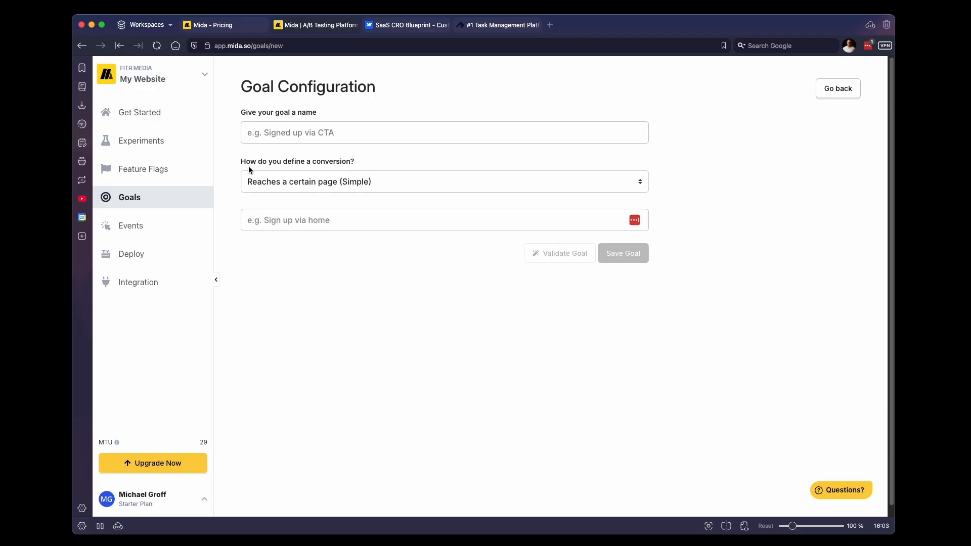
pyautogui.moveTo(333, 169)
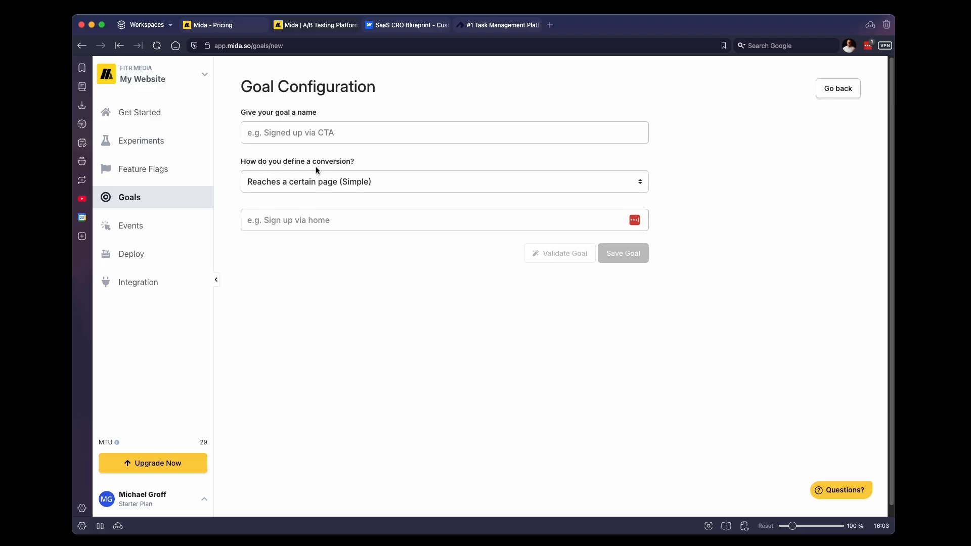
pyautogui.click(444, 182)
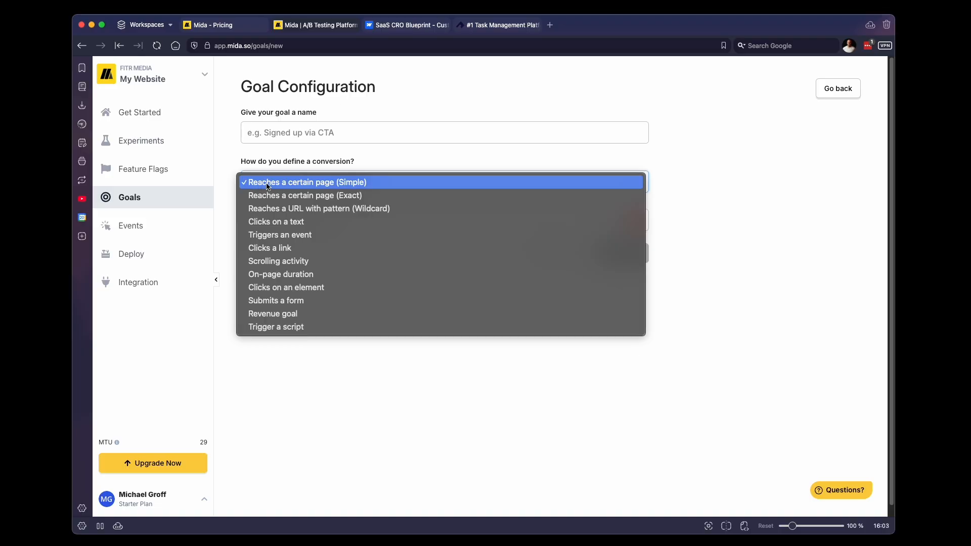
pyautogui.moveTo(284, 208)
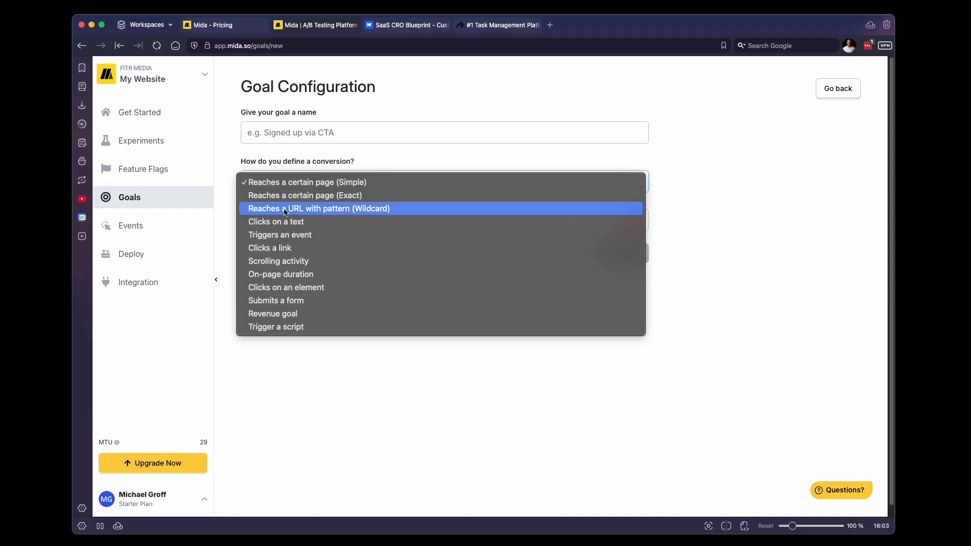
pyautogui.moveTo(315, 237)
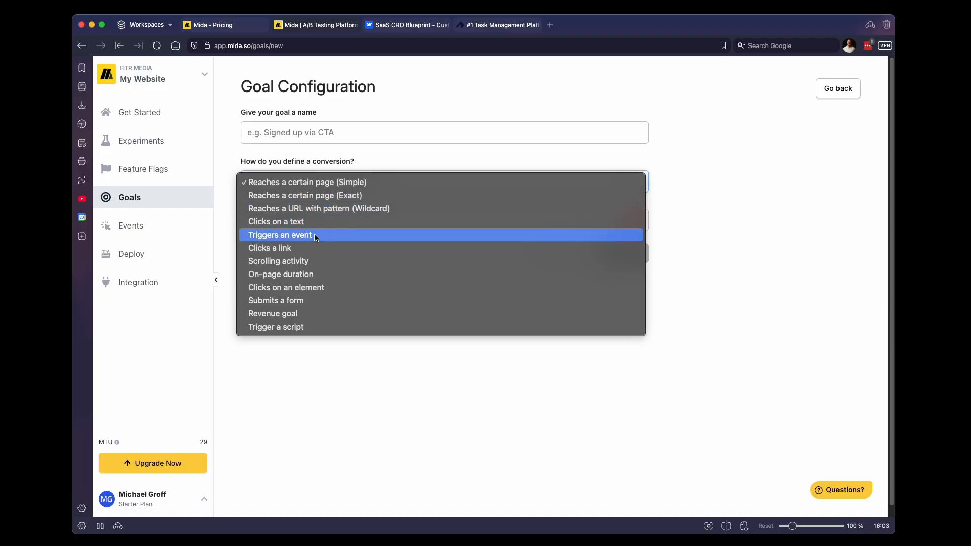
pyautogui.moveTo(318, 248)
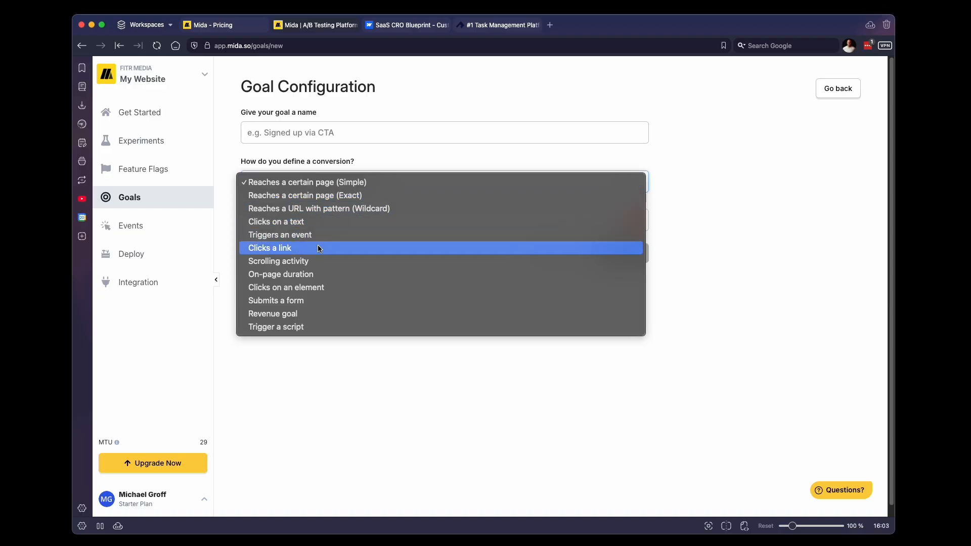
pyautogui.moveTo(323, 327)
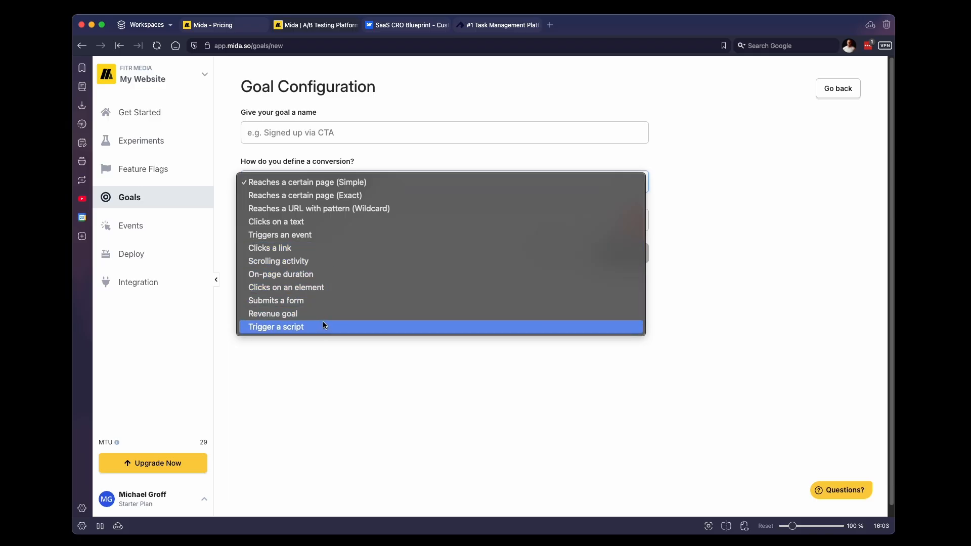
pyautogui.moveTo(331, 252)
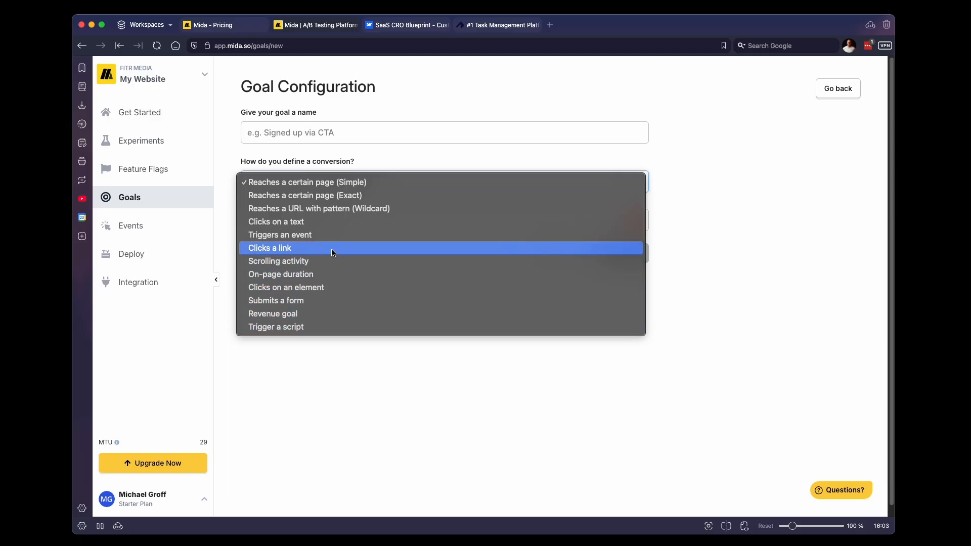
pyautogui.moveTo(303, 182)
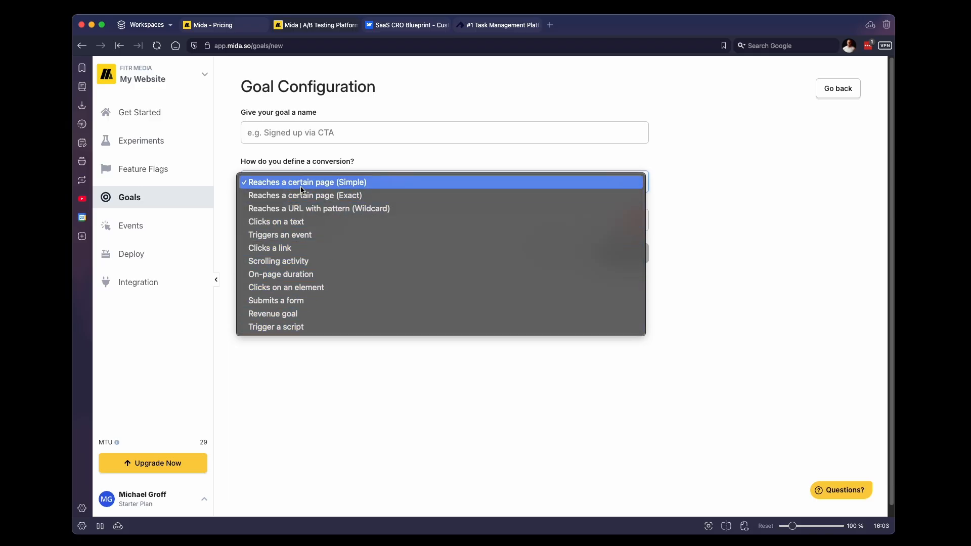
pyautogui.moveTo(368, 185)
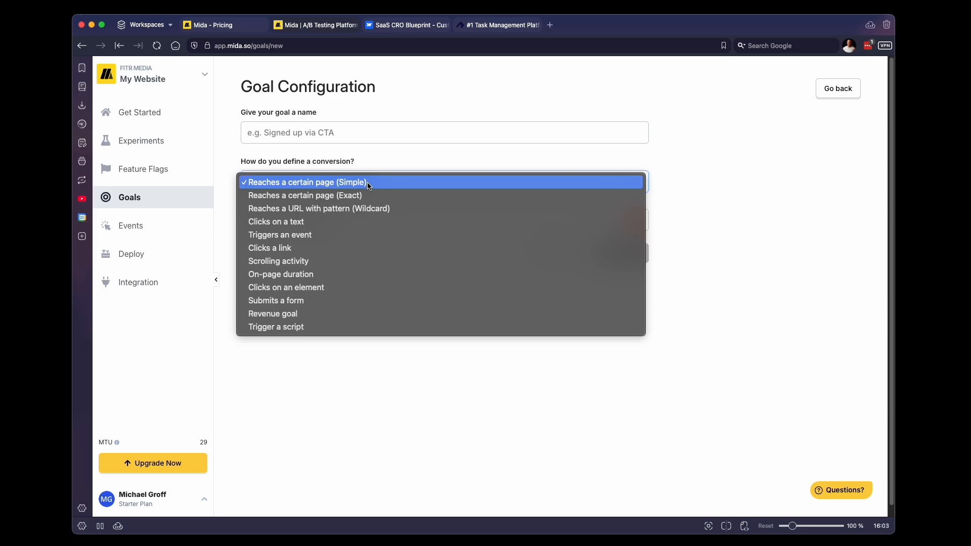
pyautogui.moveTo(303, 188)
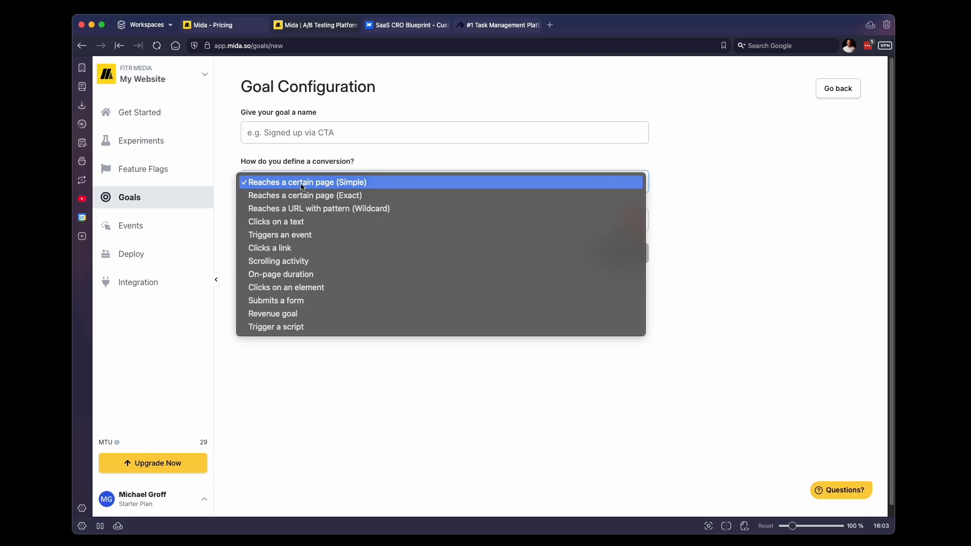
pyautogui.moveTo(326, 189)
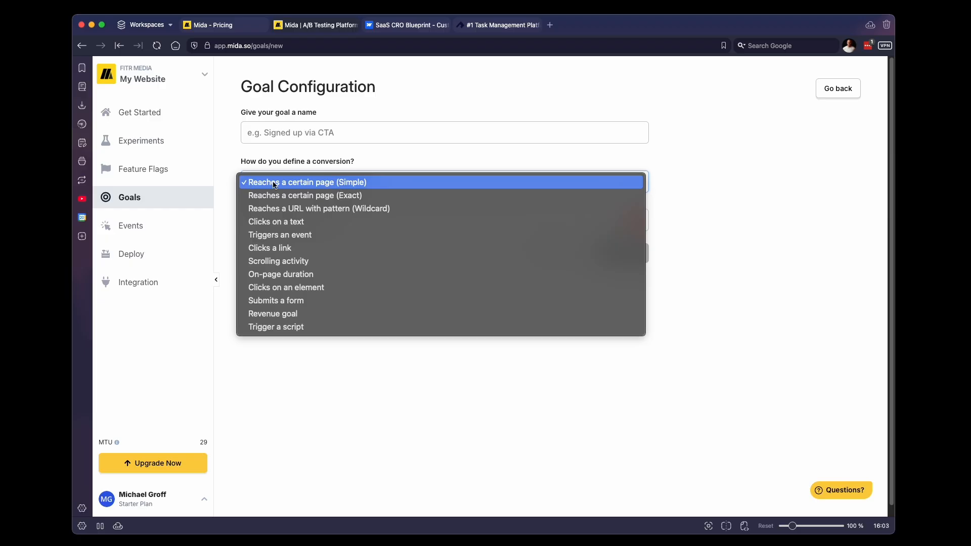
pyautogui.click(304, 182)
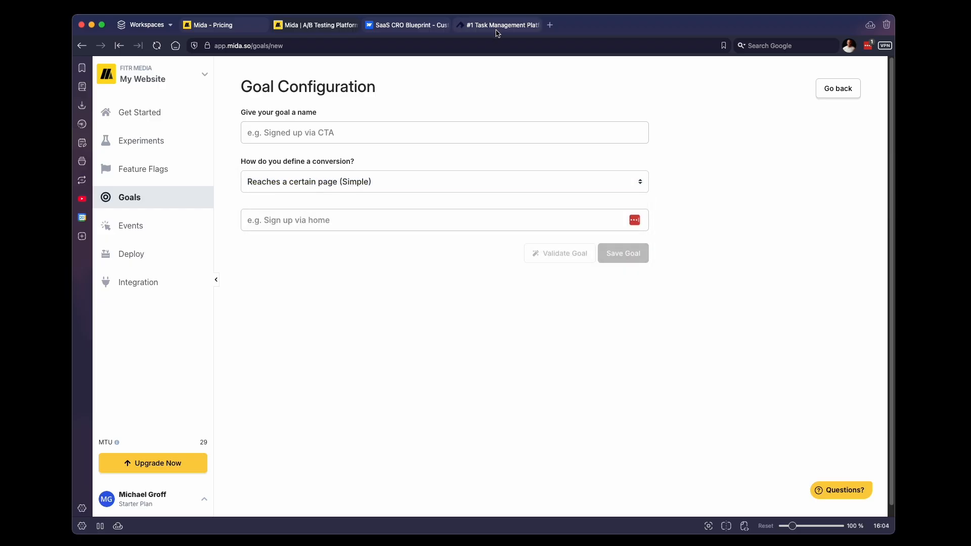
# - Name the goal 'Signs Up', set its page URL to /success, and validate it
pyautogui.click(408, 25)
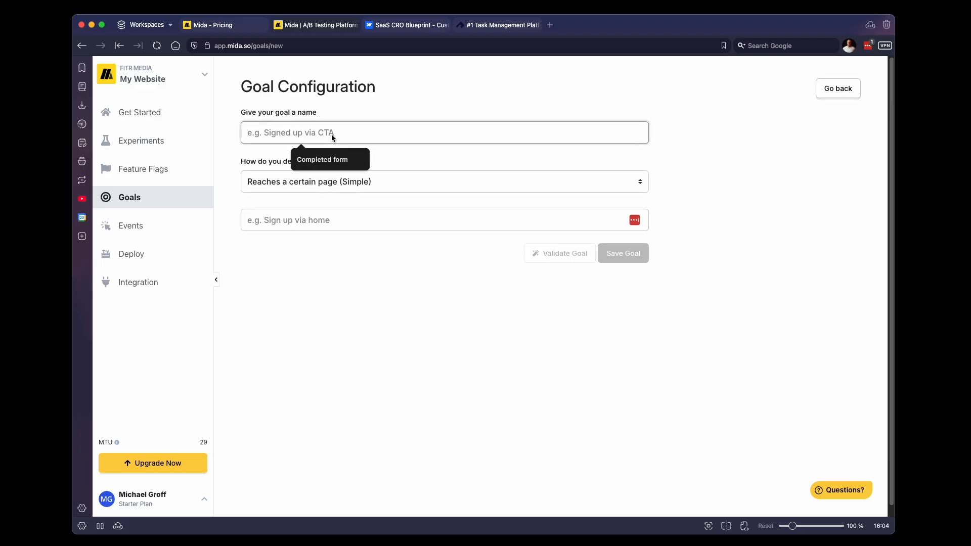
pyautogui.write('Signs Up')
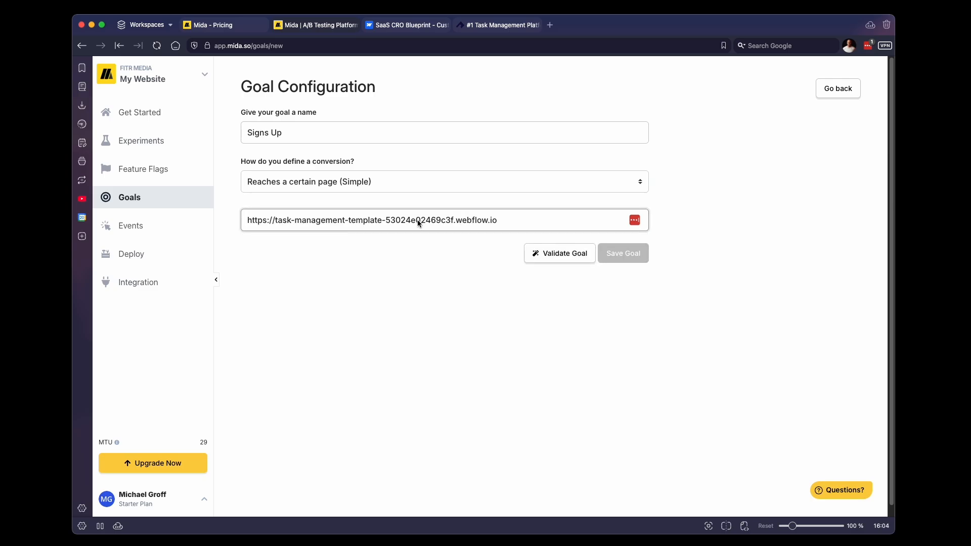
pyautogui.write('/')
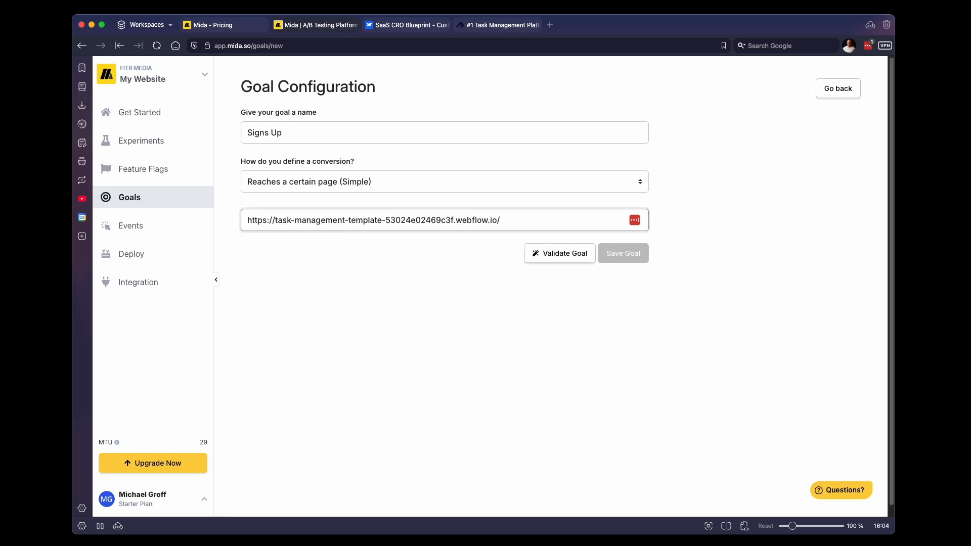
pyautogui.write('success')
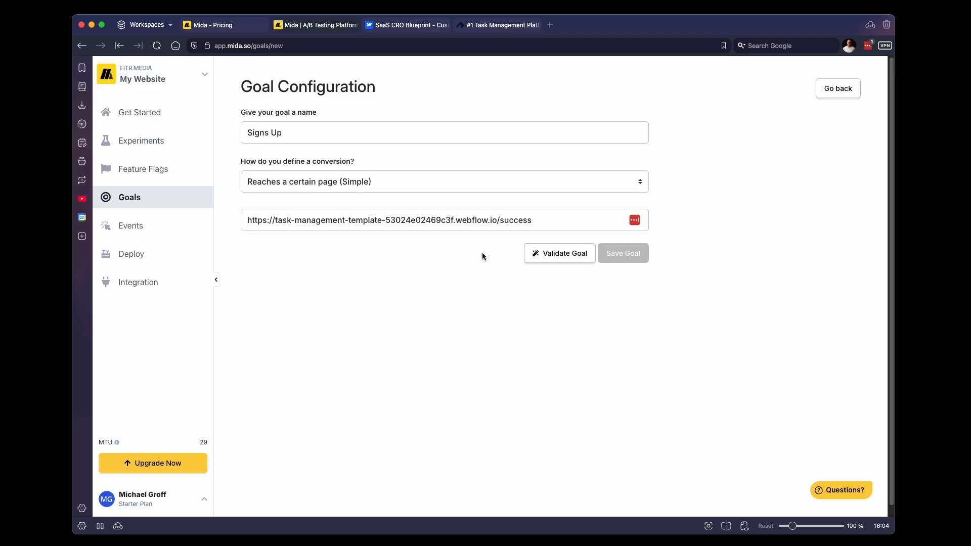
pyautogui.moveTo(558, 253)
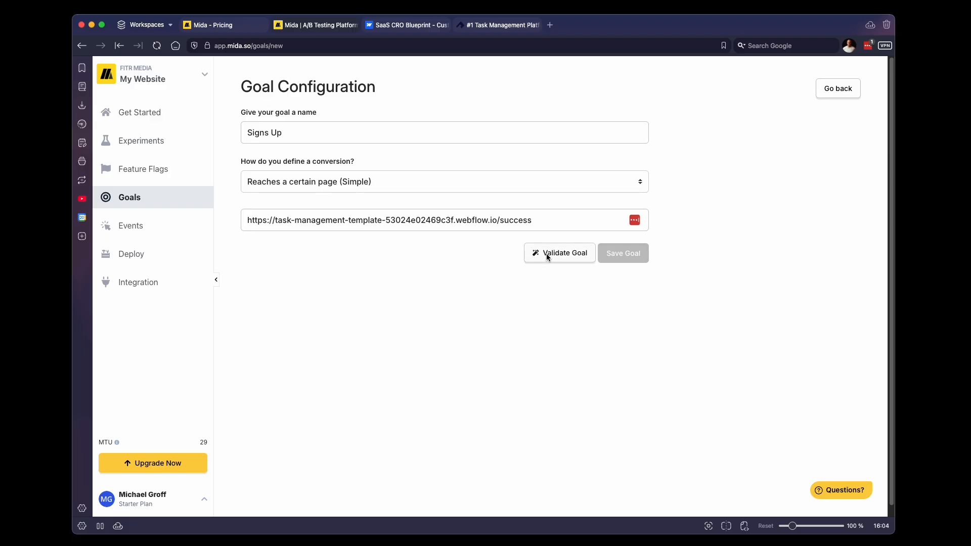
pyautogui.click(558, 253)
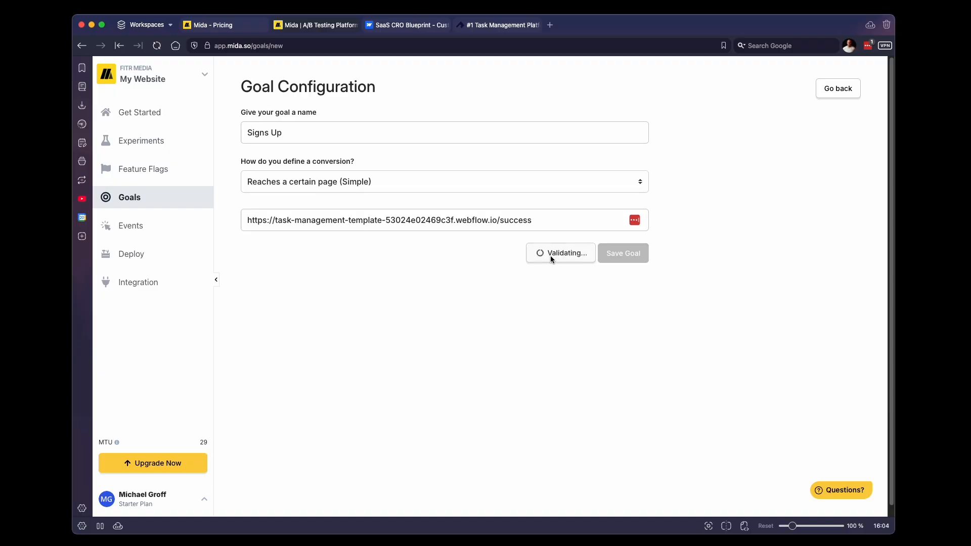
pyautogui.click(559, 252)
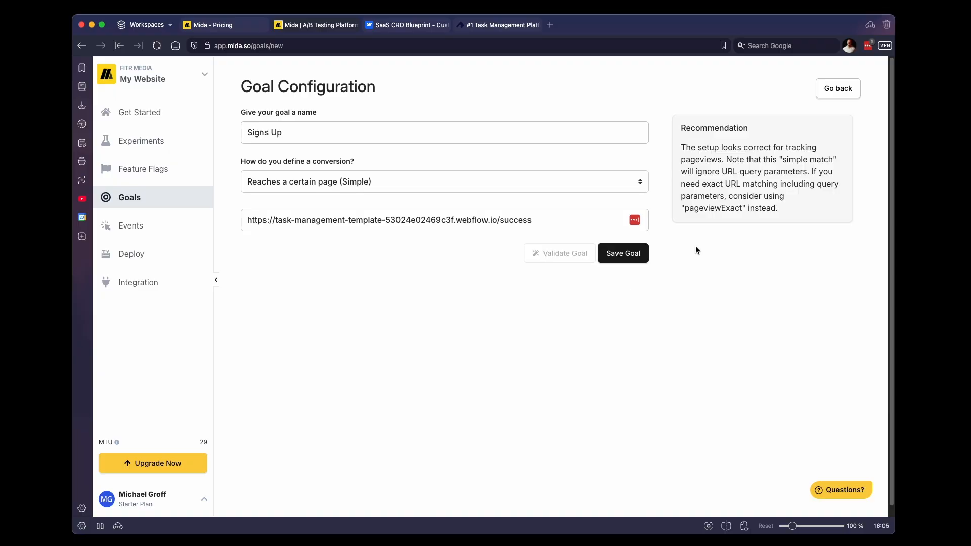
pyautogui.moveTo(686, 141)
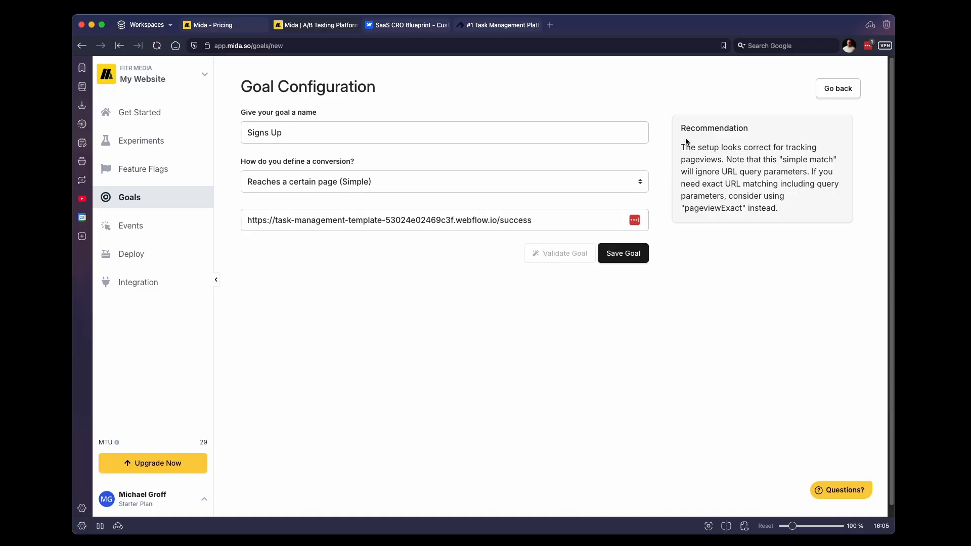
pyautogui.moveTo(742, 137)
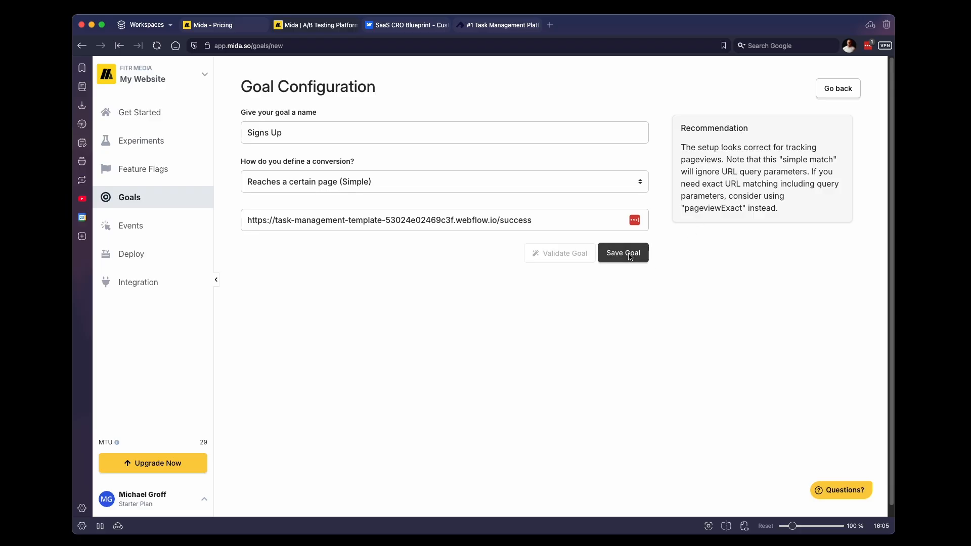
# - Save the Signs Up goal and go to the Experiments list
pyautogui.click(622, 253)
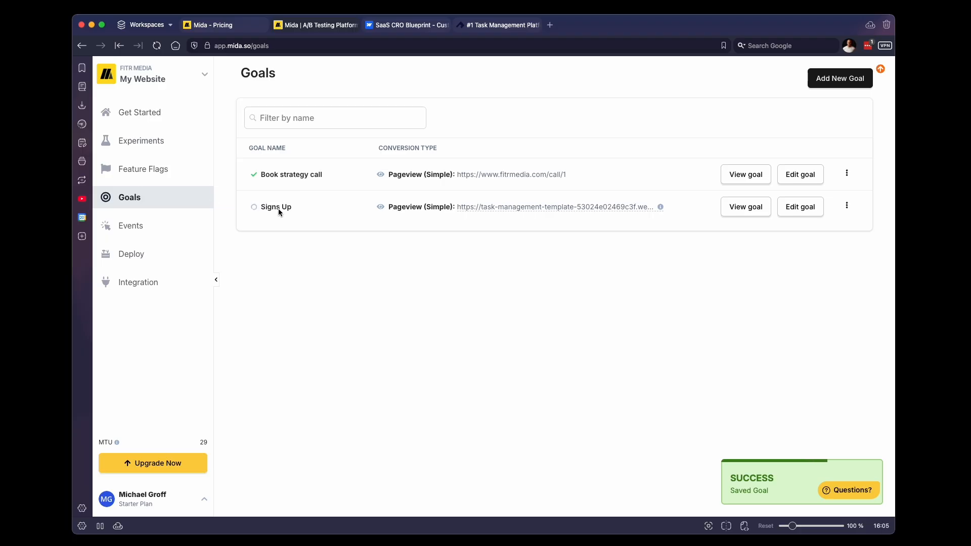
pyautogui.moveTo(521, 218)
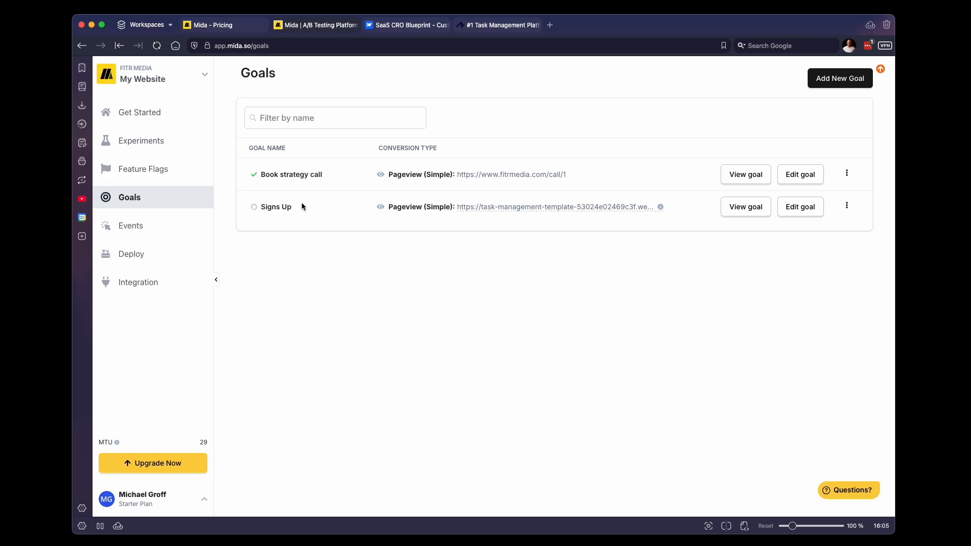
pyautogui.moveTo(153, 152)
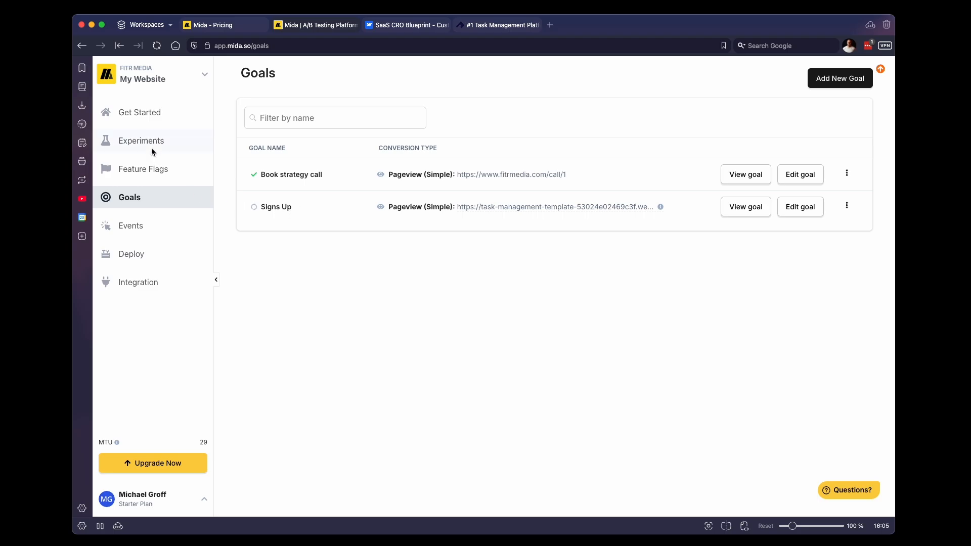
pyautogui.click(141, 141)
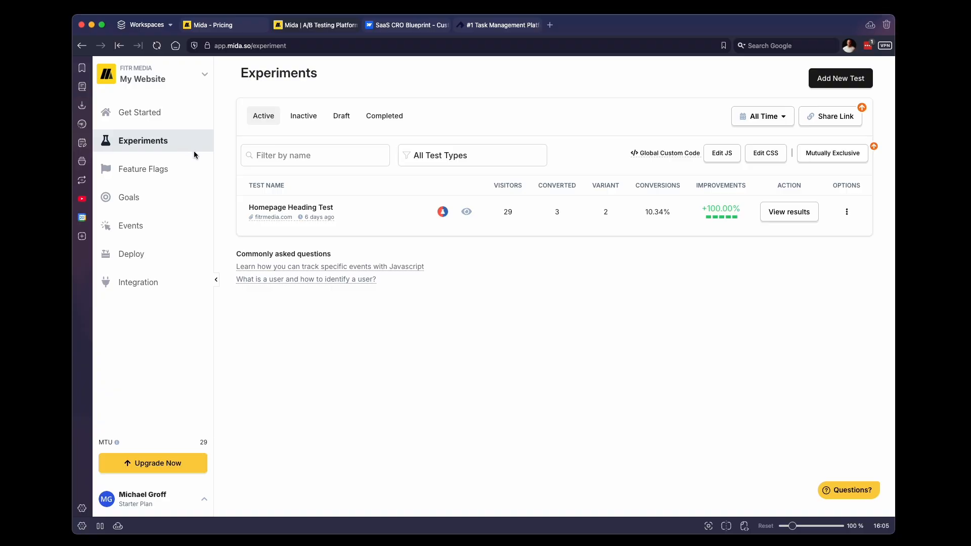
# - Start a new test to see the A/B, A/A, split URL, personalization and server-side types
pyautogui.click(839, 78)
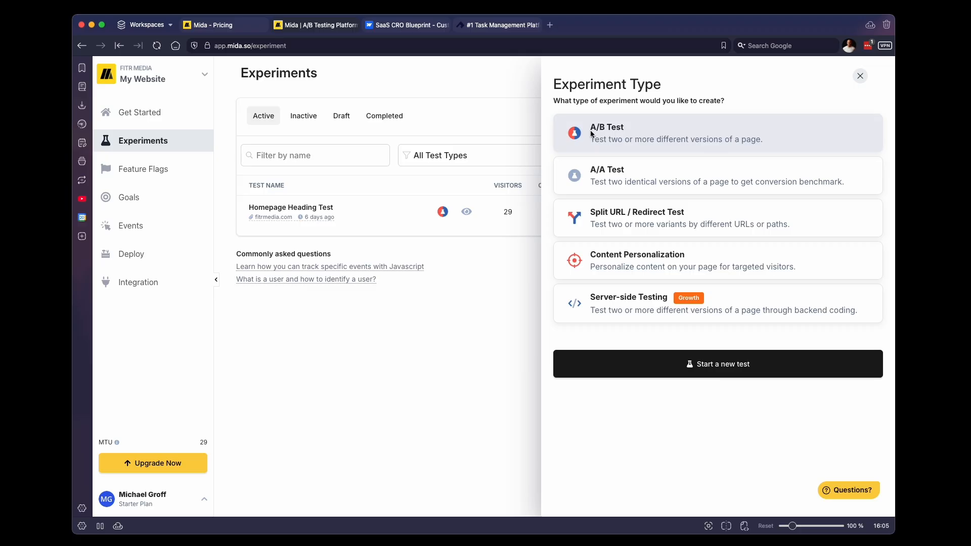
pyautogui.moveTo(594, 216)
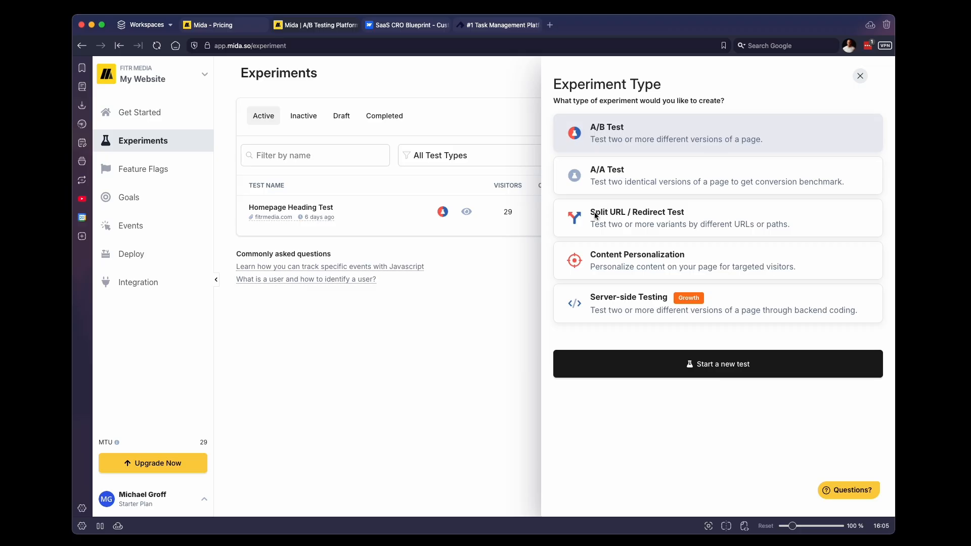
pyautogui.moveTo(626, 134)
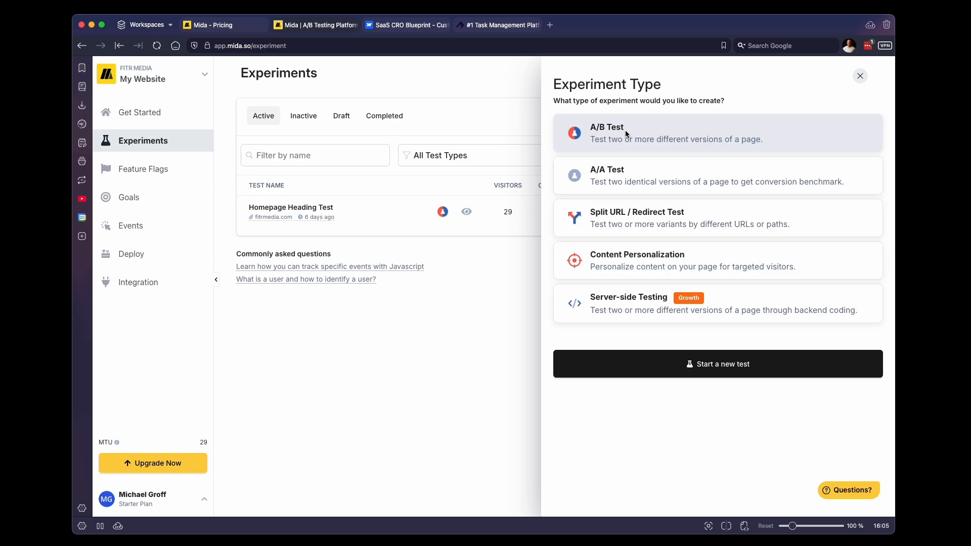
pyautogui.moveTo(641, 213)
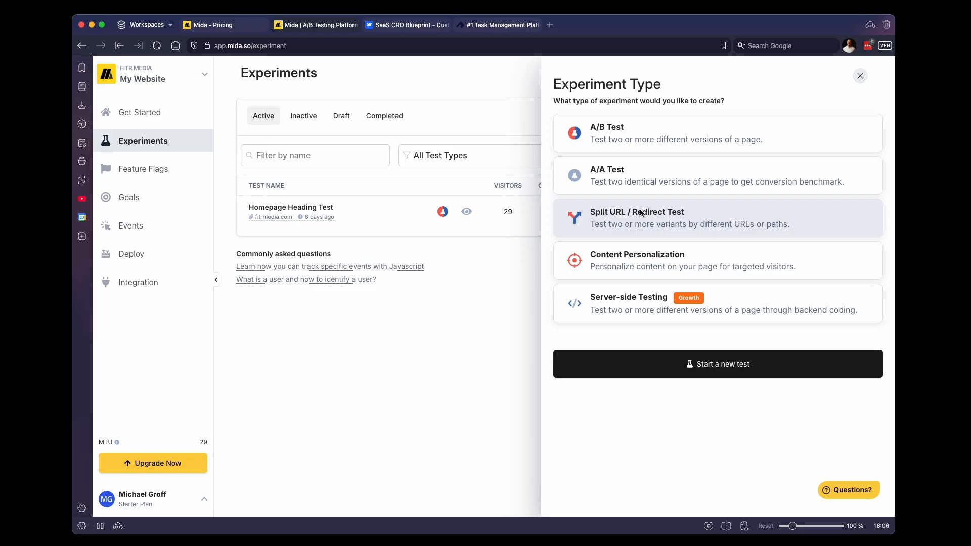
pyautogui.moveTo(668, 149)
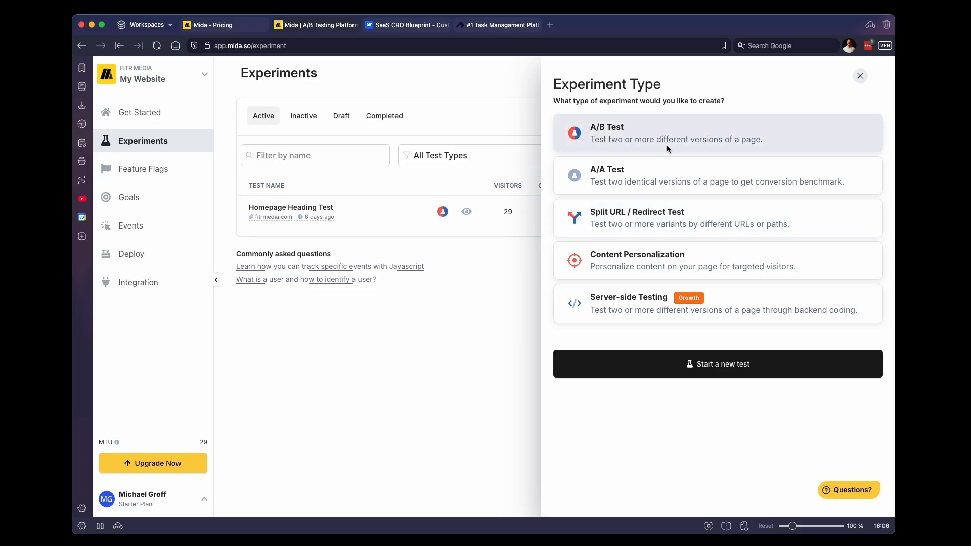
pyautogui.moveTo(666, 226)
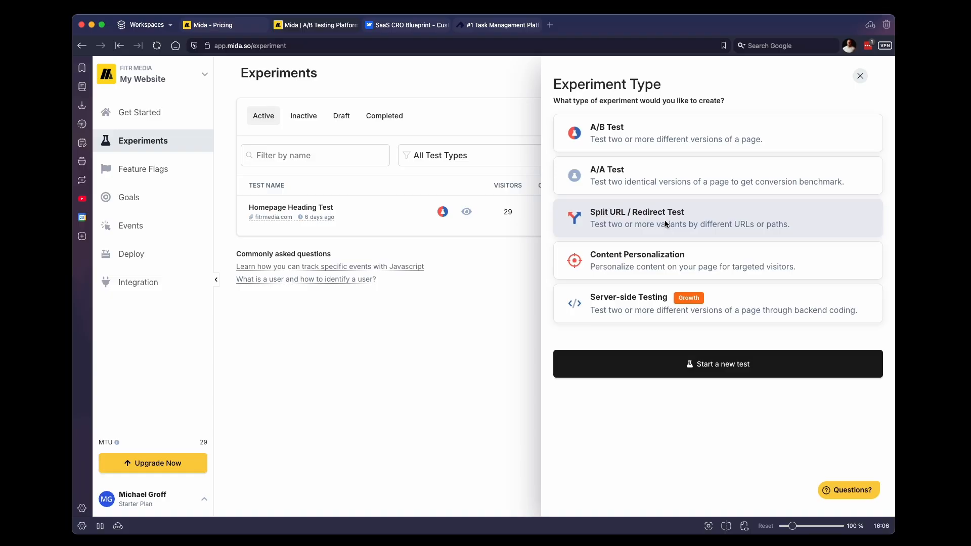
pyautogui.moveTo(677, 205)
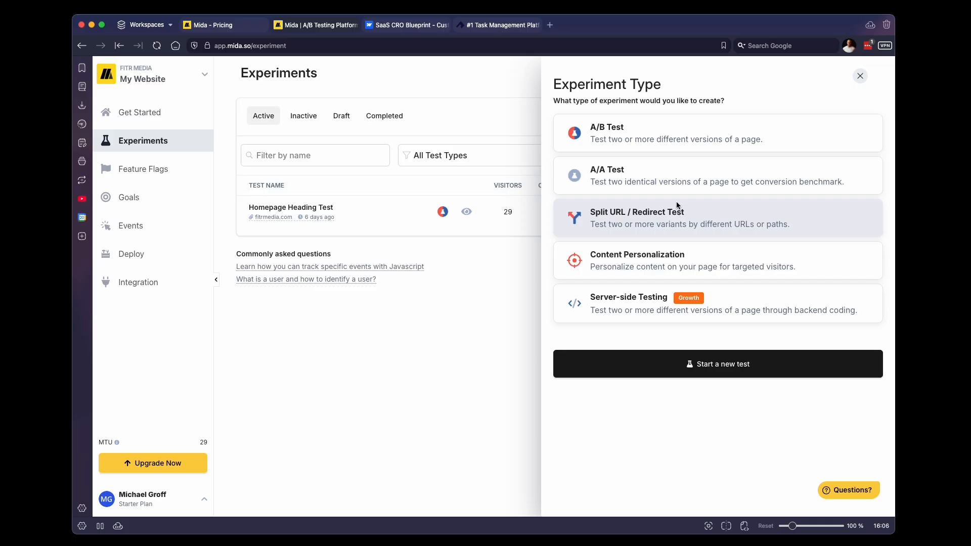
pyautogui.moveTo(631, 147)
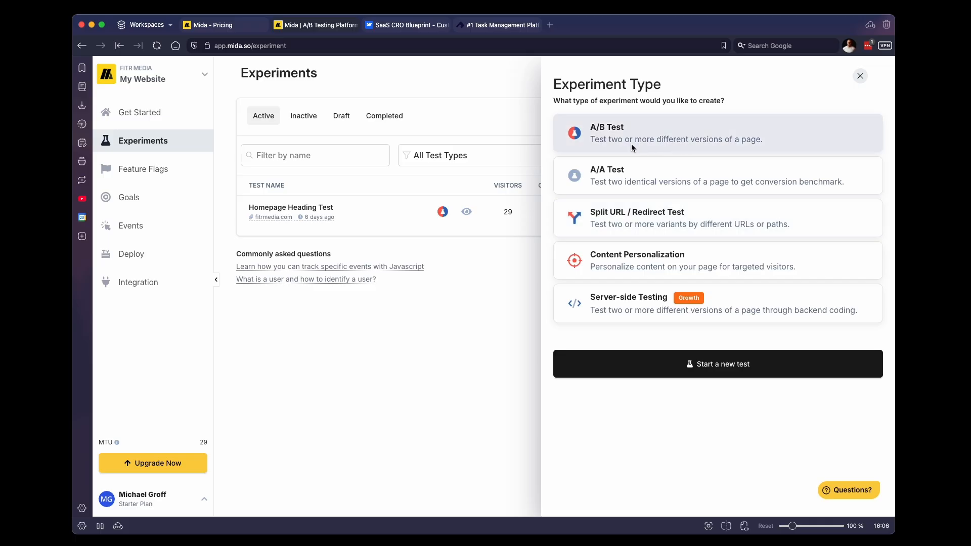
# - Create A/B test 'Testing homepage headline' with editor URL task-management-template-53024e02469c3f.webflow.io
pyautogui.click(718, 364)
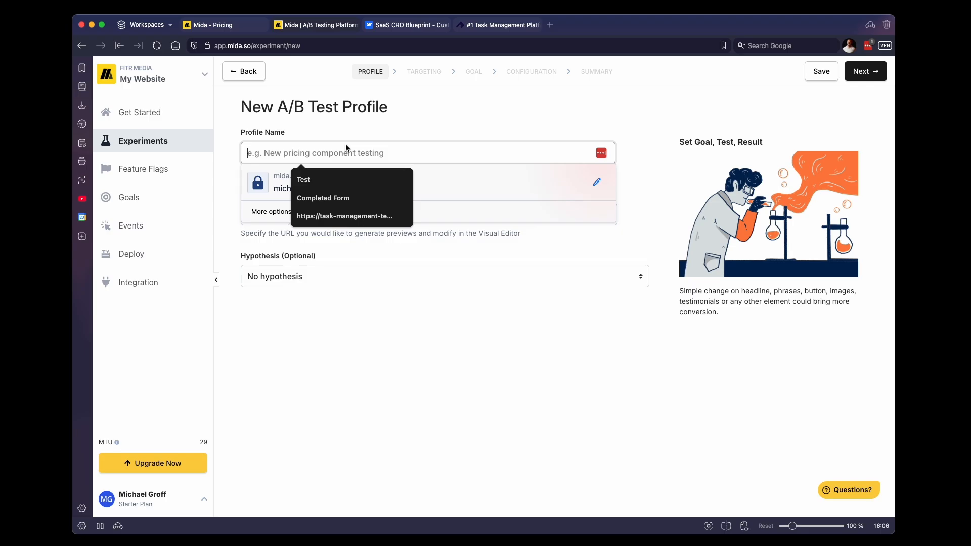
pyautogui.write('Testing h')
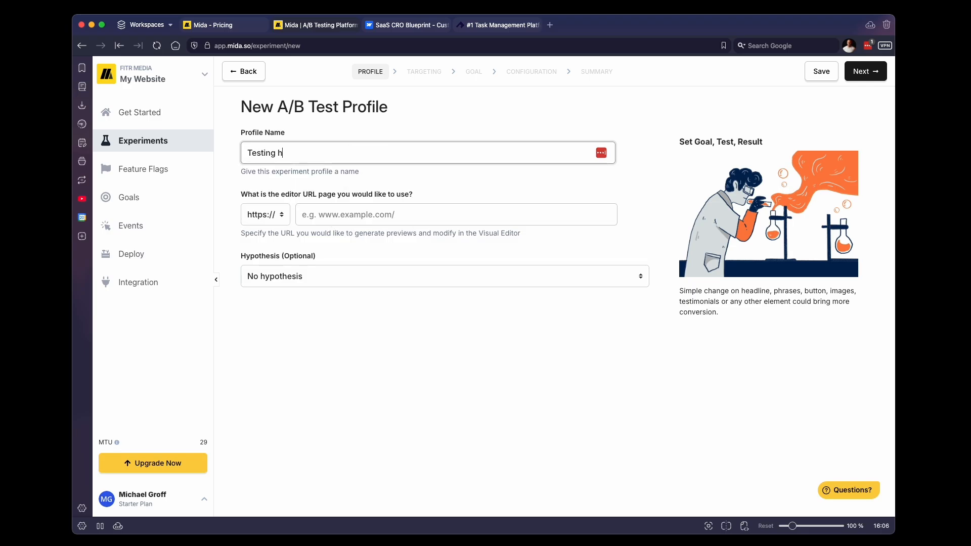
pyautogui.write('omepage headl')
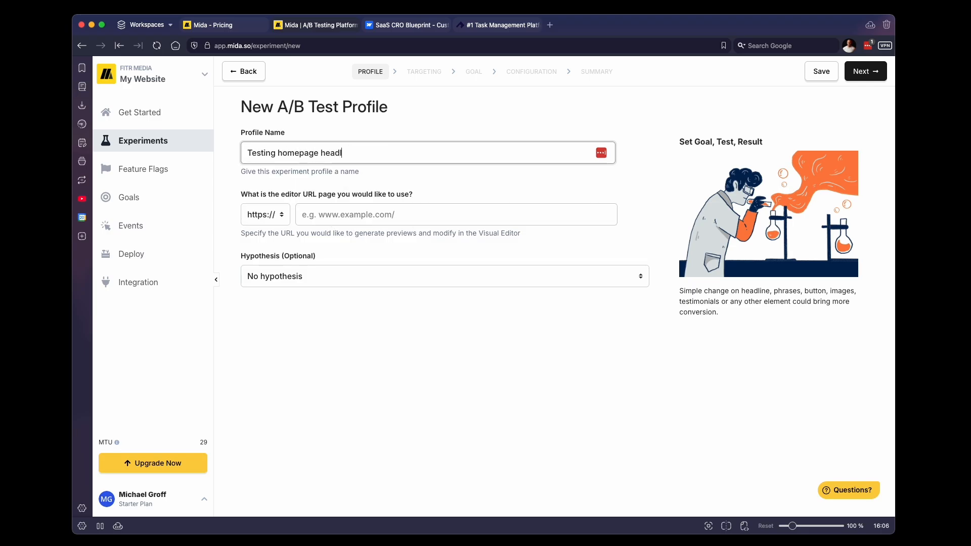
pyautogui.write('ine')
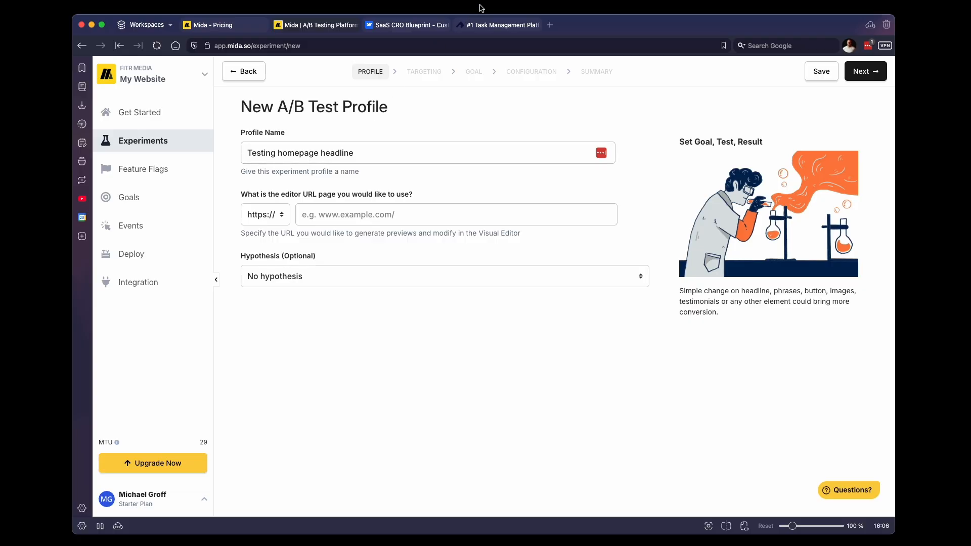
pyautogui.moveTo(319, 24)
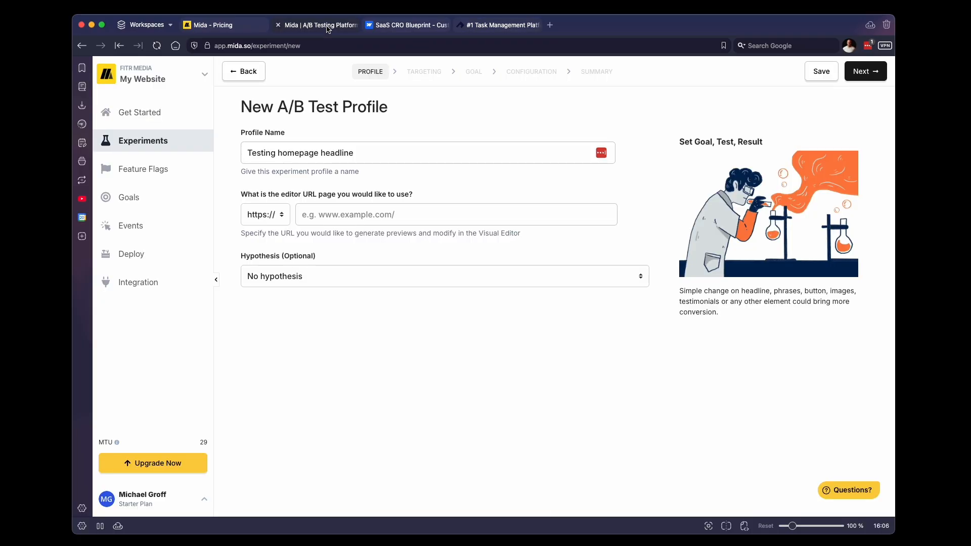
pyautogui.write('task-management-template-53024e02469c3f.webflow.io')
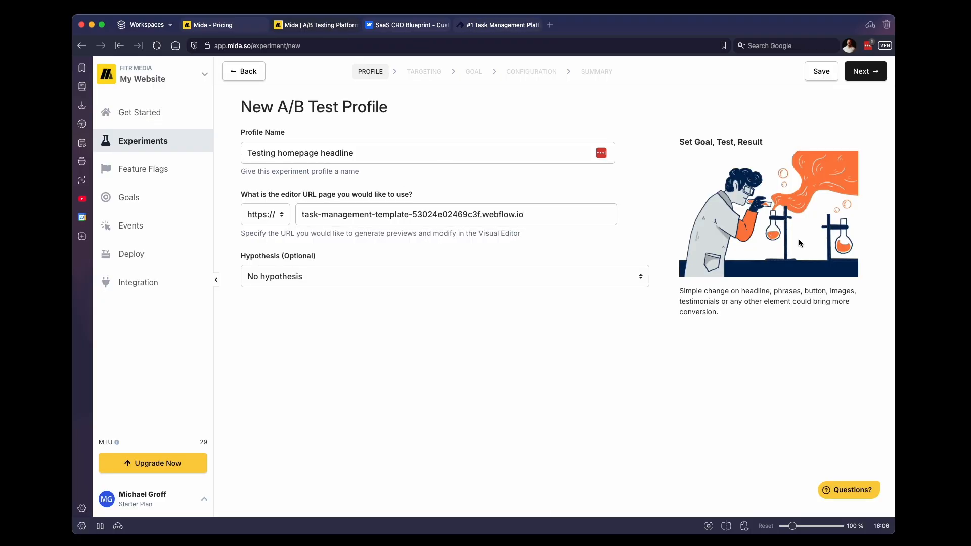
pyautogui.click(864, 71)
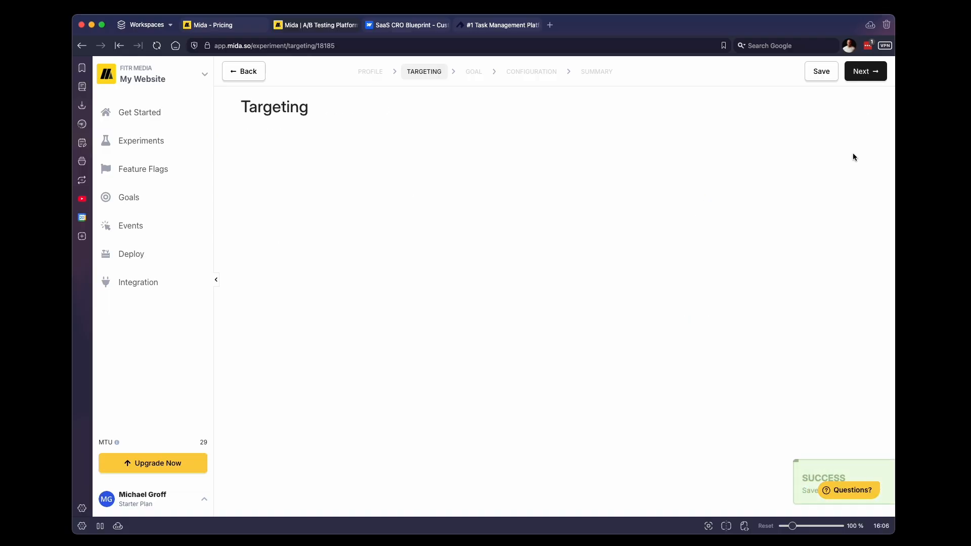
pyautogui.click(821, 71)
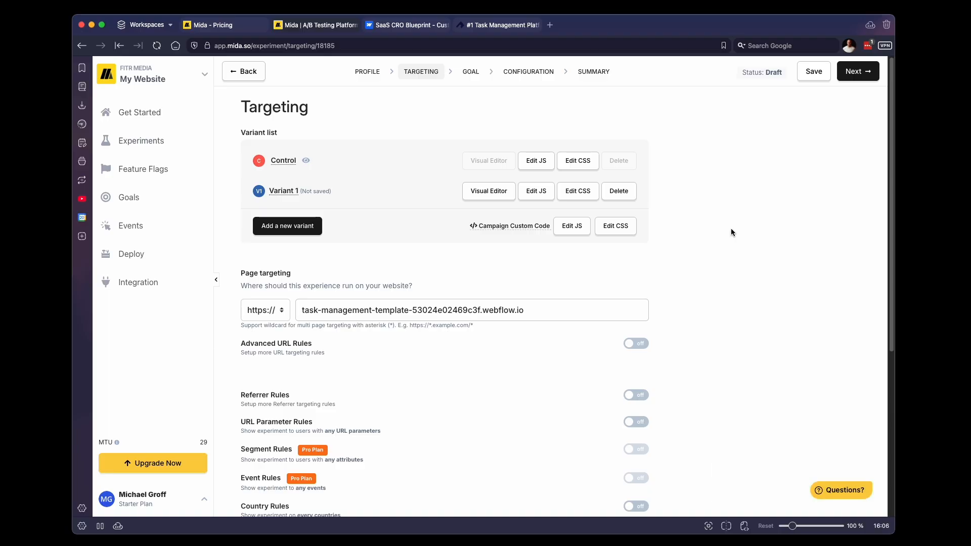
pyautogui.scroll(-3)
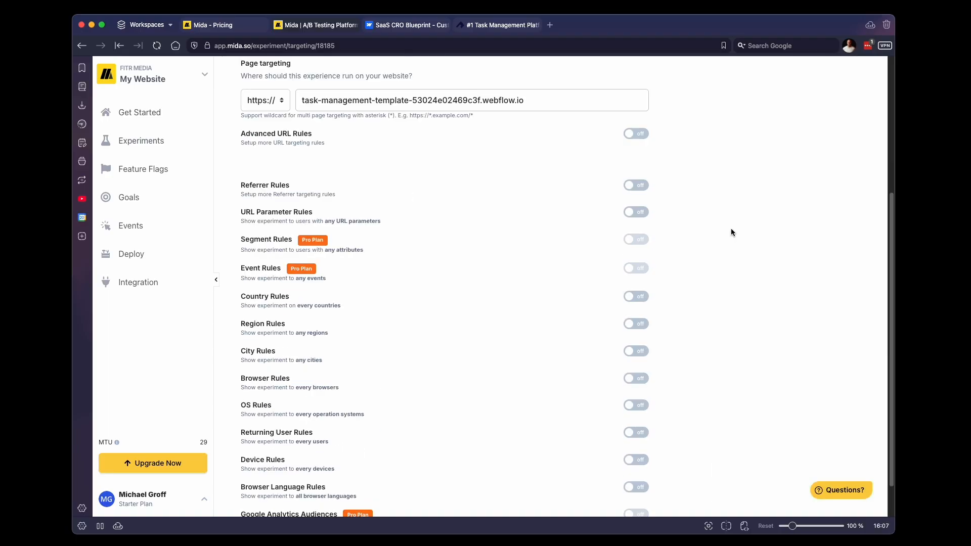
pyautogui.scroll(-3)
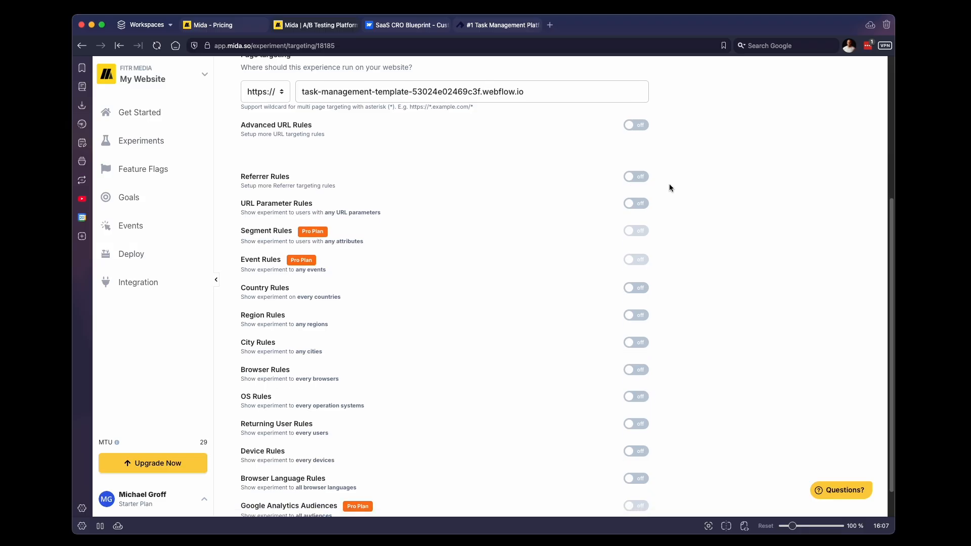
pyautogui.moveTo(658, 257)
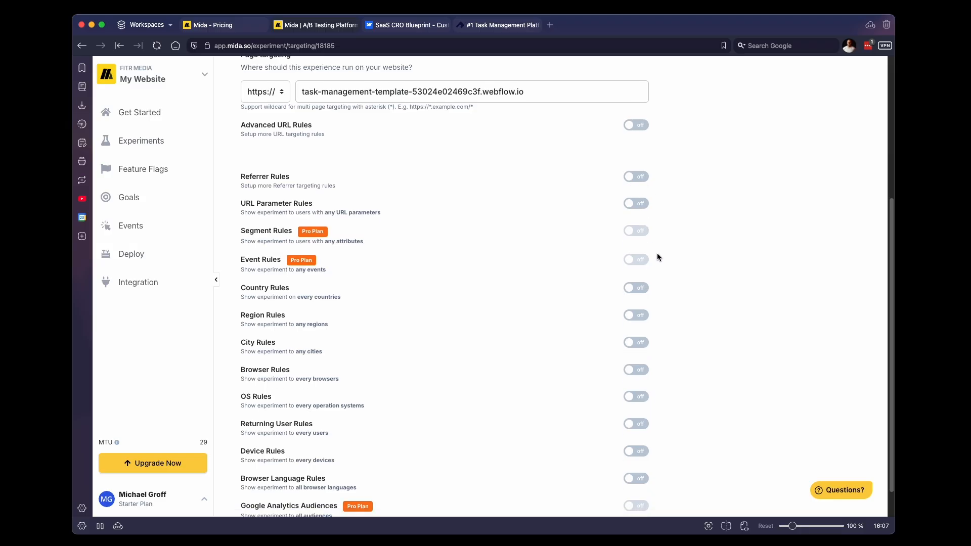
pyautogui.scroll(-3)
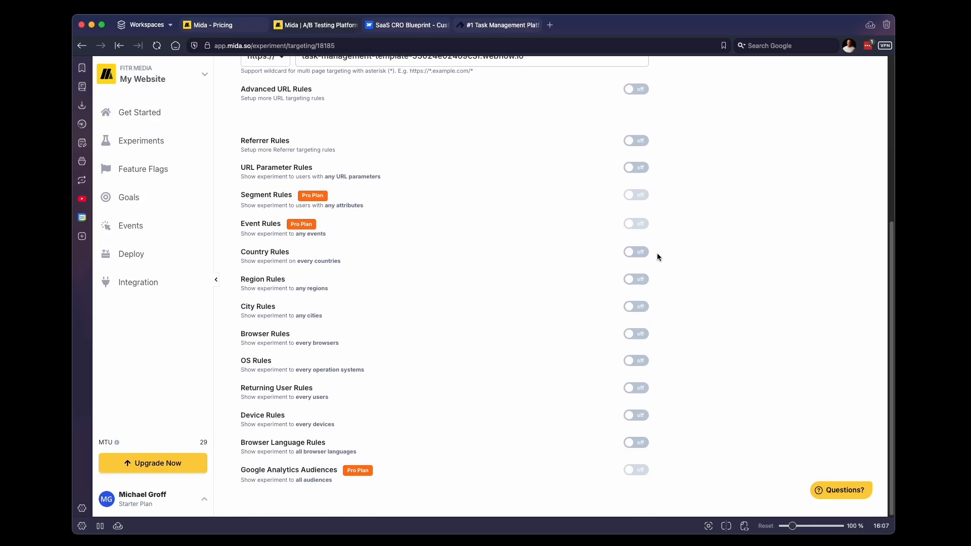
pyautogui.scroll(3)
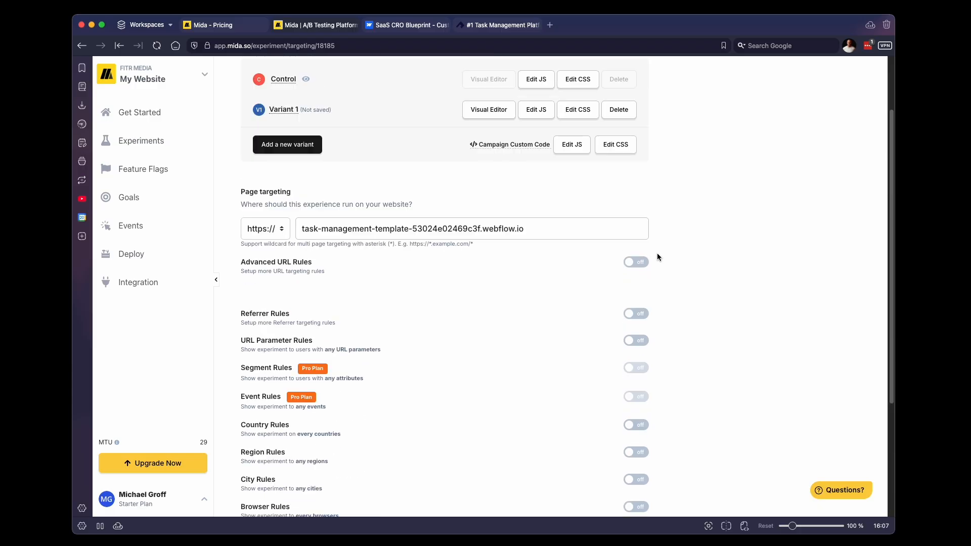
pyautogui.scroll(3)
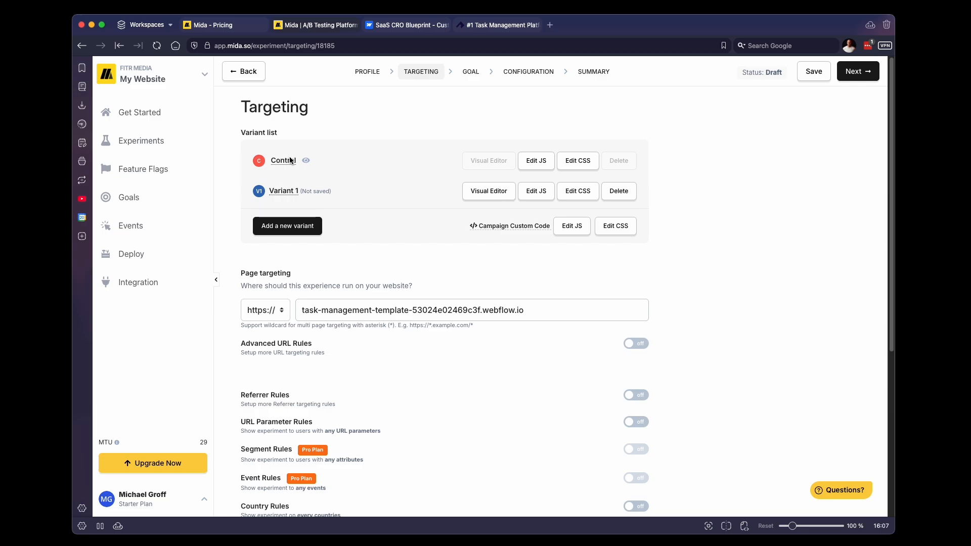
pyautogui.moveTo(284, 167)
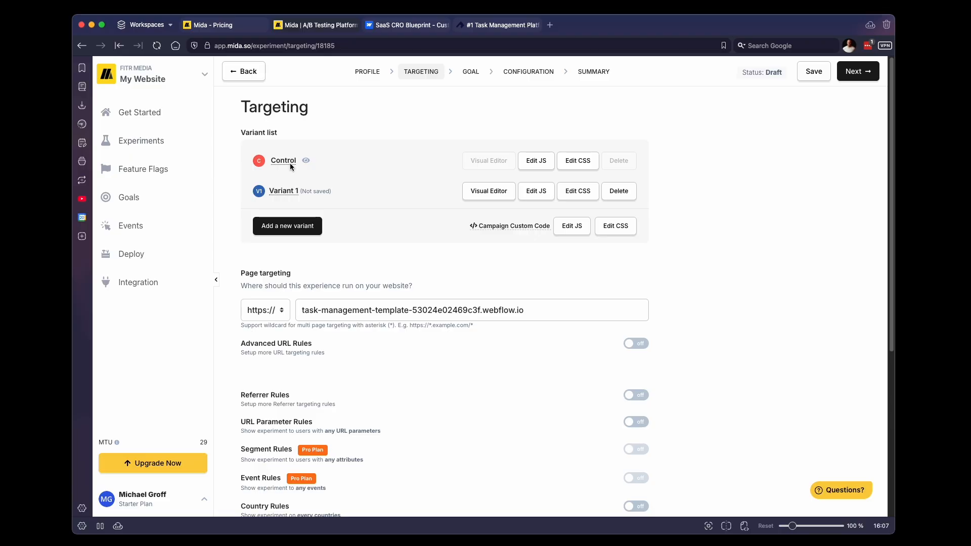
pyautogui.moveTo(329, 188)
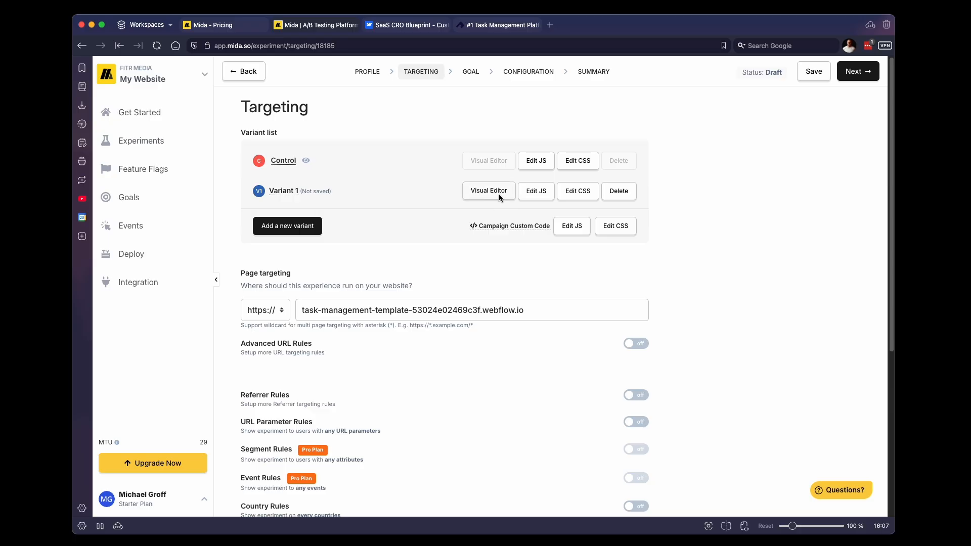
pyautogui.moveTo(491, 199)
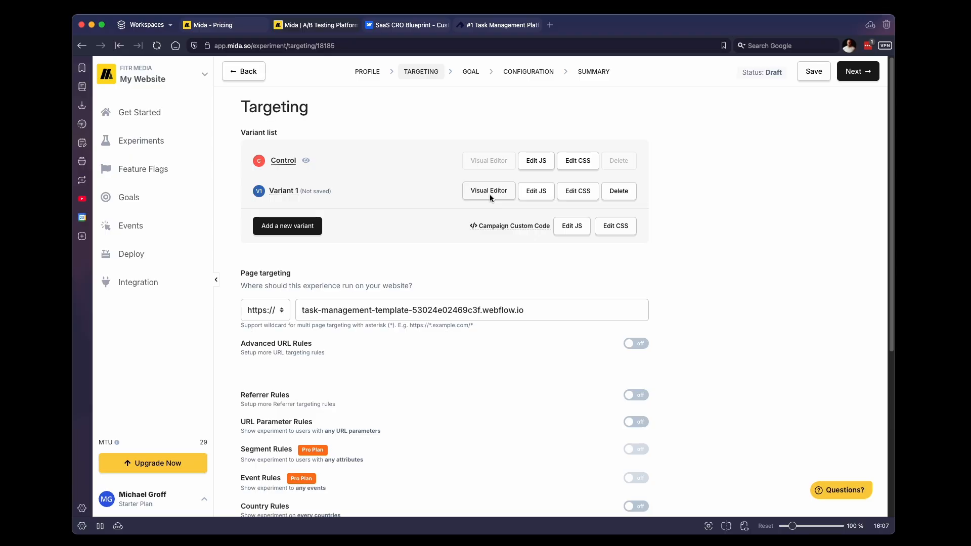
pyautogui.click(488, 191)
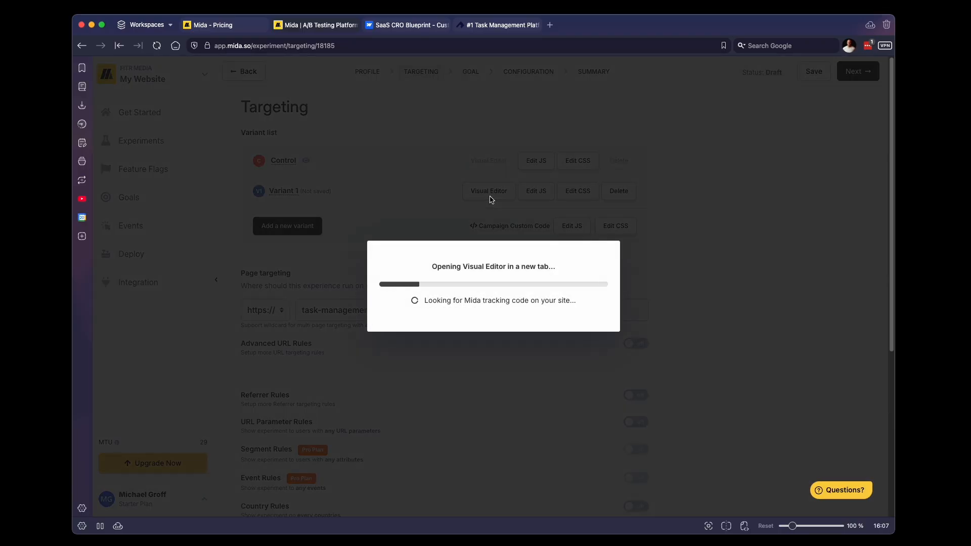
pyautogui.click(489, 190)
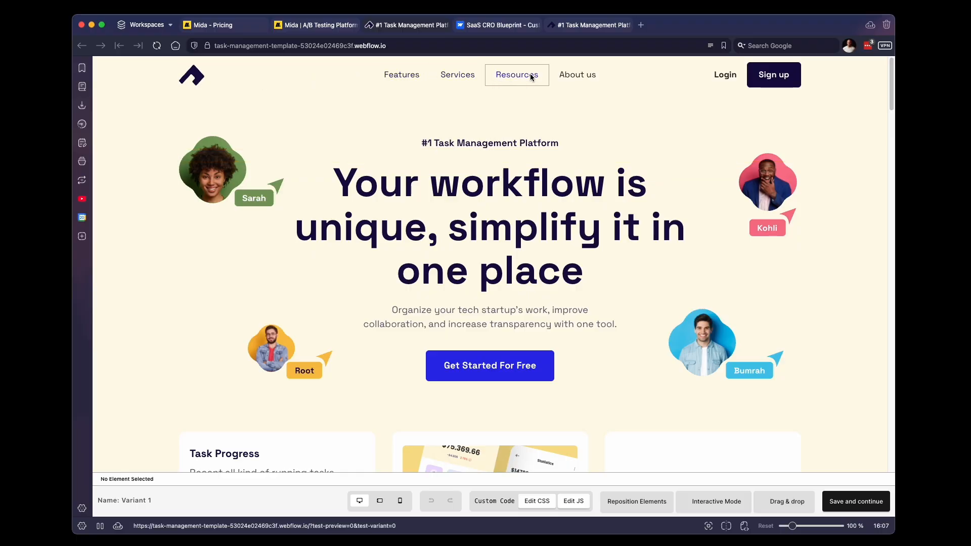
pyautogui.moveTo(655, 399)
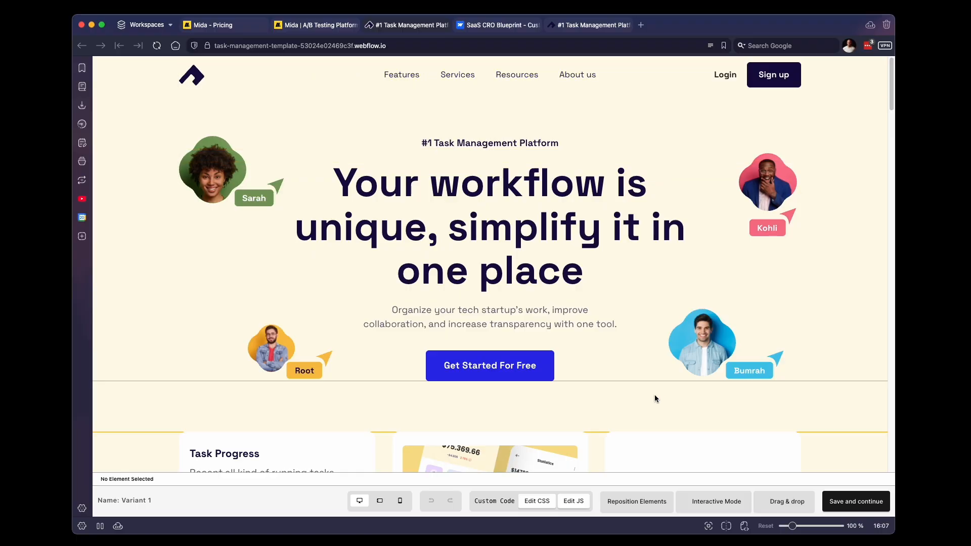
pyautogui.scroll(-3)
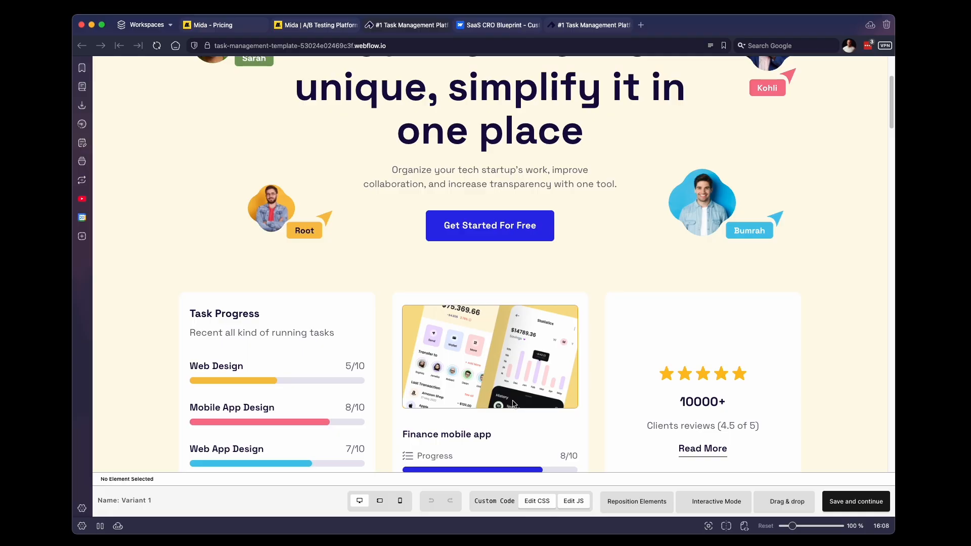
pyautogui.scroll(3)
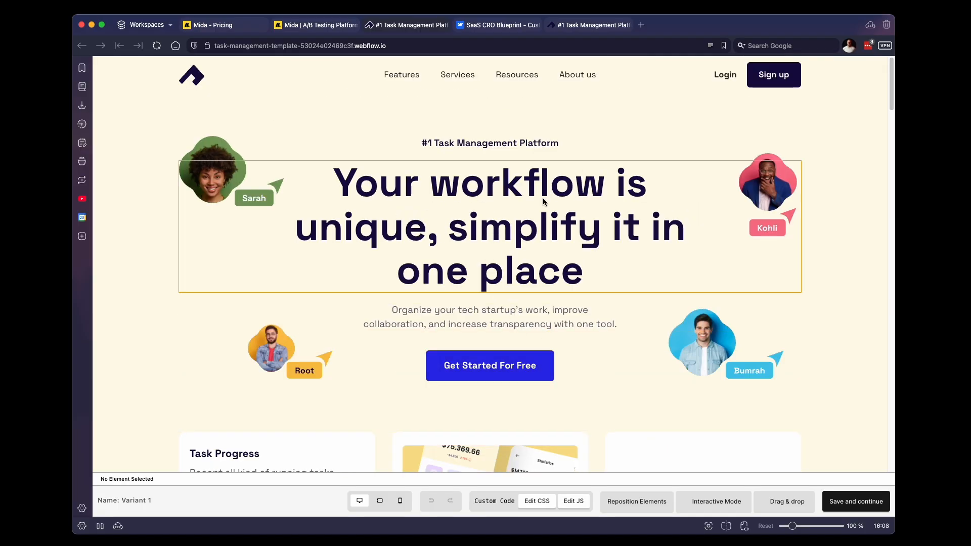
# - Edit Variant 1's H1 headline to read 'Simple task management software for SaaS'
pyautogui.rightClick(543, 202)
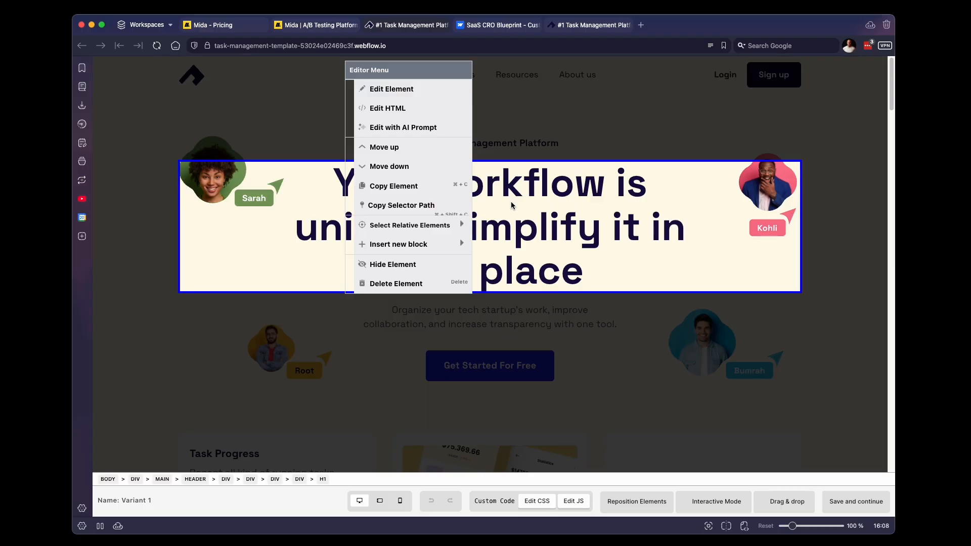
pyautogui.moveTo(418, 108)
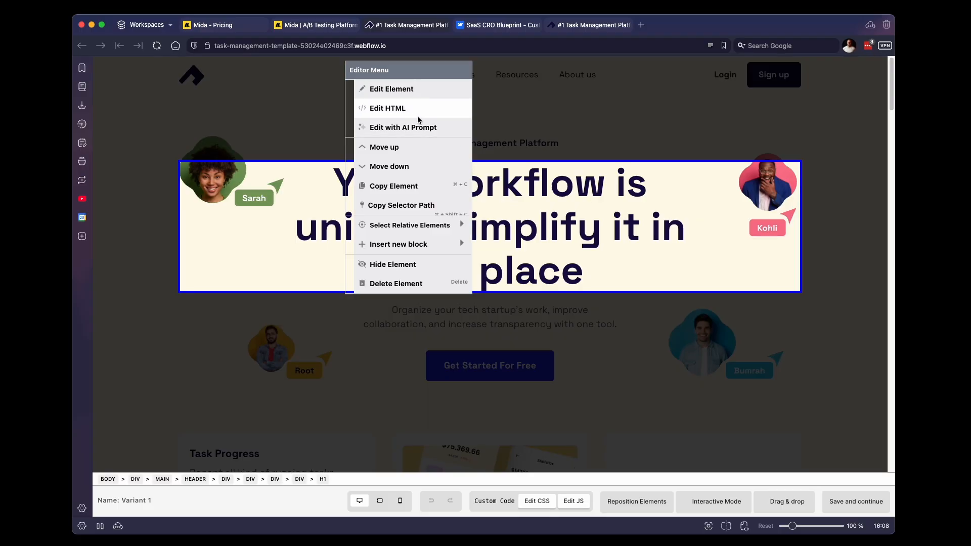
pyautogui.moveTo(412, 107)
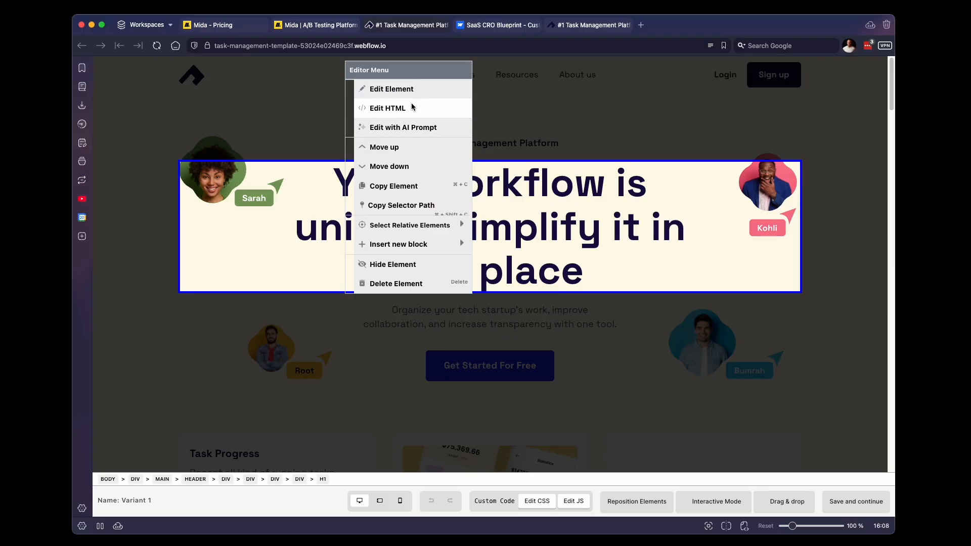
pyautogui.click(392, 89)
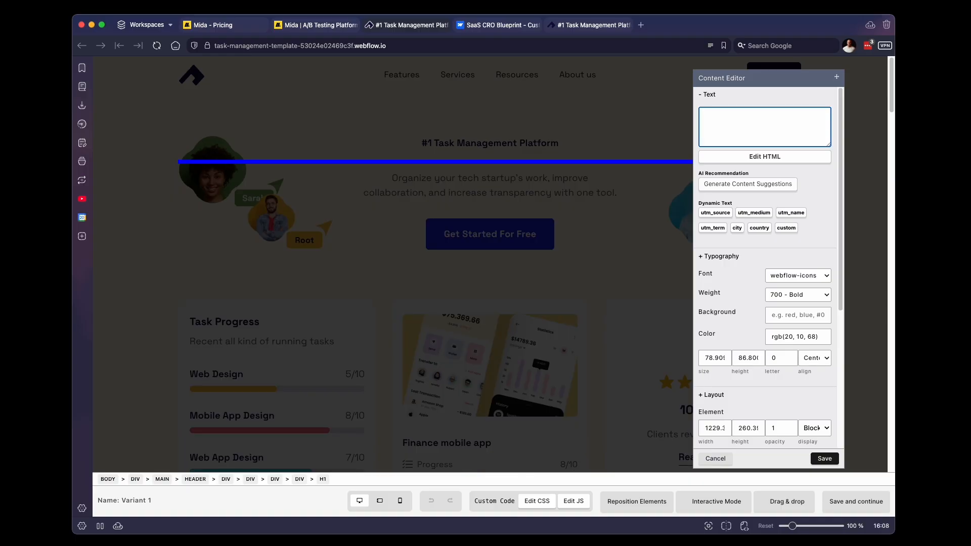
pyautogui.write('Simple task management software for SaaS')
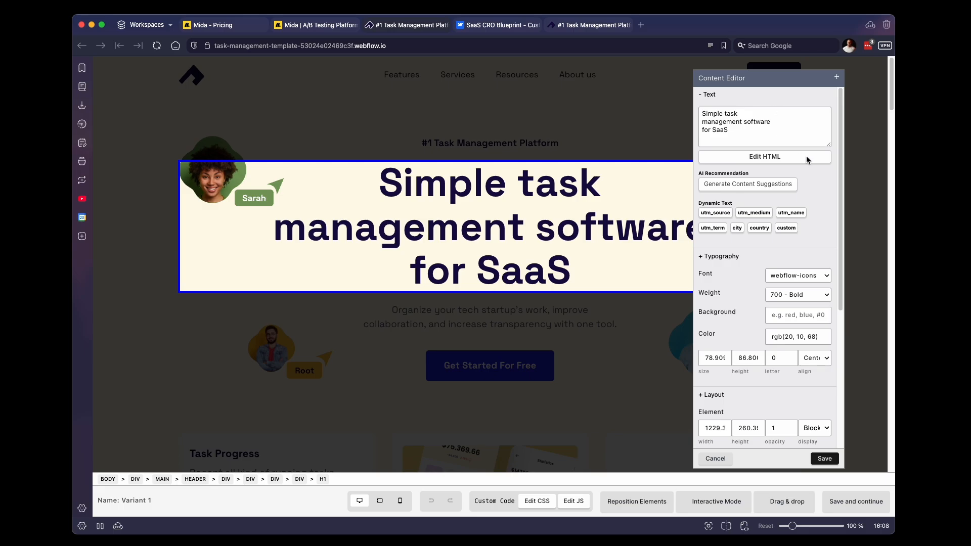
pyautogui.moveTo(824, 458)
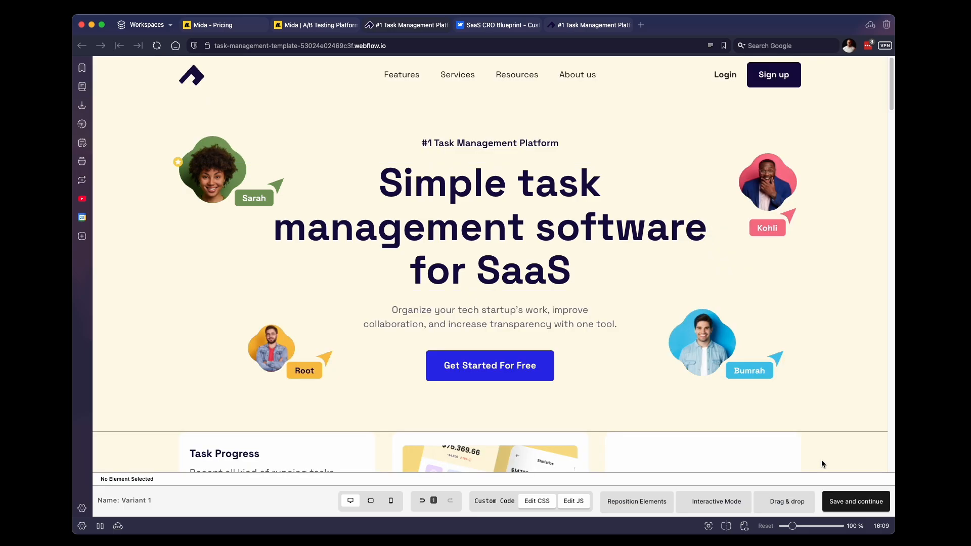
pyautogui.moveTo(820, 450)
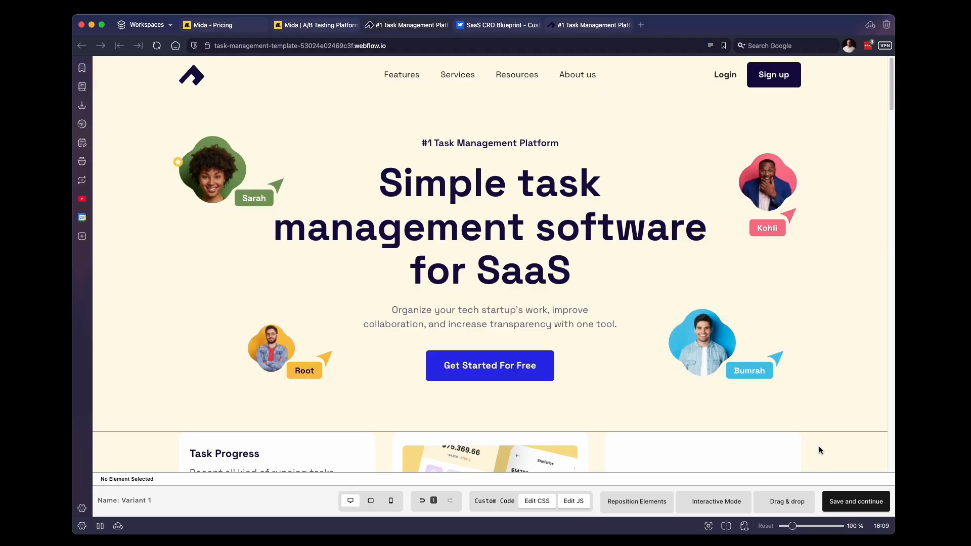
# - Save the headline variant and advance past Targeting to the goal step
pyautogui.click(855, 501)
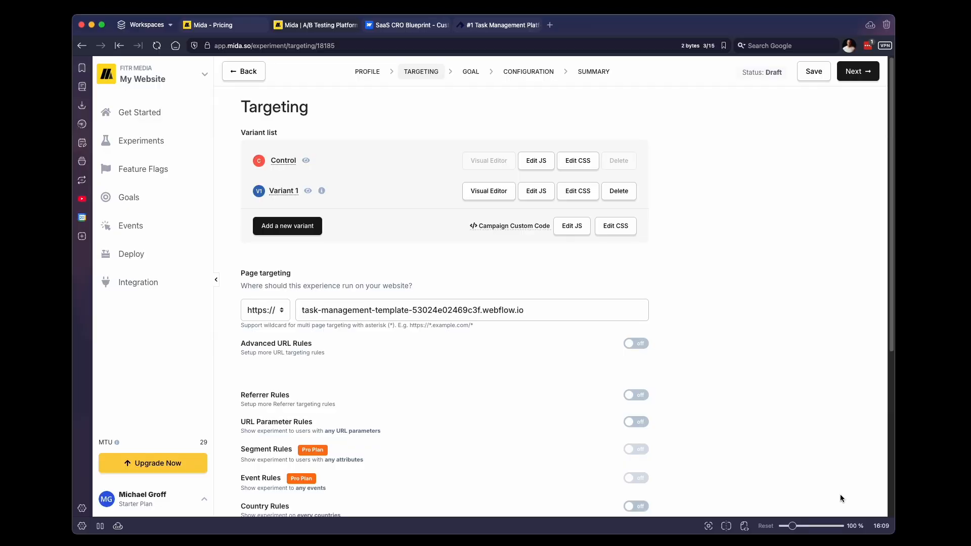
pyautogui.click(858, 71)
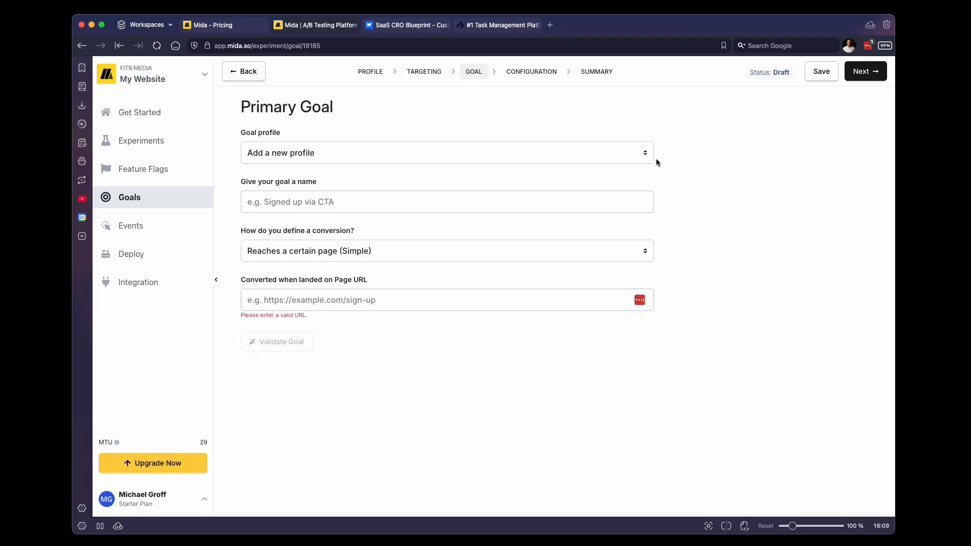
pyautogui.moveTo(662, 157)
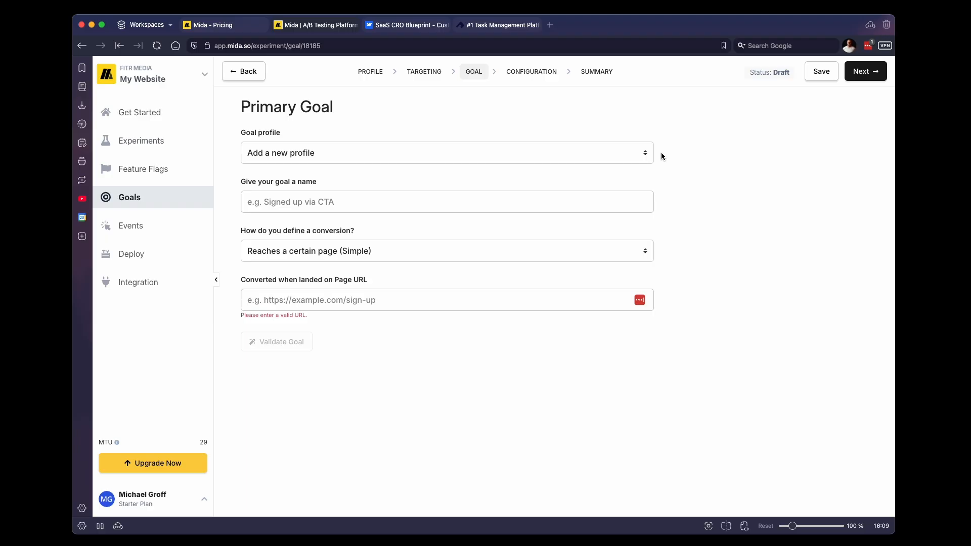
pyautogui.moveTo(549, 159)
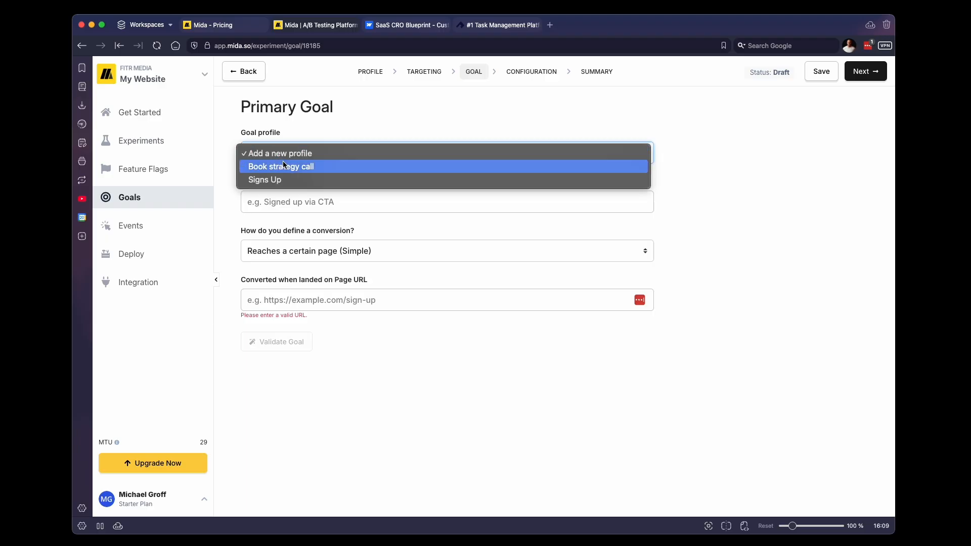
pyautogui.moveTo(296, 179)
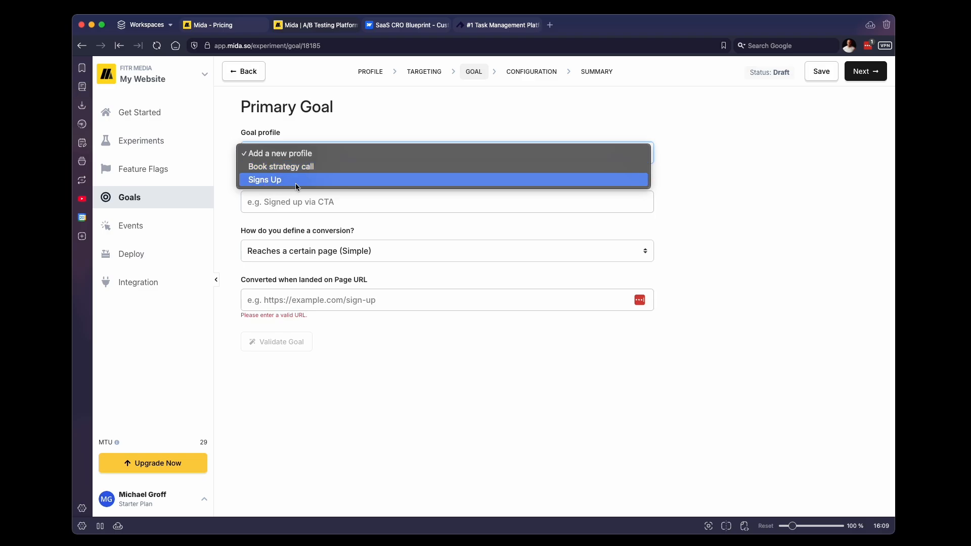
pyautogui.moveTo(324, 185)
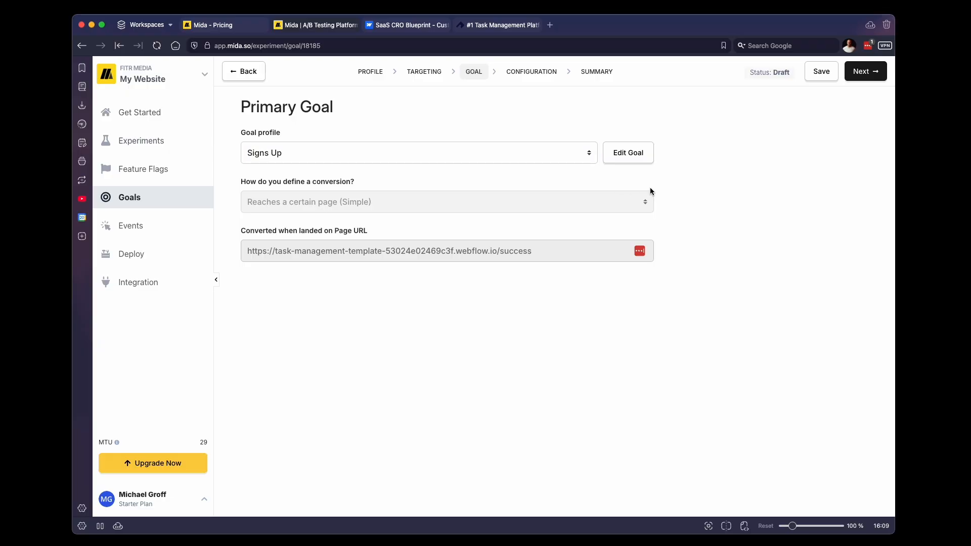
# - Save the Signs Up goal and set total traffic to 100%, split evenly
pyautogui.click(865, 71)
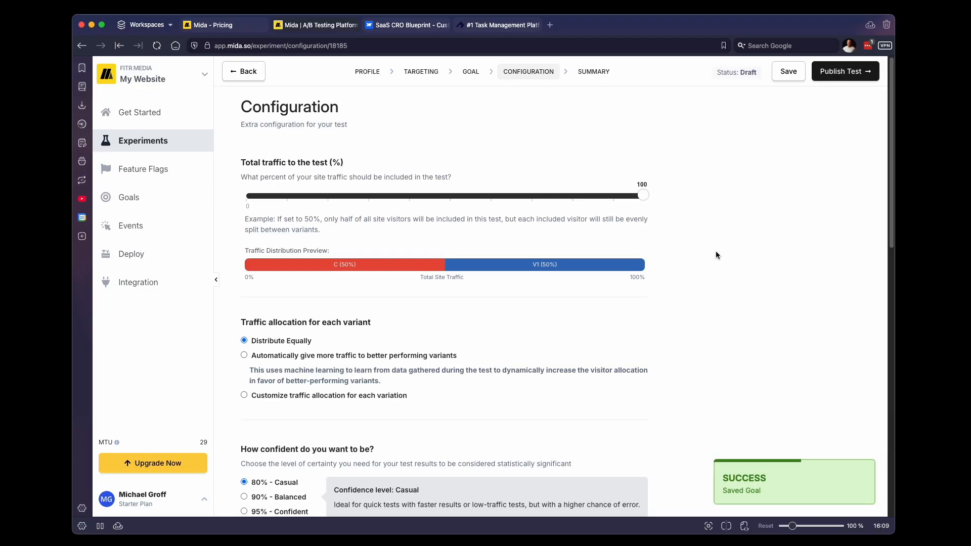
pyautogui.moveTo(706, 253)
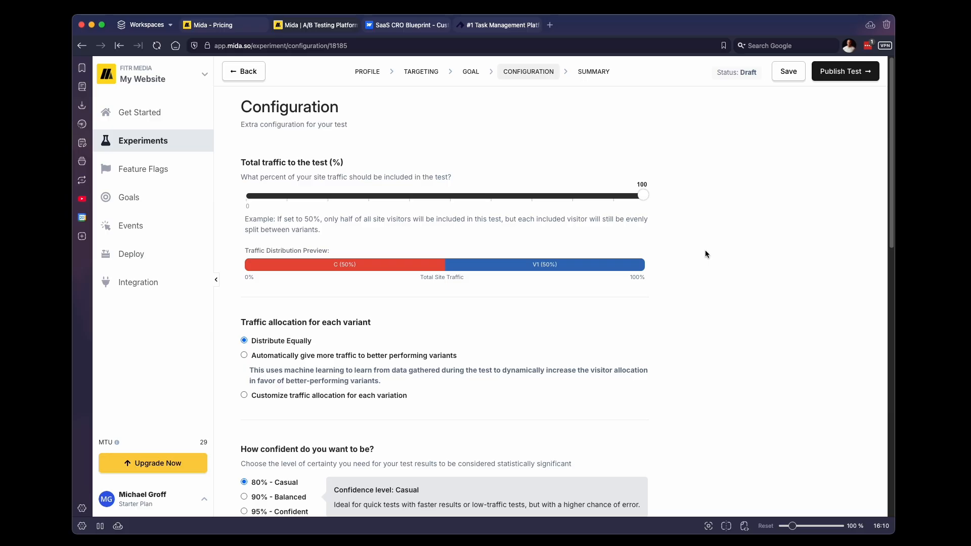
pyautogui.moveTo(659, 199)
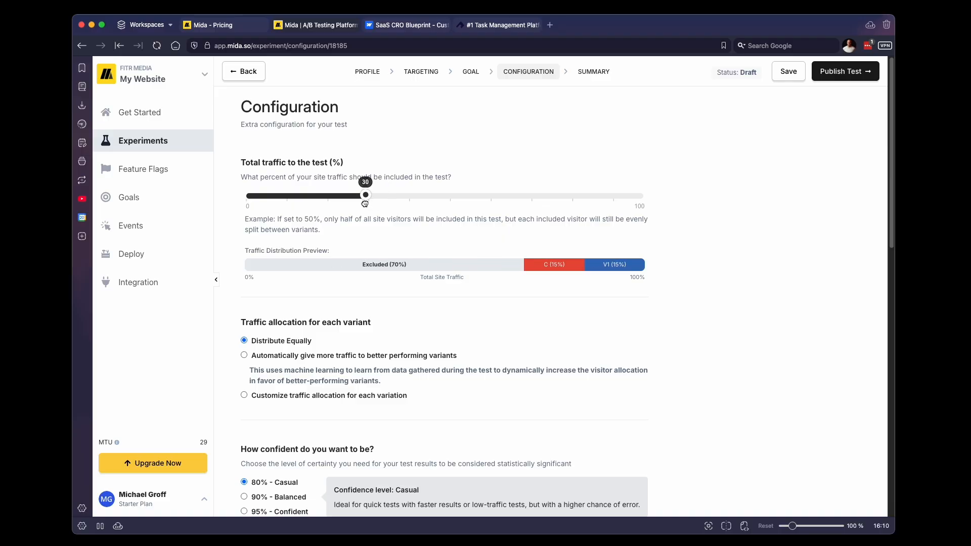
pyautogui.moveTo(365, 195); pyautogui.dragTo(326, 195)
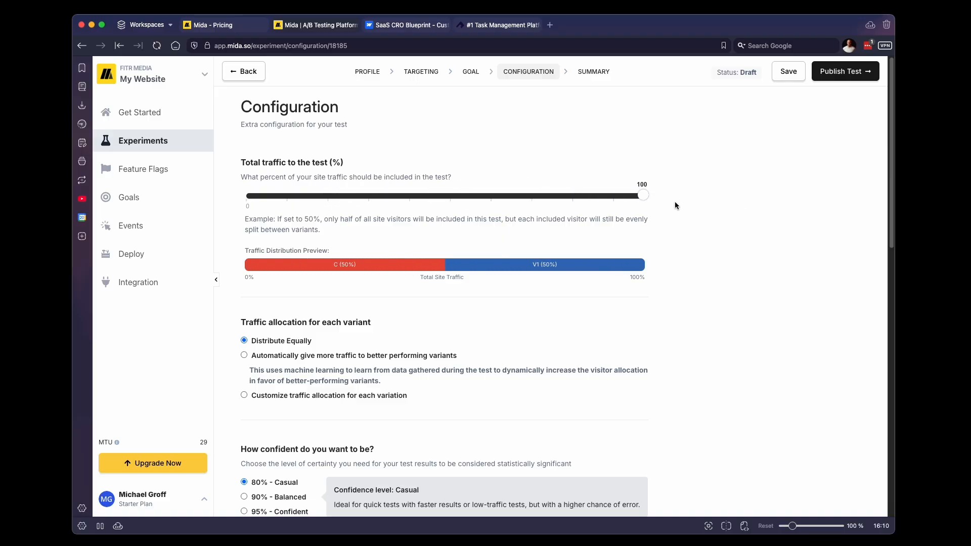
pyautogui.scroll(-3)
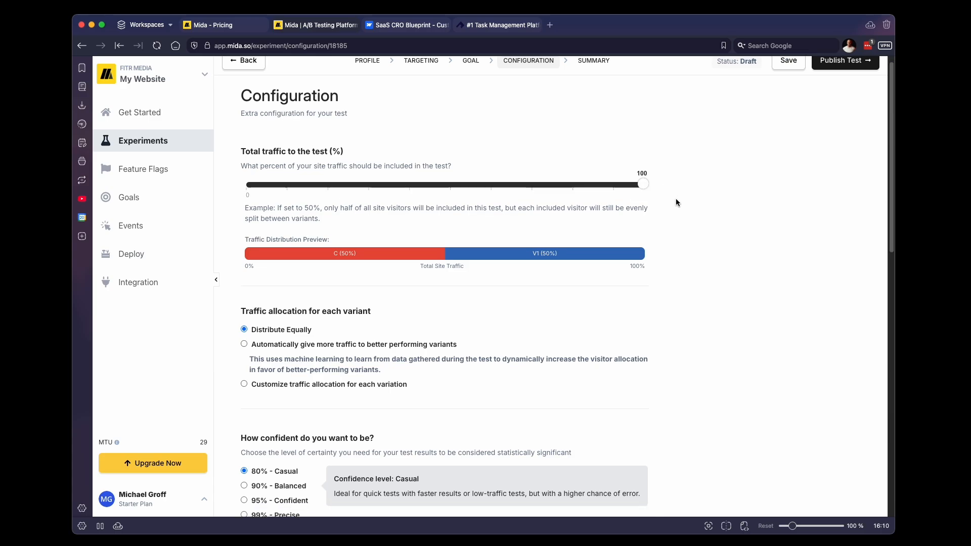
pyautogui.scroll(-3)
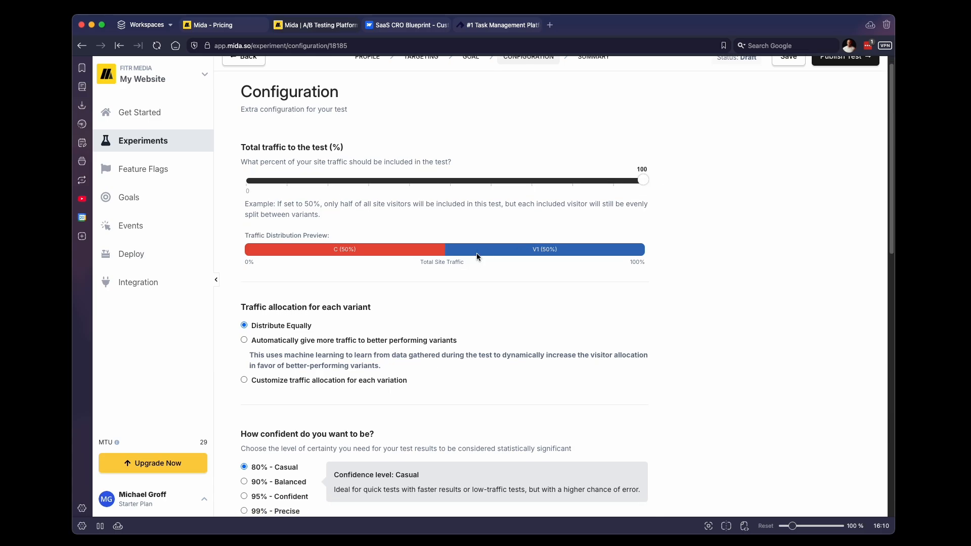
pyautogui.scroll(3)
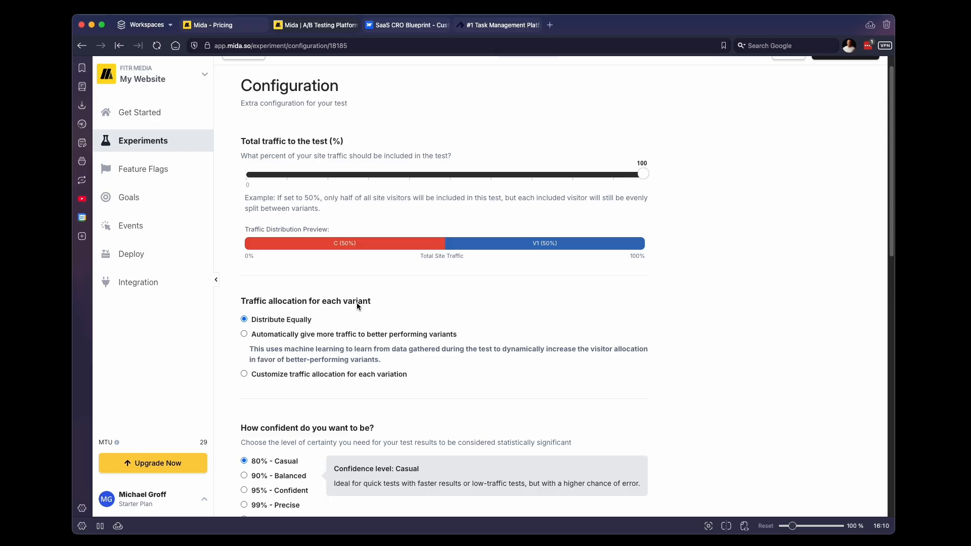
pyautogui.moveTo(467, 298)
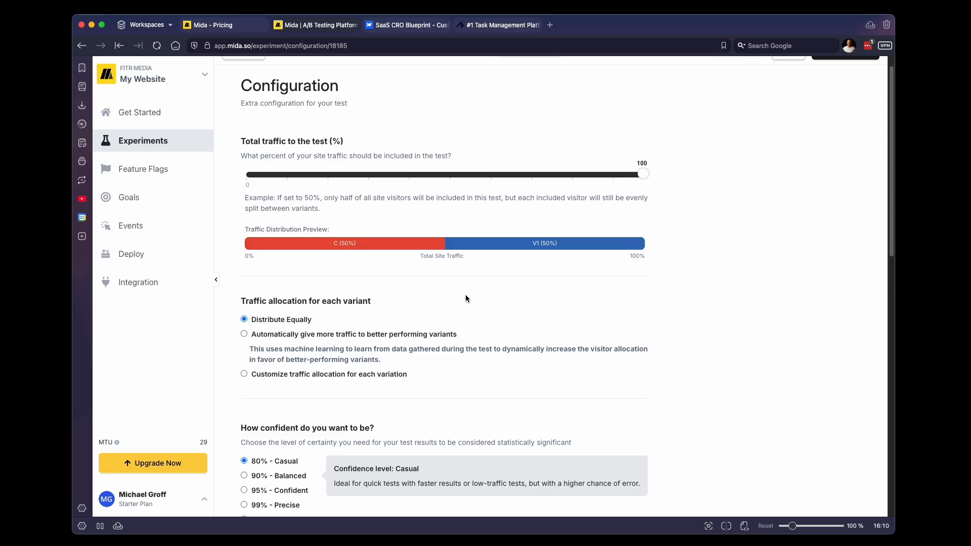
# - Review defaults: 100% traffic, equal split, 80% confidence, Bayesian, Control baseline
pyautogui.scroll(-3)
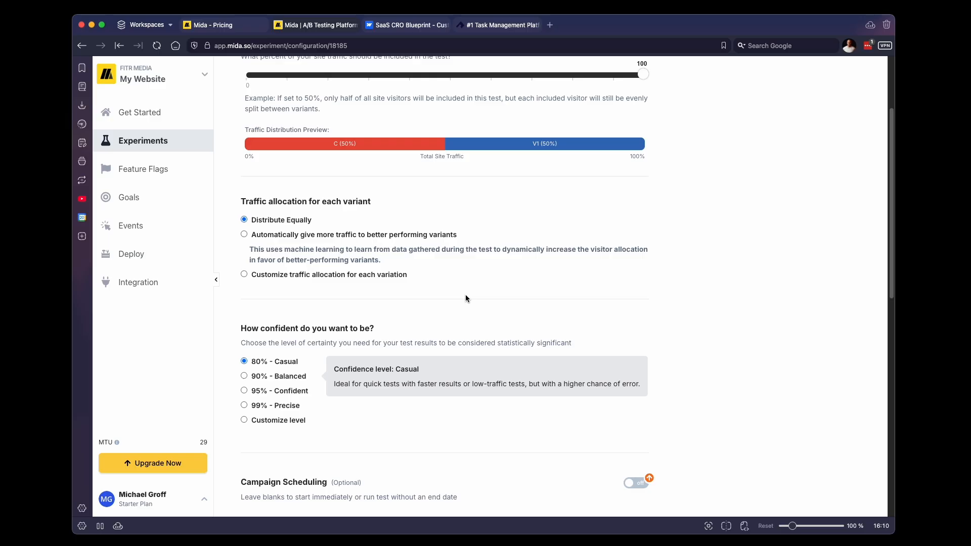
pyautogui.scroll(-3)
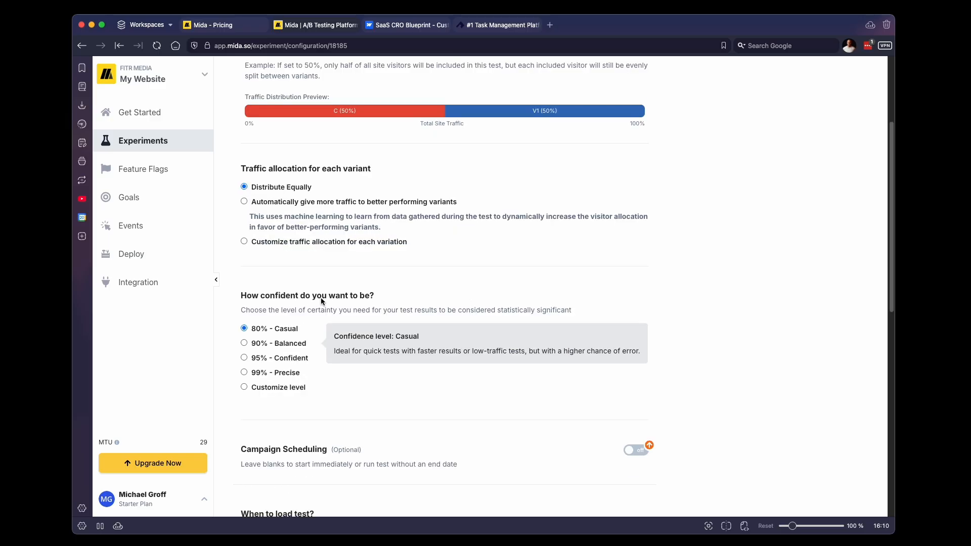
pyautogui.moveTo(372, 302)
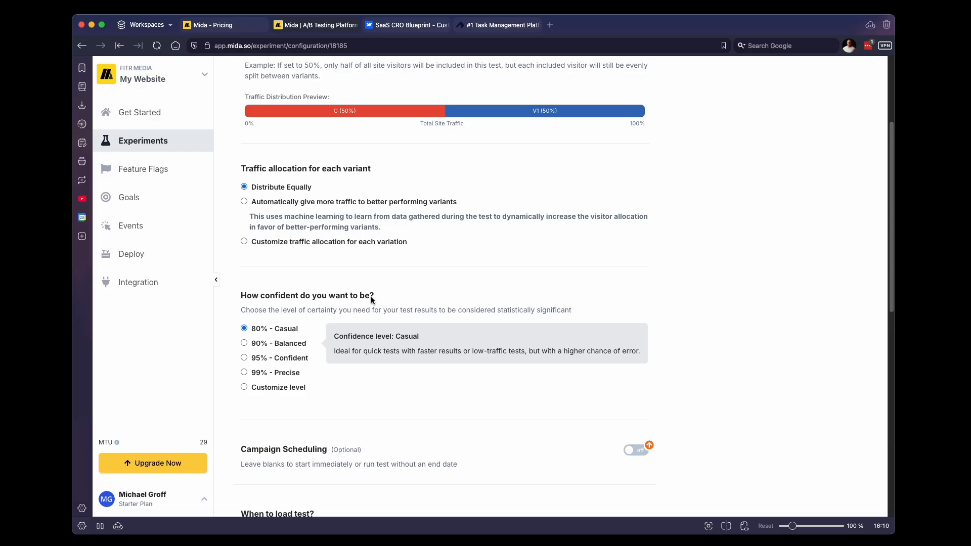
pyautogui.moveTo(283, 356)
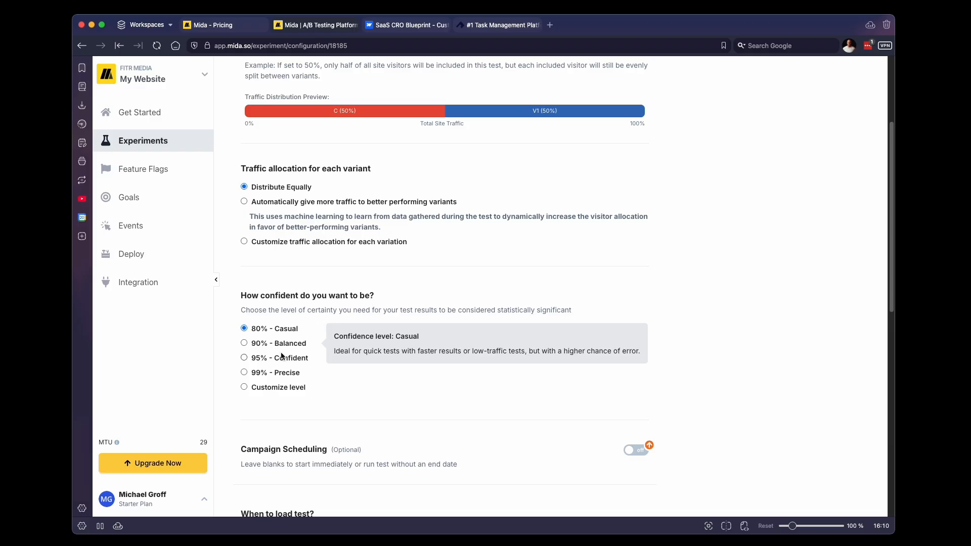
pyautogui.moveTo(278, 352)
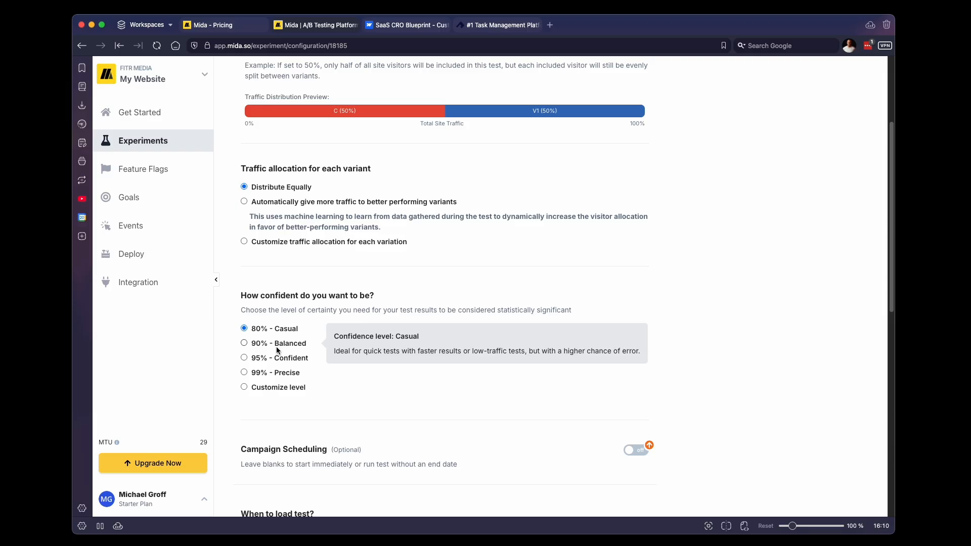
pyautogui.moveTo(259, 349)
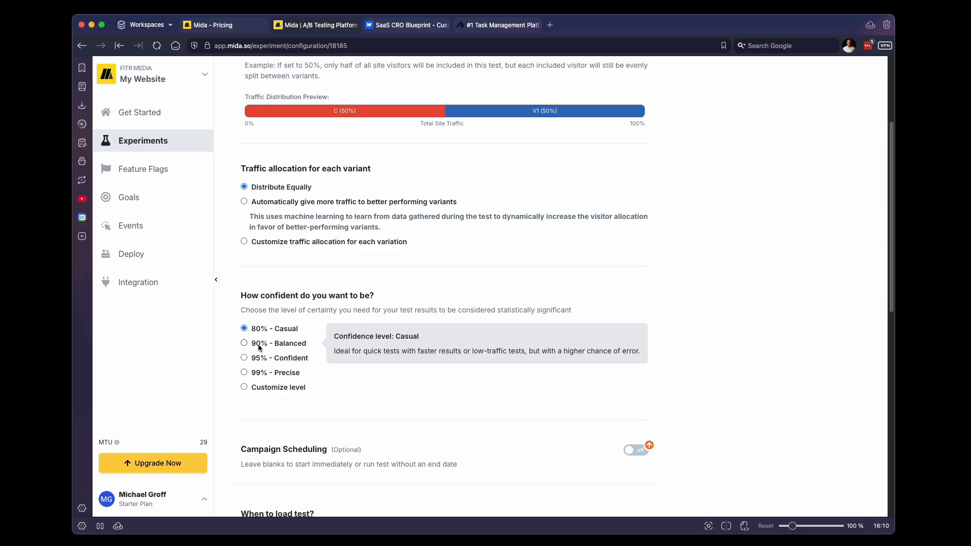
pyautogui.moveTo(265, 393)
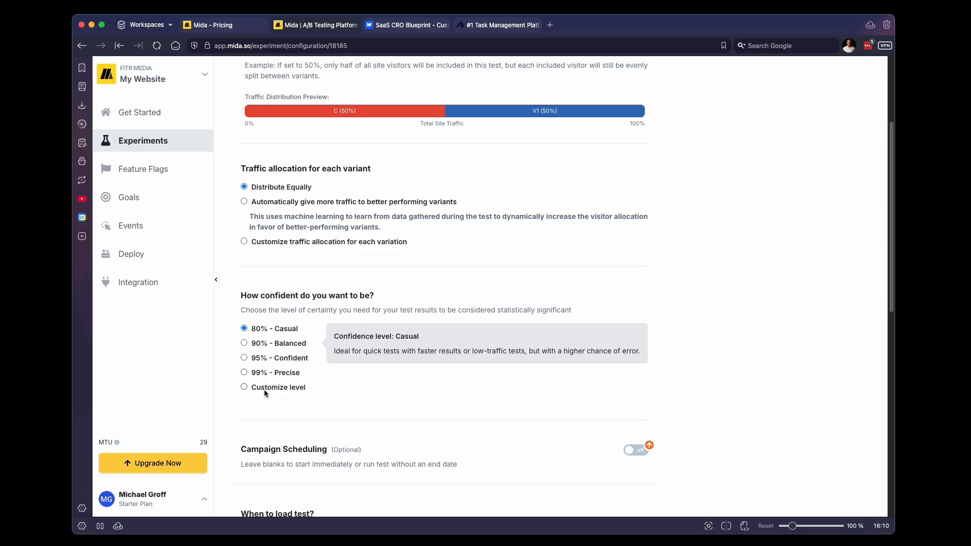
pyautogui.moveTo(235, 339)
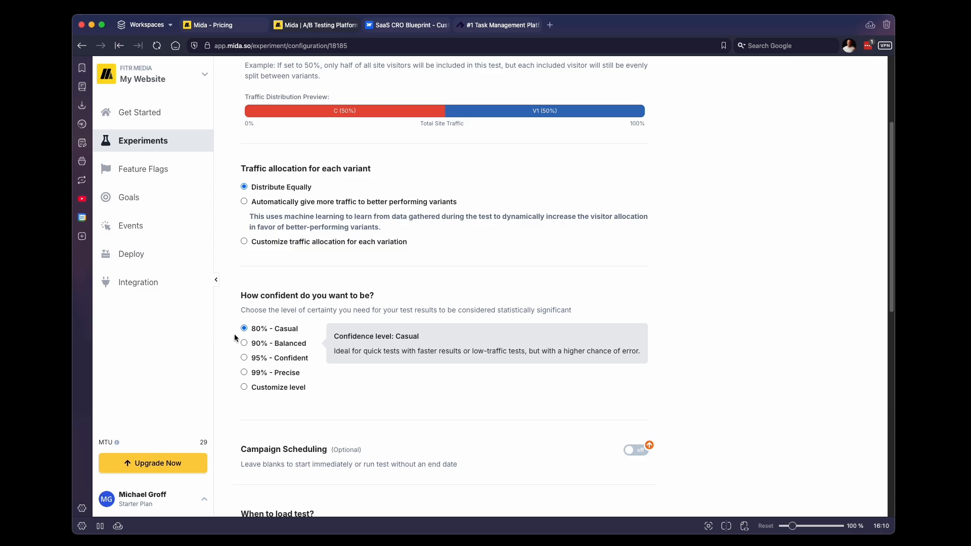
pyautogui.moveTo(610, 387)
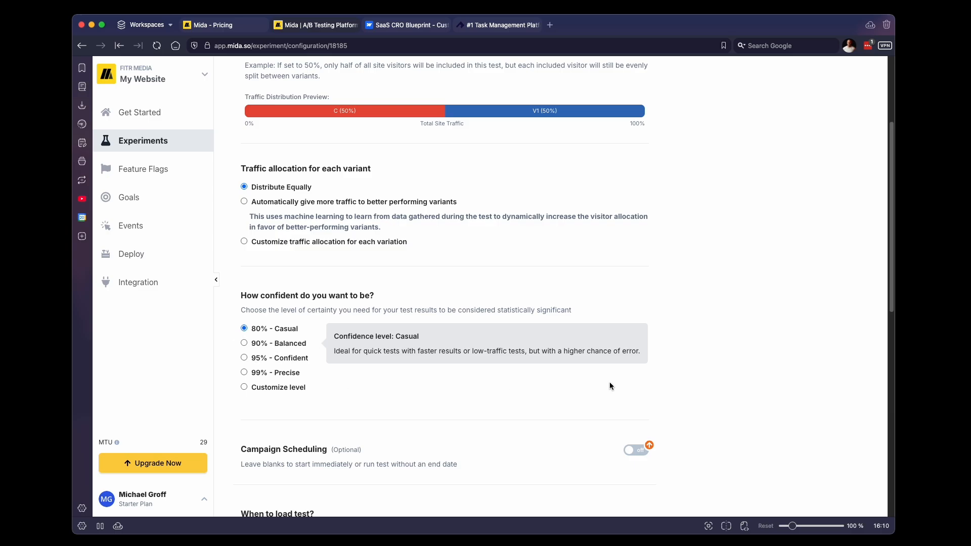
pyautogui.scroll(-3)
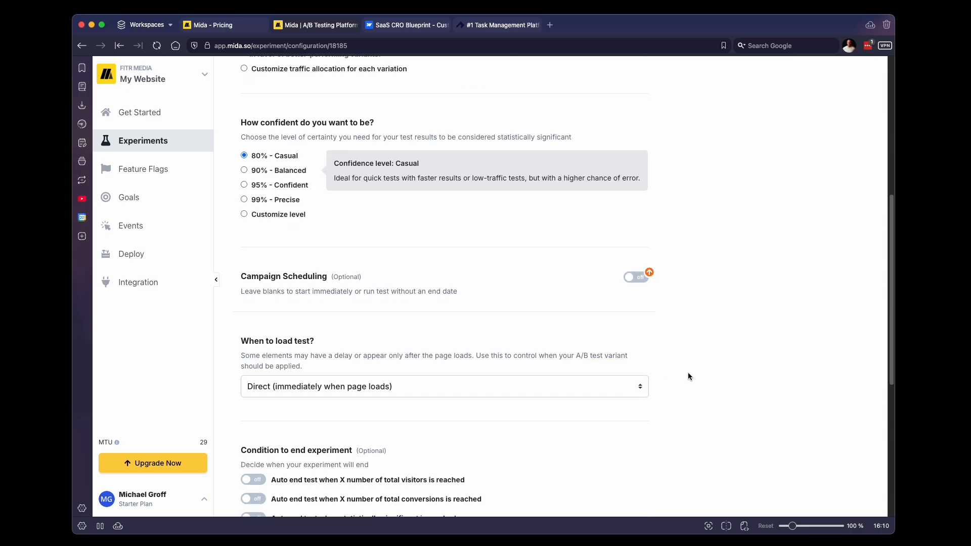
pyautogui.scroll(-3)
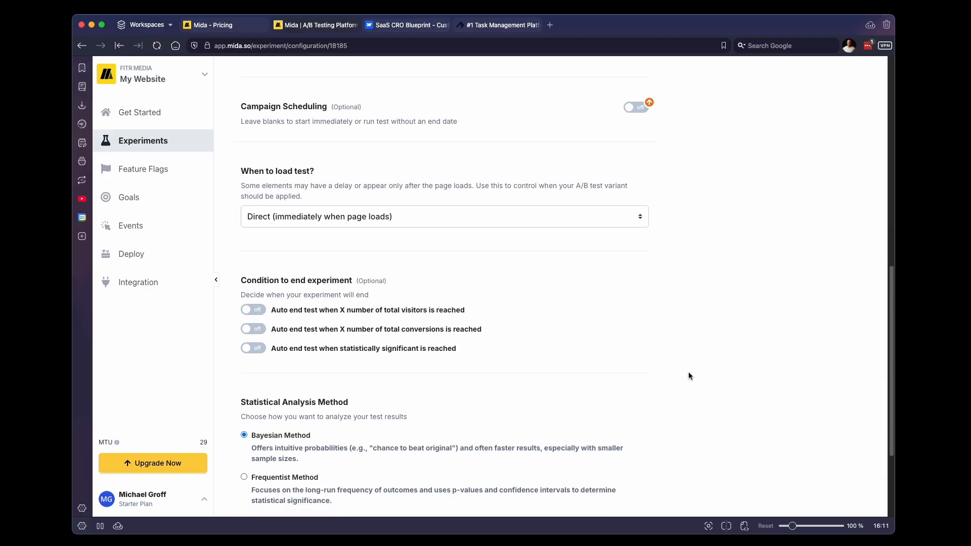
pyautogui.scroll(-3)
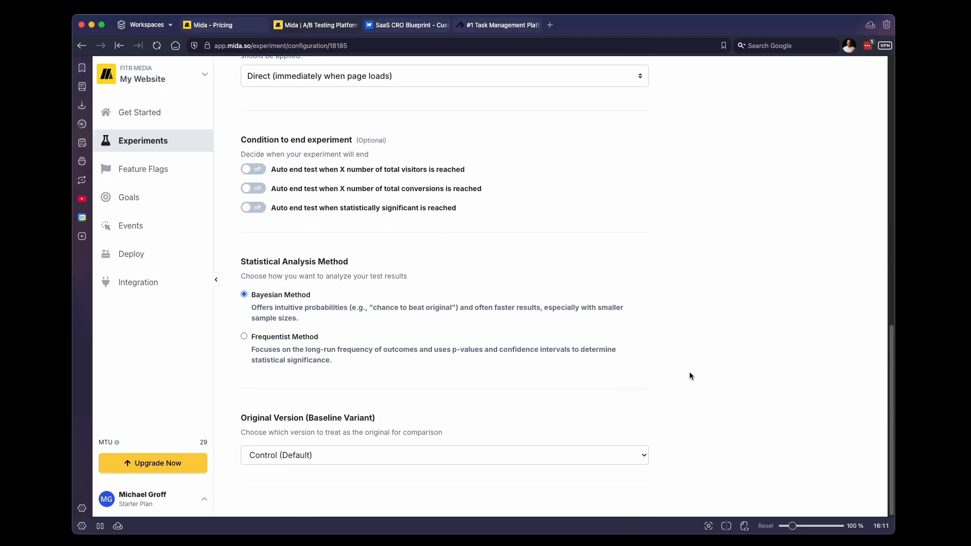
pyautogui.scroll(3)
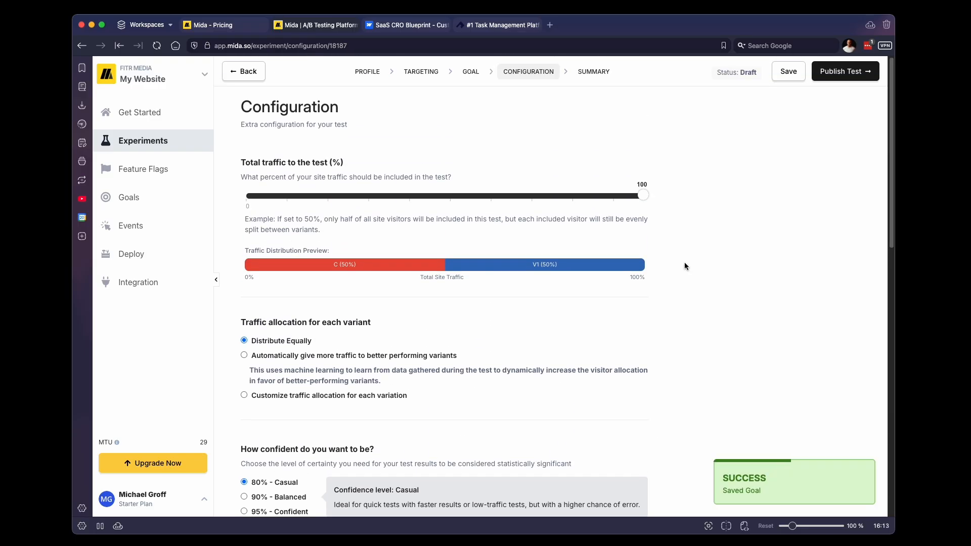
pyautogui.moveTo(841, 82)
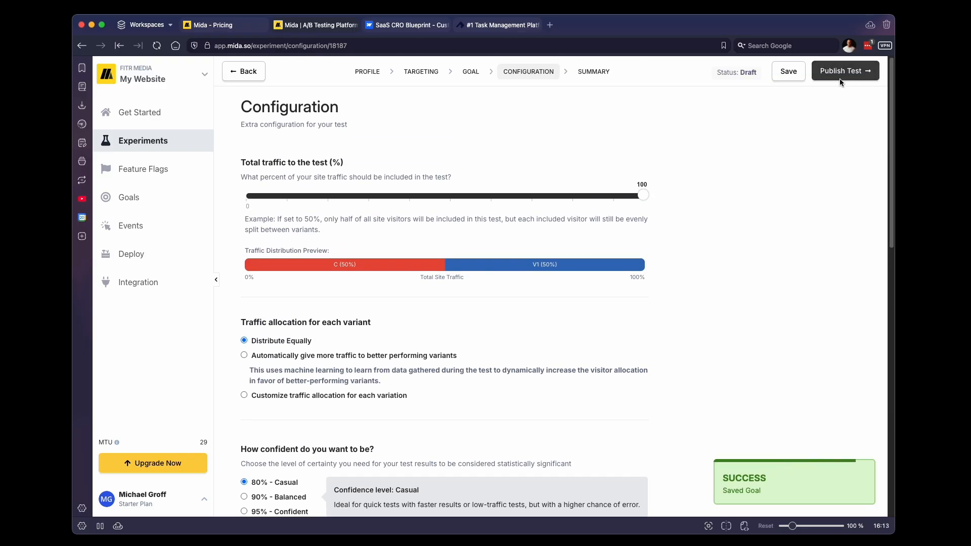
# - Publish the 'Testing homepage headline' experiment so it goes live
pyautogui.click(844, 71)
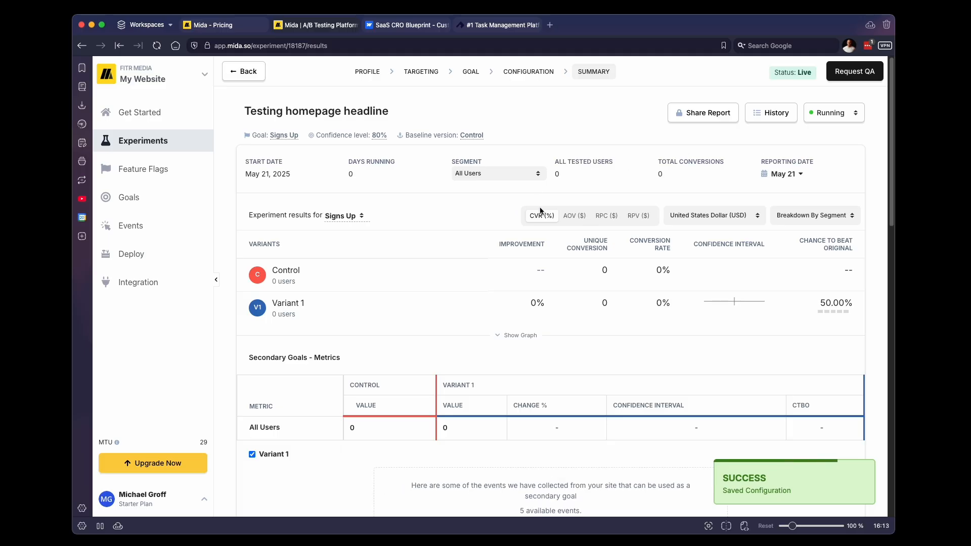
pyautogui.moveTo(556, 280)
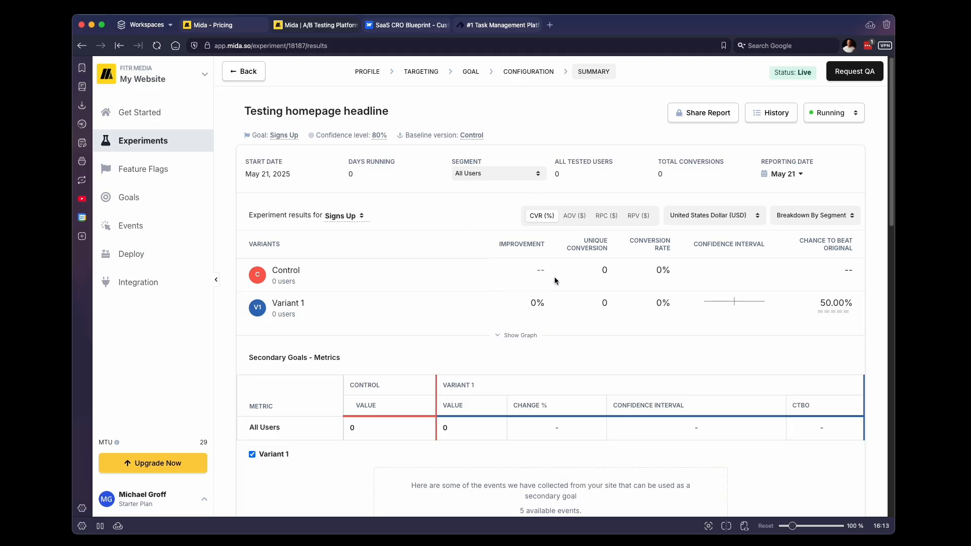
pyautogui.moveTo(656, 270)
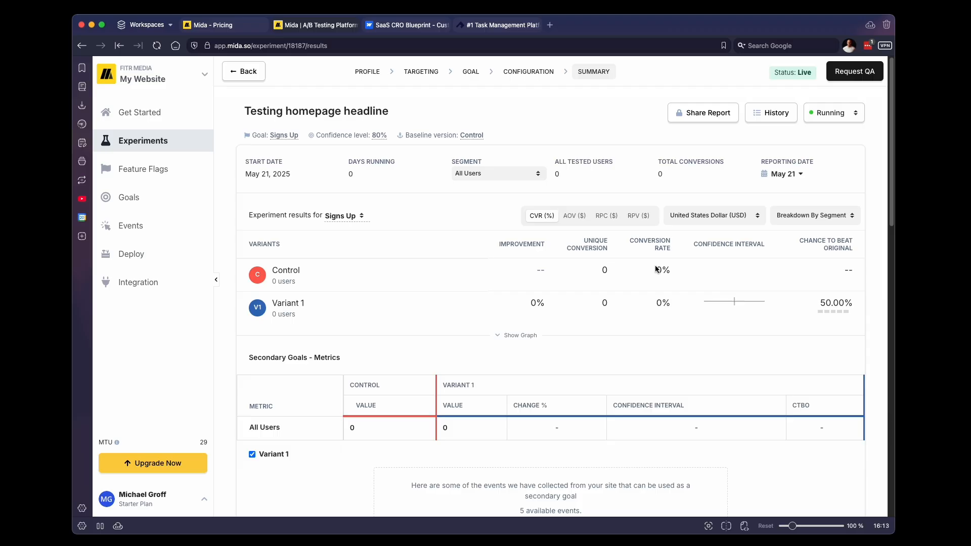
pyautogui.moveTo(657, 297)
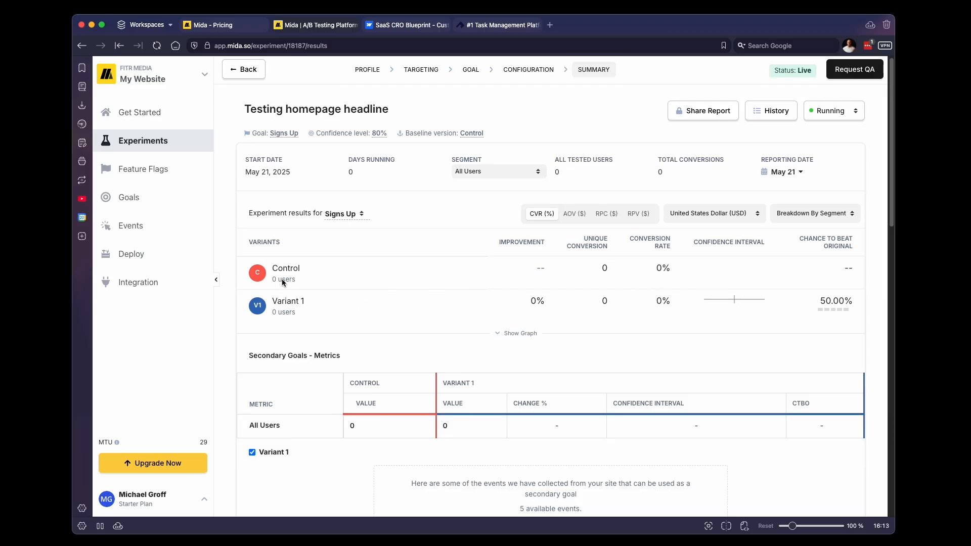
pyautogui.moveTo(293, 307)
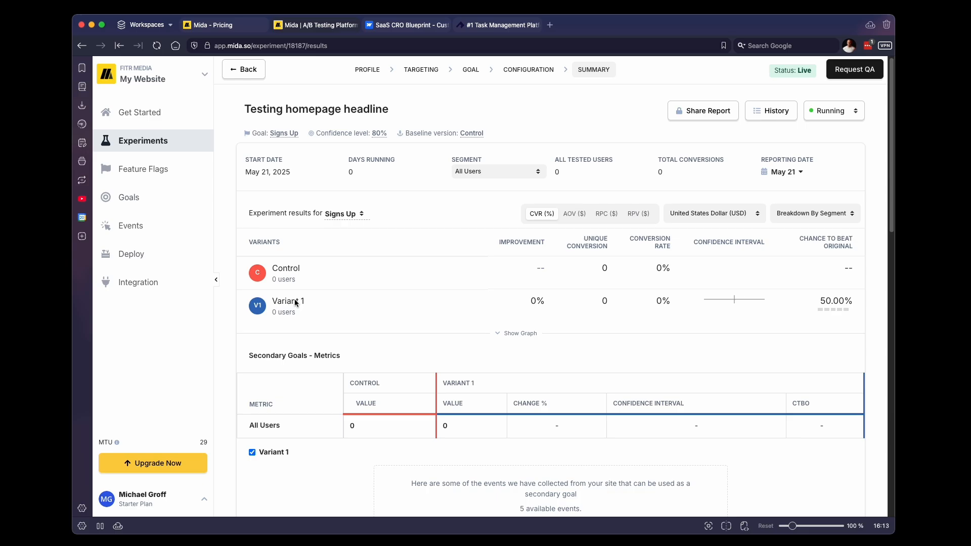
pyautogui.moveTo(284, 287)
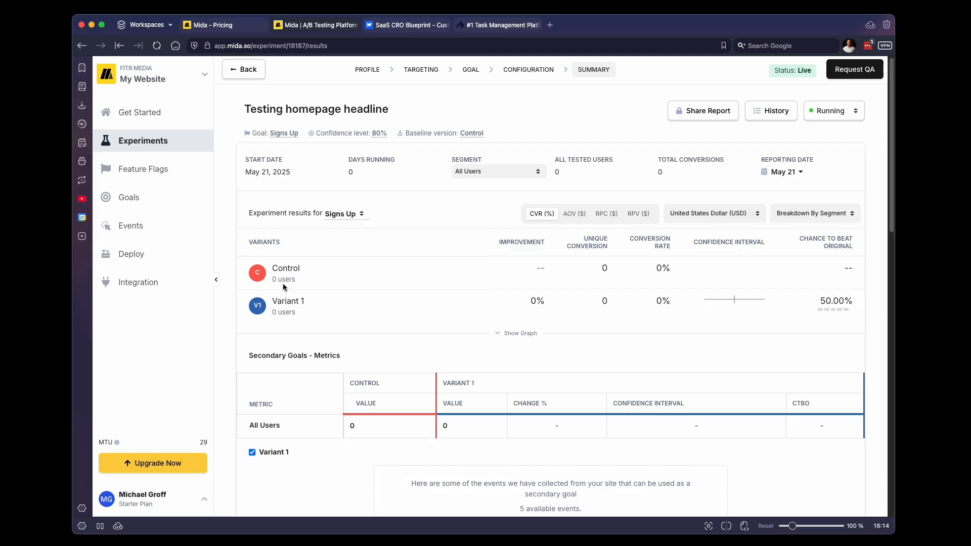
pyautogui.moveTo(274, 309)
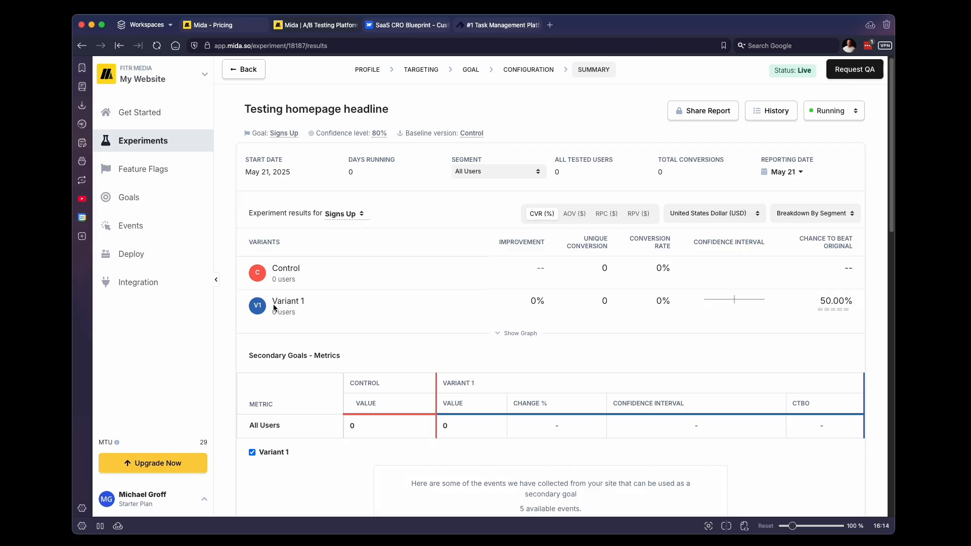
pyautogui.moveTo(301, 314)
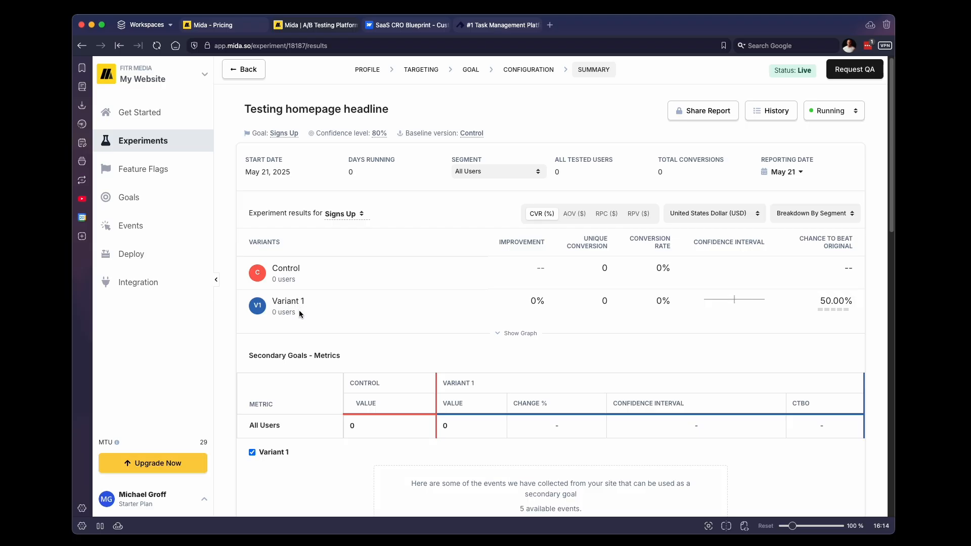
pyautogui.moveTo(295, 284)
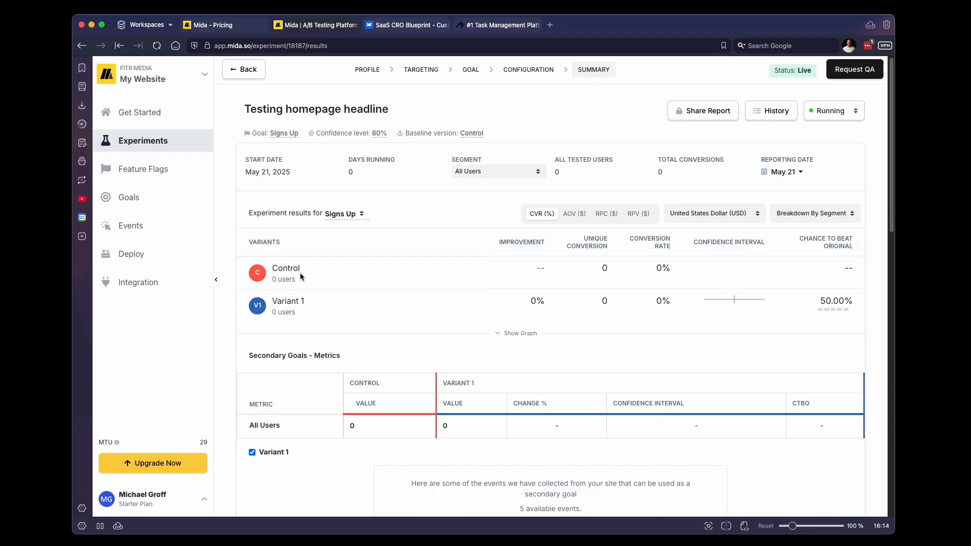
pyautogui.moveTo(312, 315)
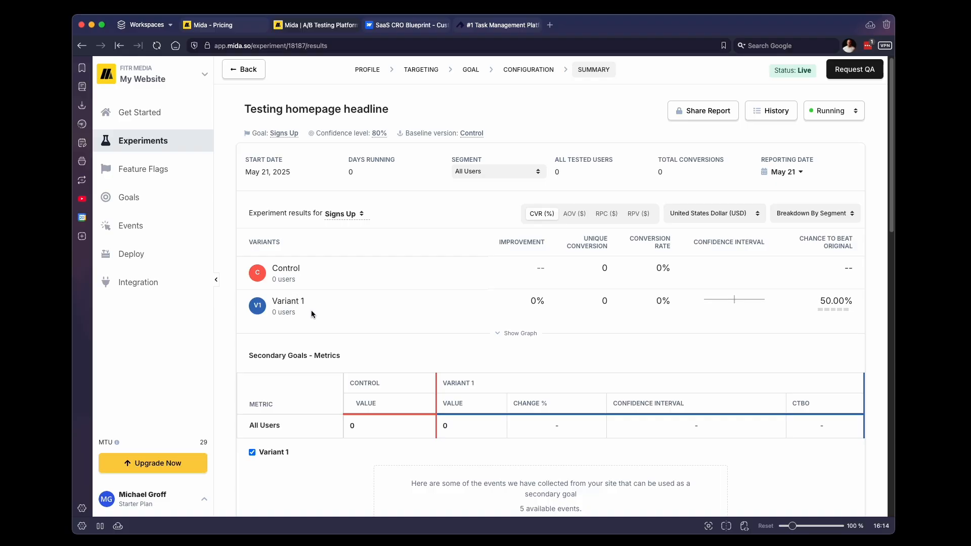
pyautogui.moveTo(315, 313)
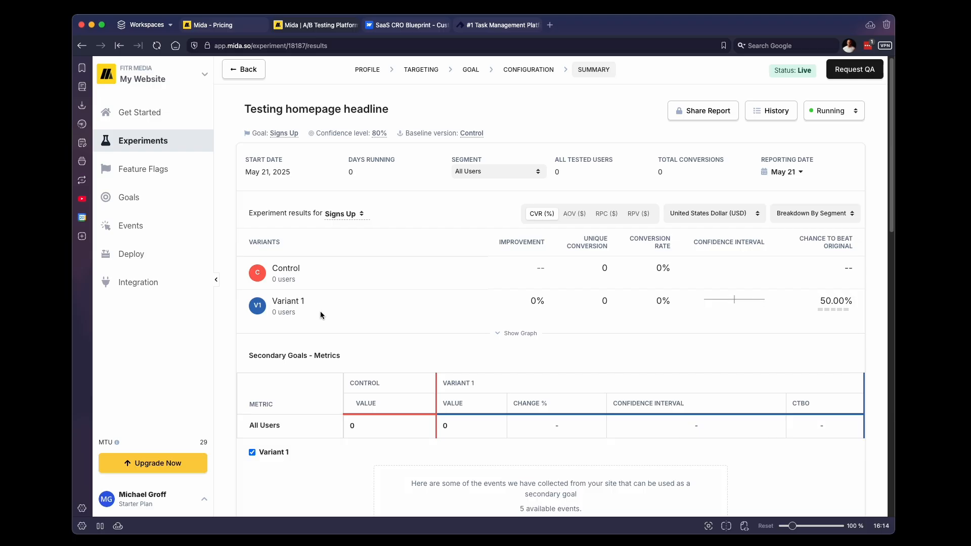
pyautogui.moveTo(325, 308)
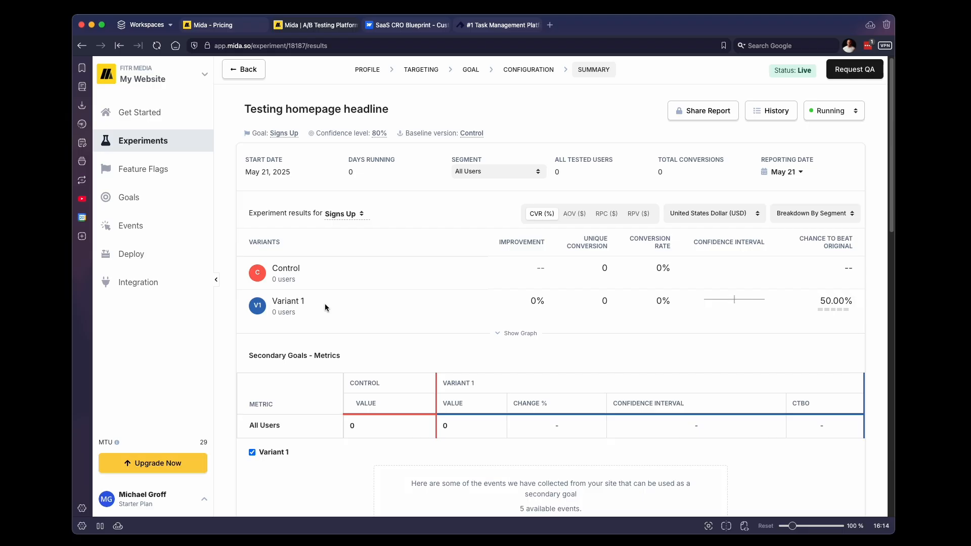
pyautogui.moveTo(339, 301)
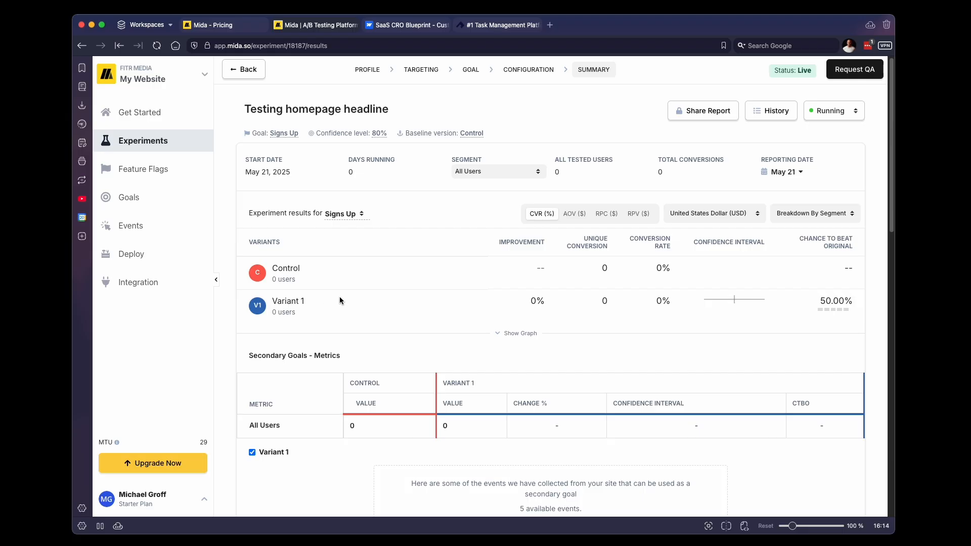
pyautogui.moveTo(360, 296)
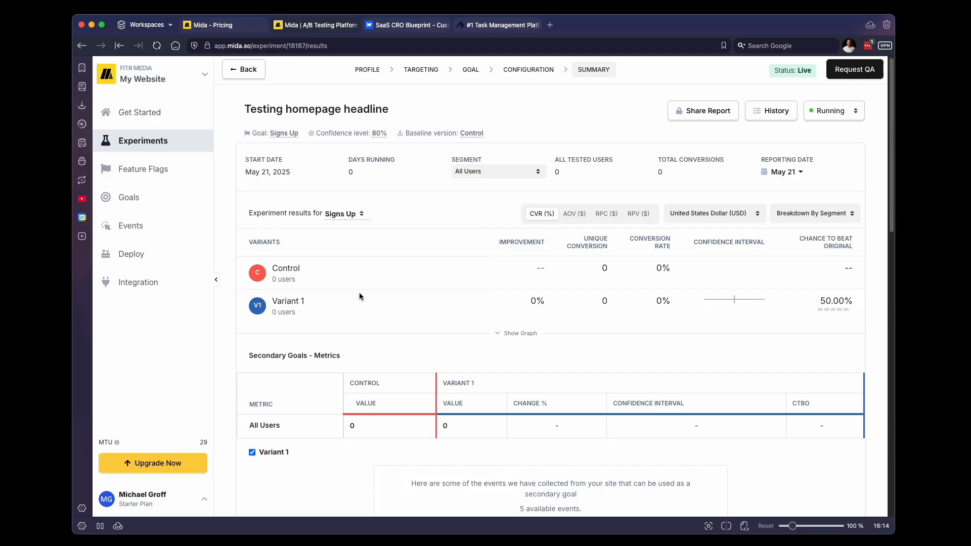
pyautogui.moveTo(489, 47)
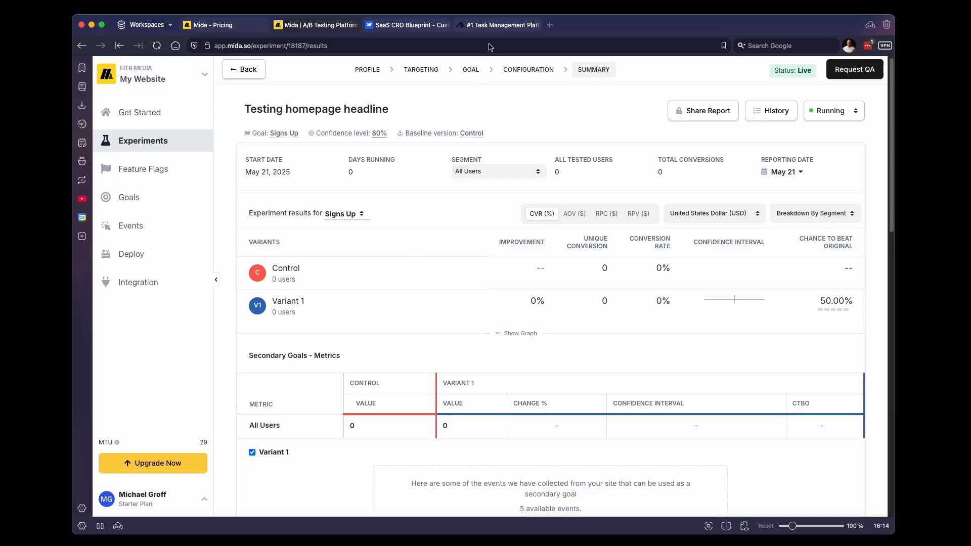
# - Switch to the live Webflow site to check its original headline
pyautogui.click(501, 25)
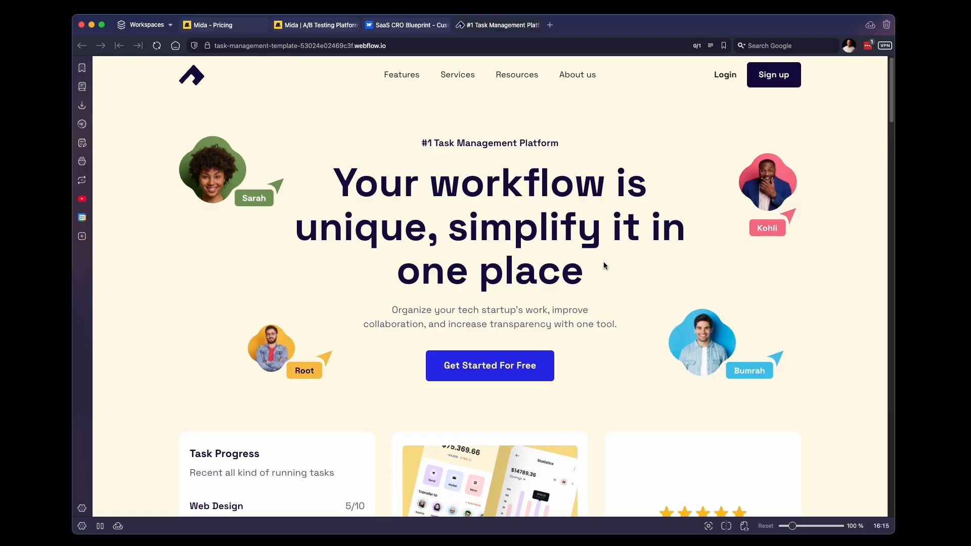
pyautogui.moveTo(154, 71)
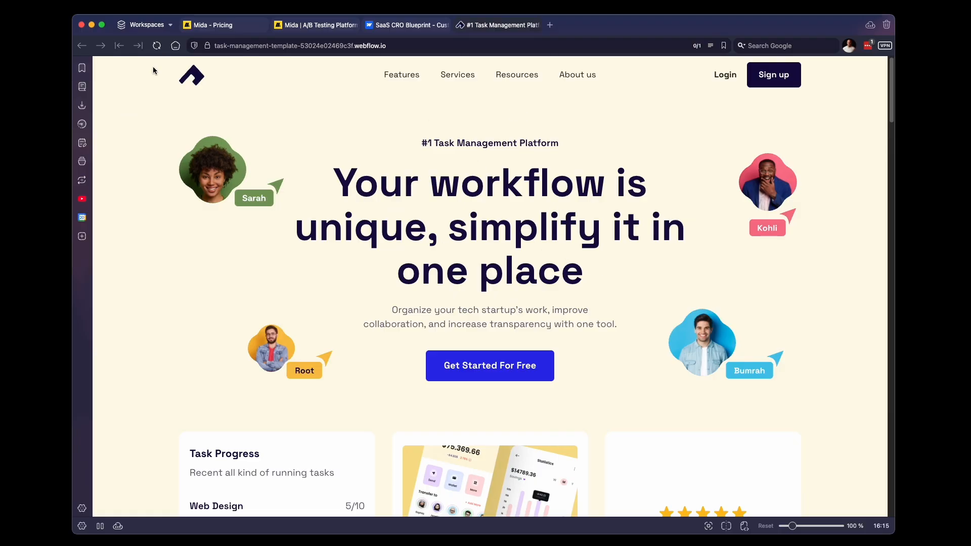
pyautogui.moveTo(101, 72)
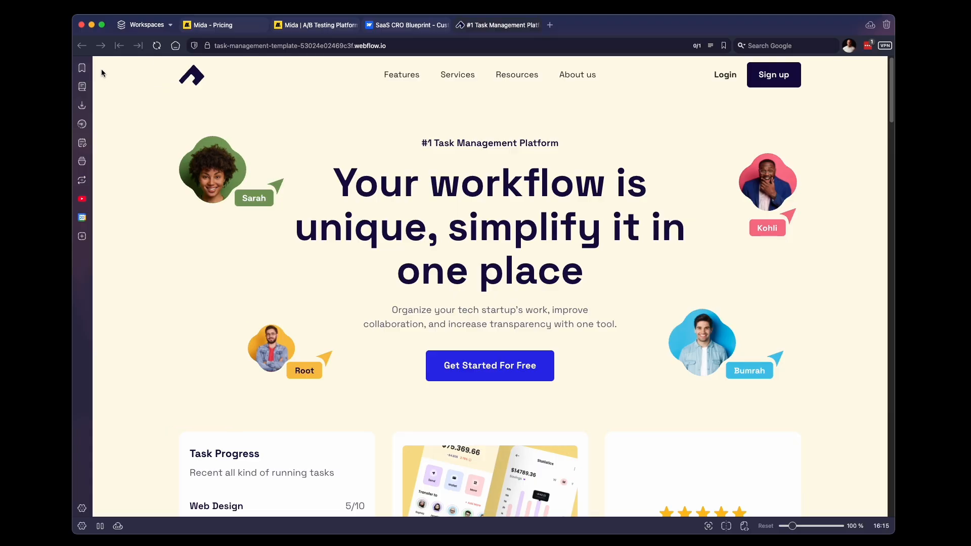
pyautogui.moveTo(313, 83)
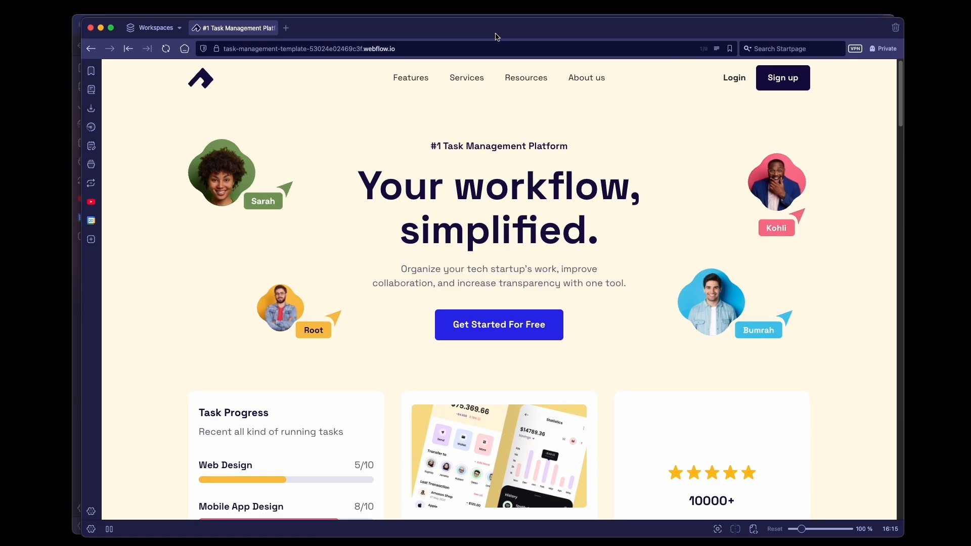
pyautogui.moveTo(522, 231)
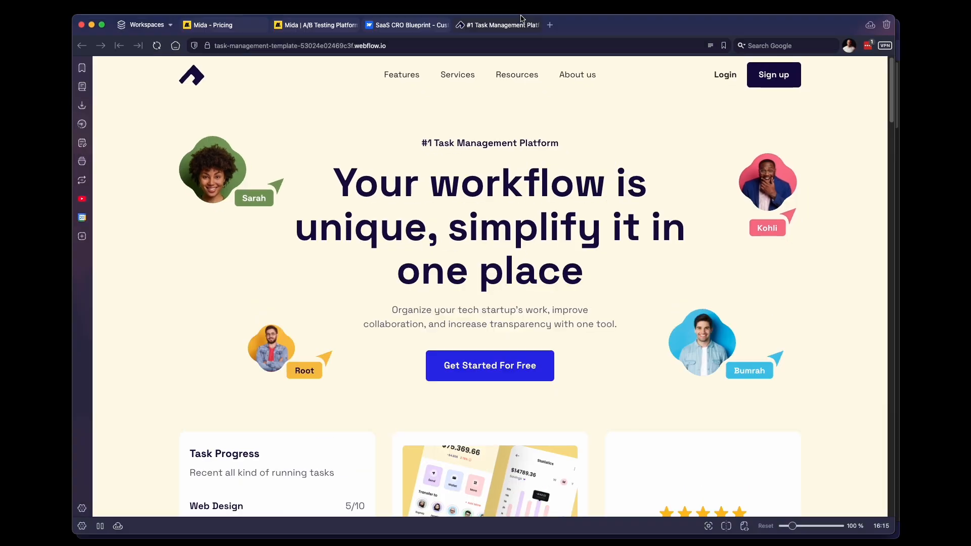
pyautogui.moveTo(548, 271)
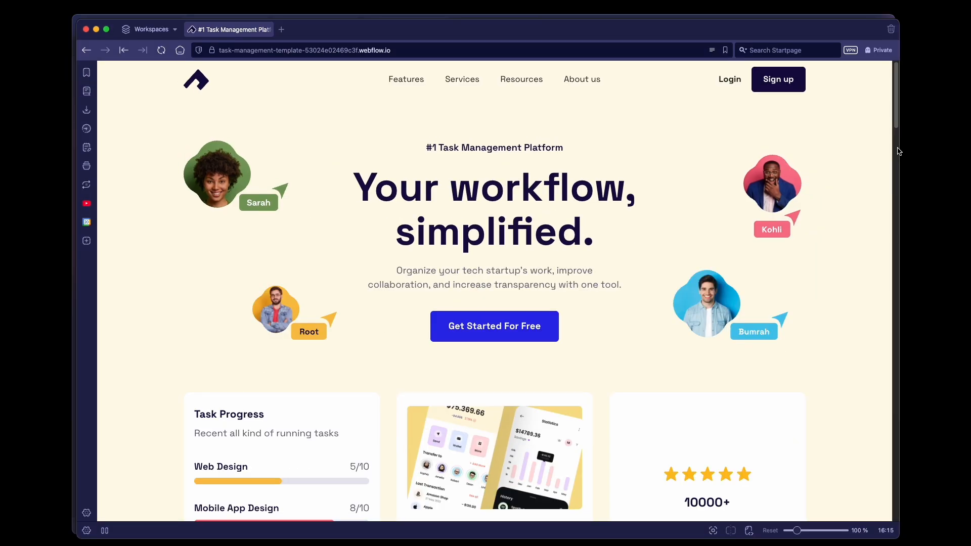
pyautogui.moveTo(535, 199)
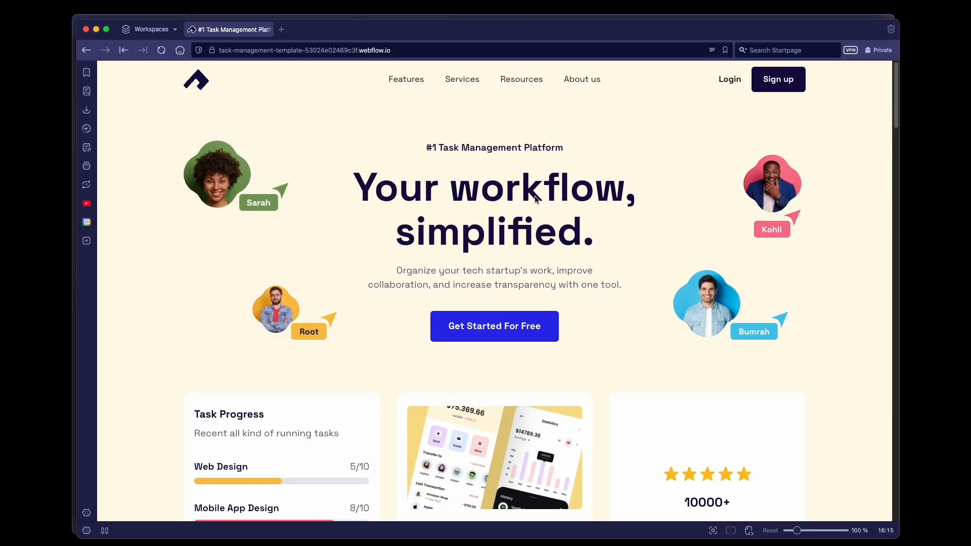
pyautogui.moveTo(127, 50)
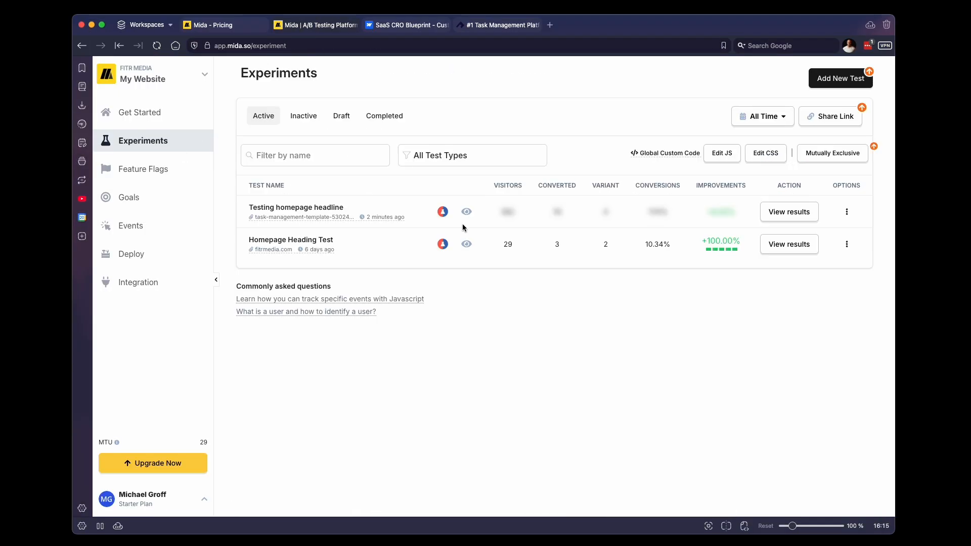
pyautogui.moveTo(724, 226)
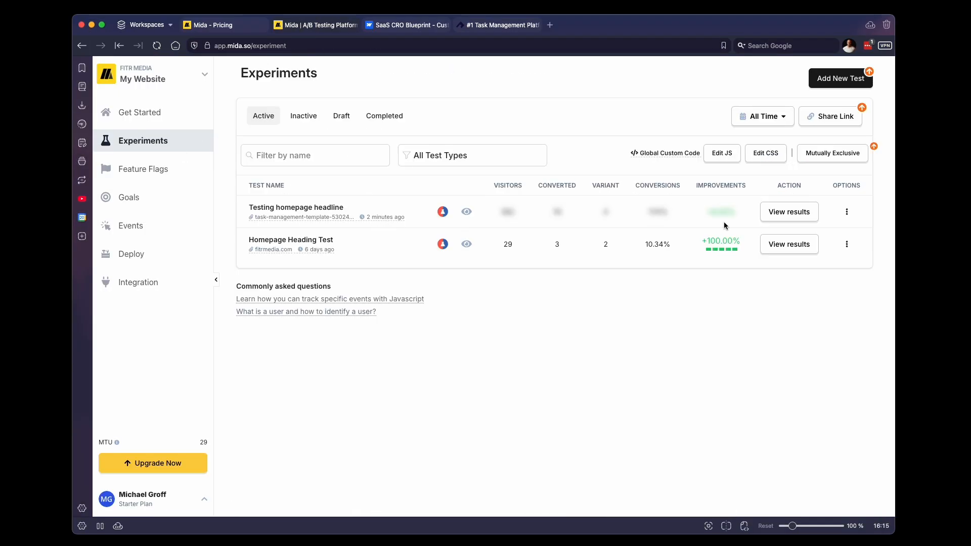
# - Start a new URL split test profile named 'Split test homepage'
pyautogui.click(847, 211)
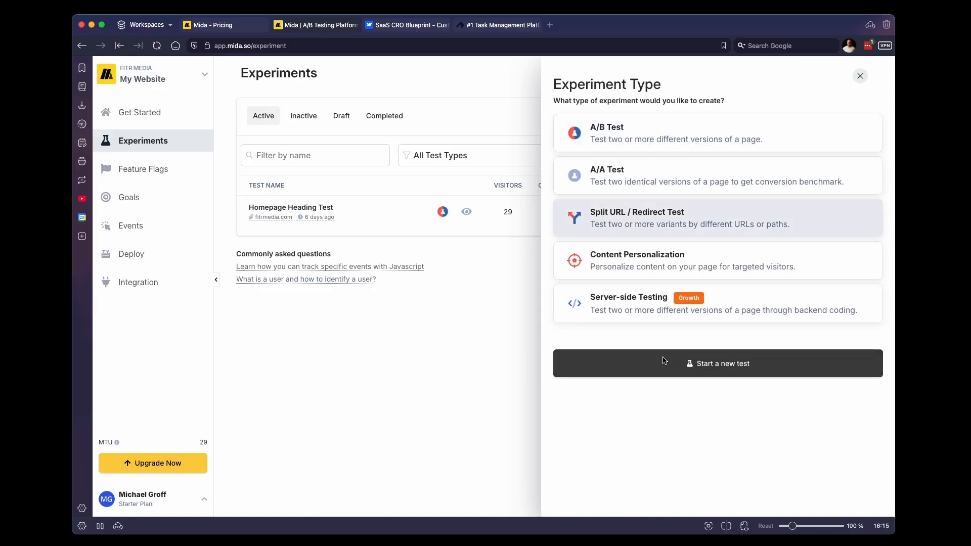
pyautogui.click(718, 364)
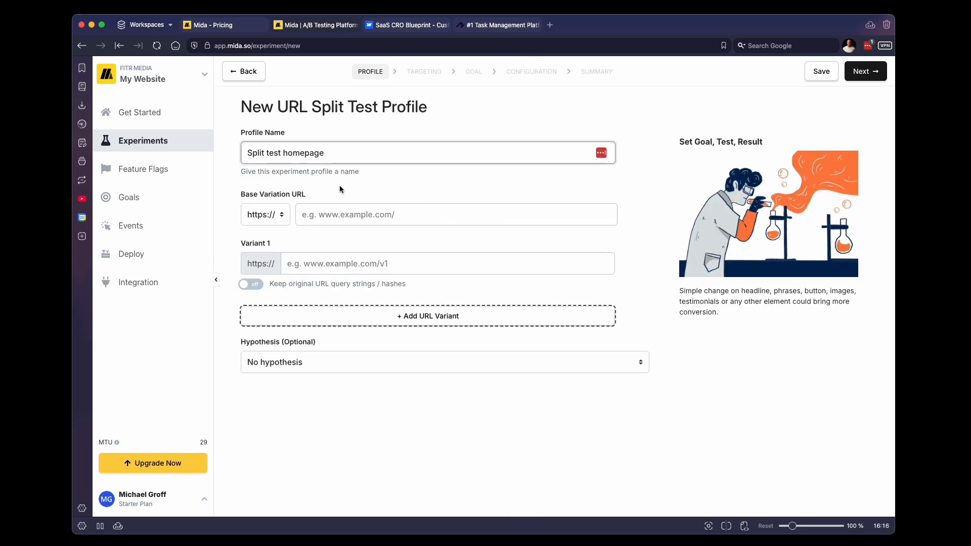
pyautogui.moveTo(276, 268)
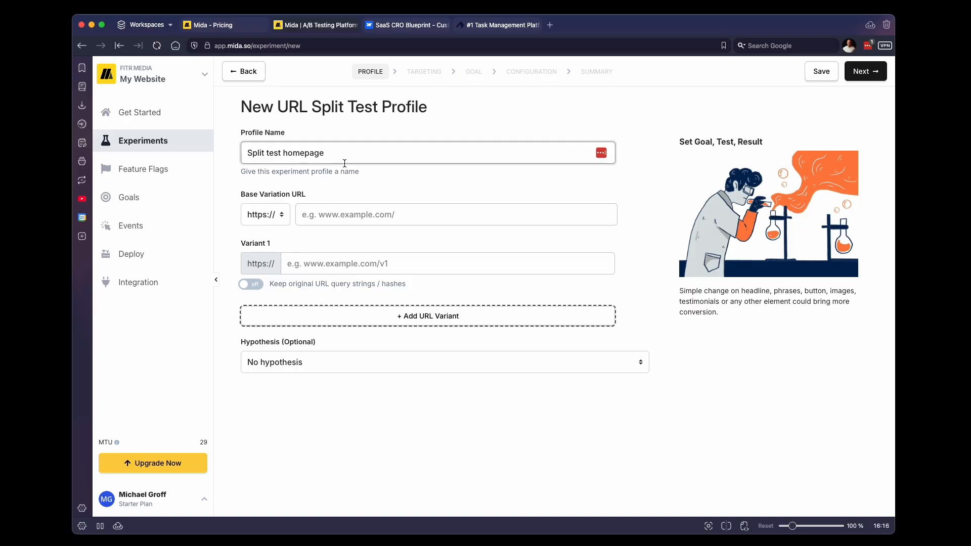
# - Duplicate the Webflow Home page as 'Home V2' with slug home-v2
pyautogui.click(407, 25)
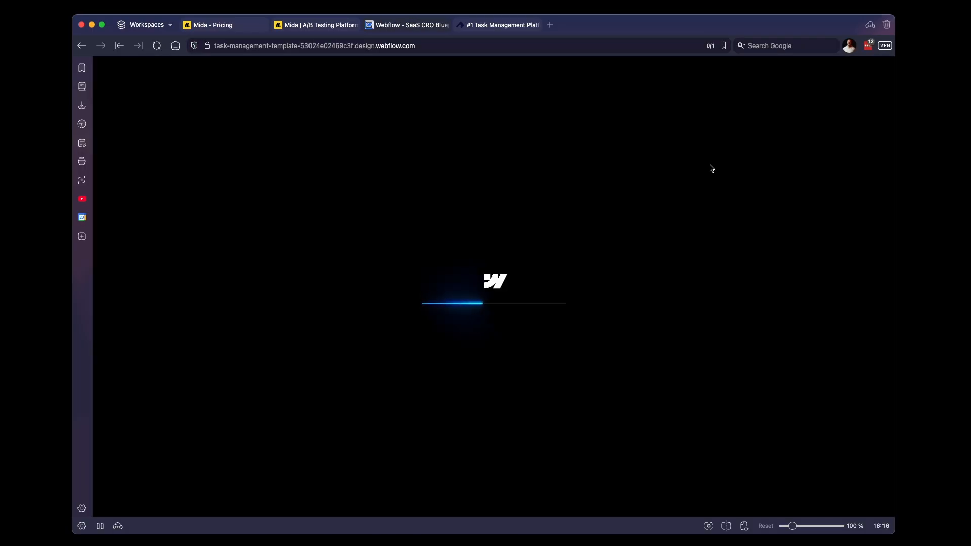
pyautogui.moveTo(309, 218)
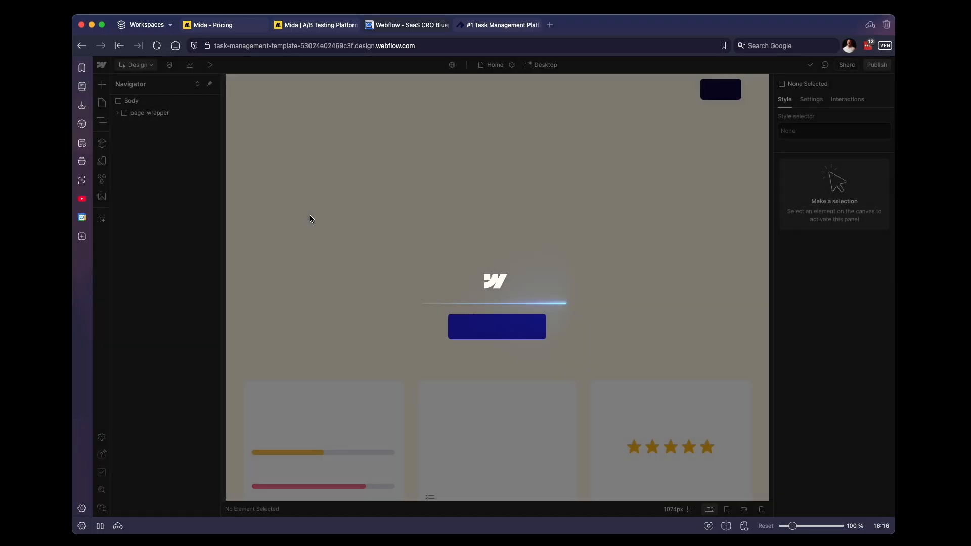
pyautogui.click(102, 103)
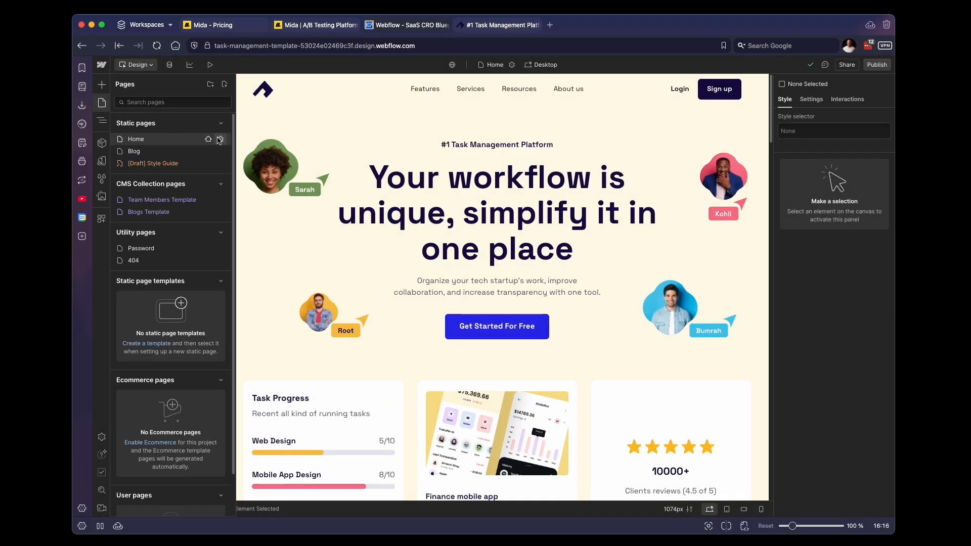
pyautogui.click(208, 139)
pyautogui.write('Home V2')
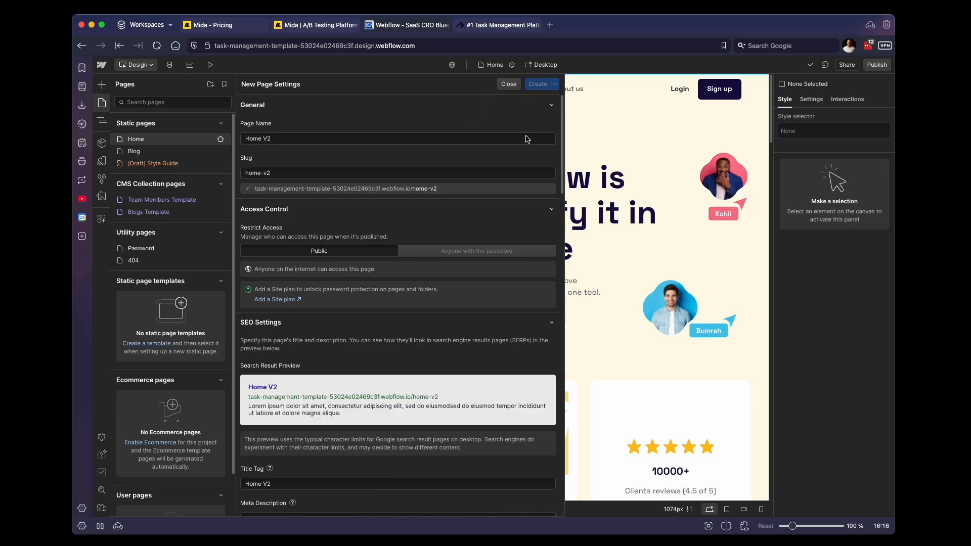
pyautogui.click(536, 84)
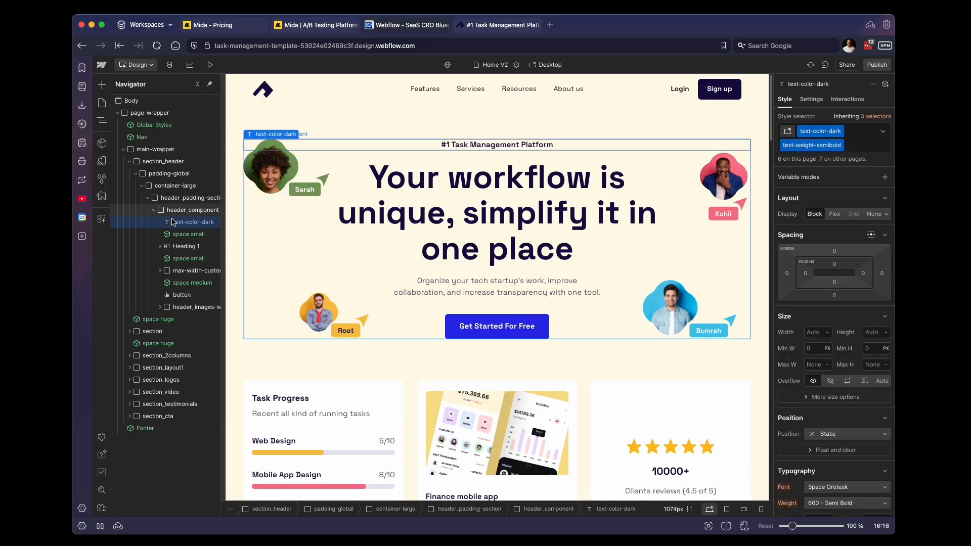
pyautogui.click(182, 295)
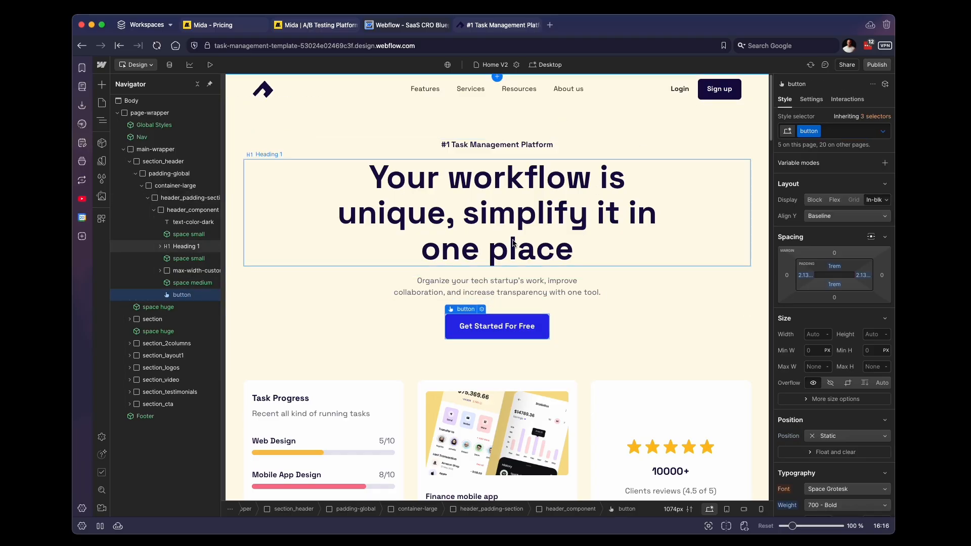
pyautogui.click(158, 307)
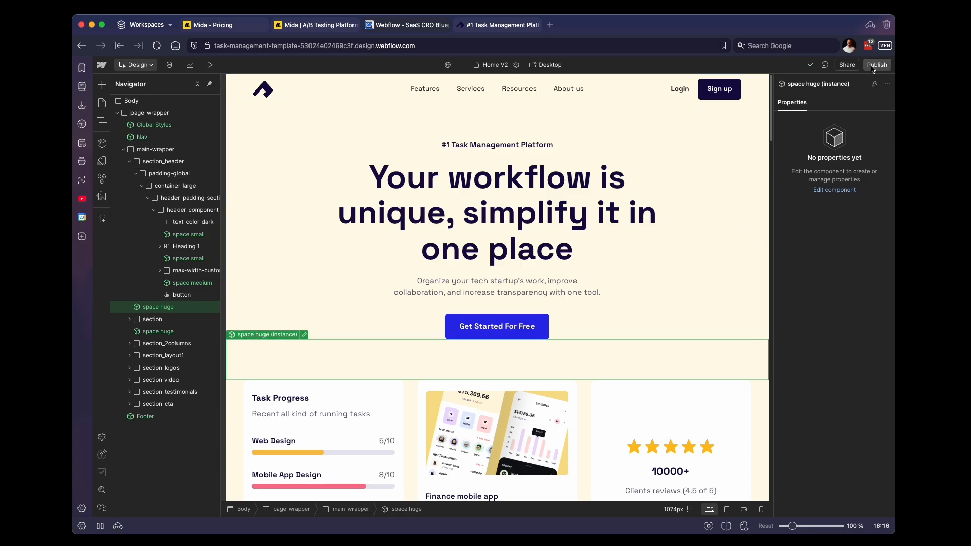
pyautogui.moveTo(876, 64)
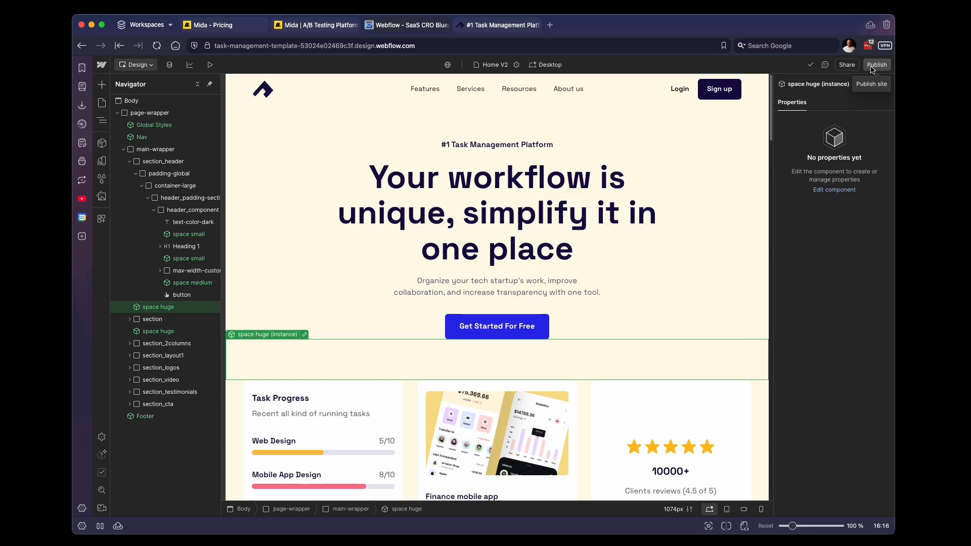
# - Publish the Webflow site to its selected staging domain
pyautogui.click(876, 64)
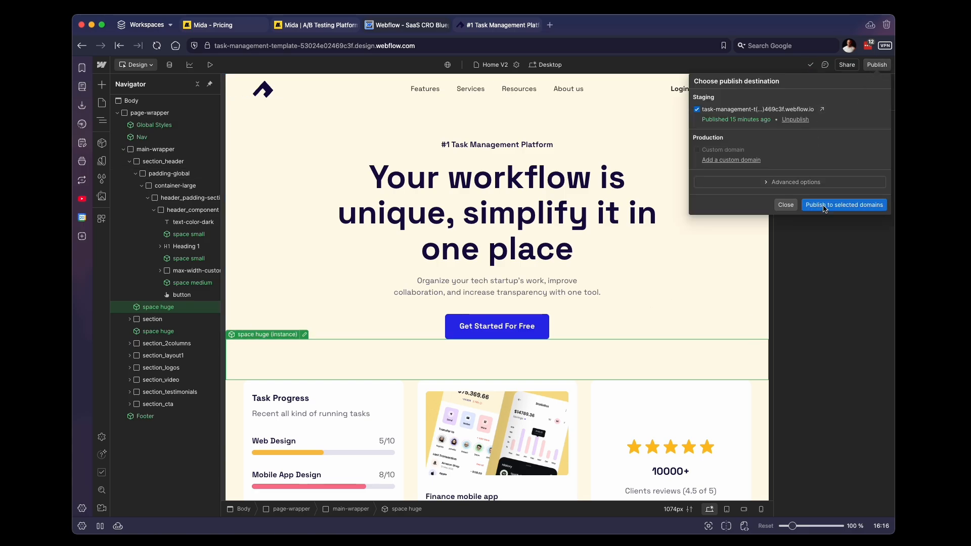
pyautogui.click(844, 204)
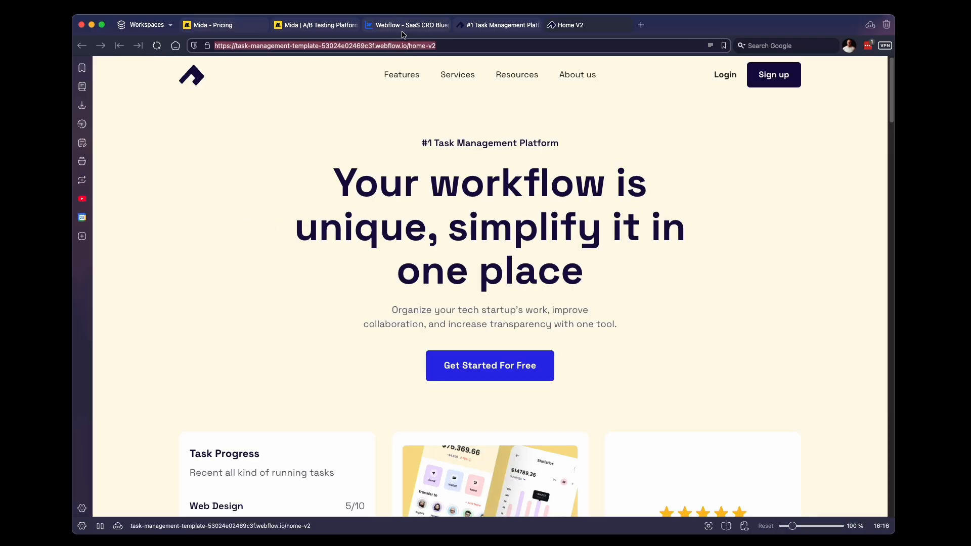
# - Set the base URL to the staging site root and Variant 1 to its home-v2 page
pyautogui.click(316, 25)
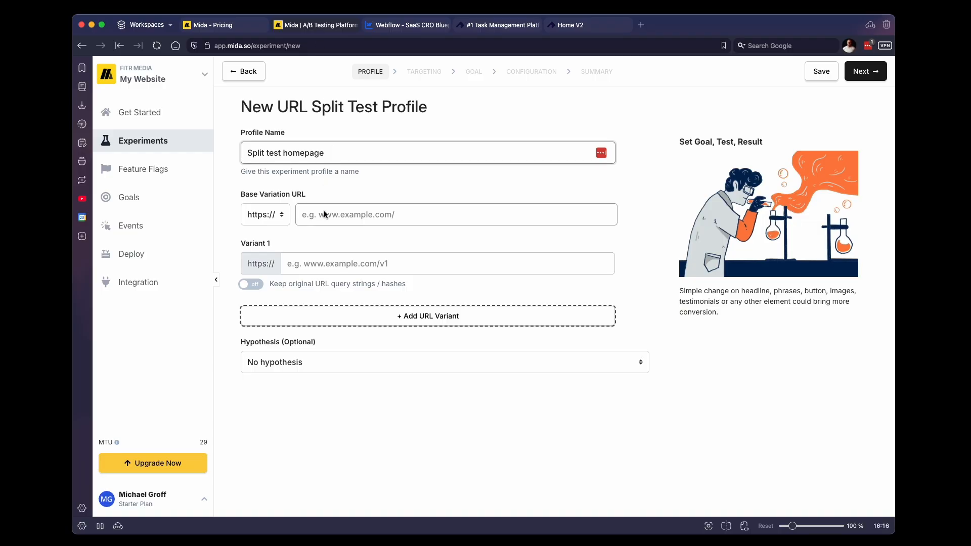
pyautogui.write('task-management-template-53024e02469c3f.webflow.io/home-v2')
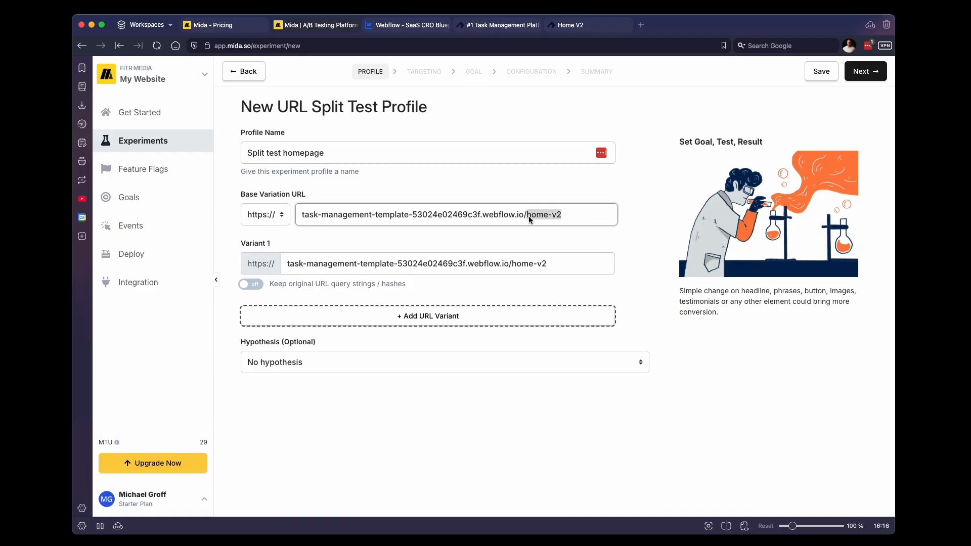
pyautogui.press('Backspace')
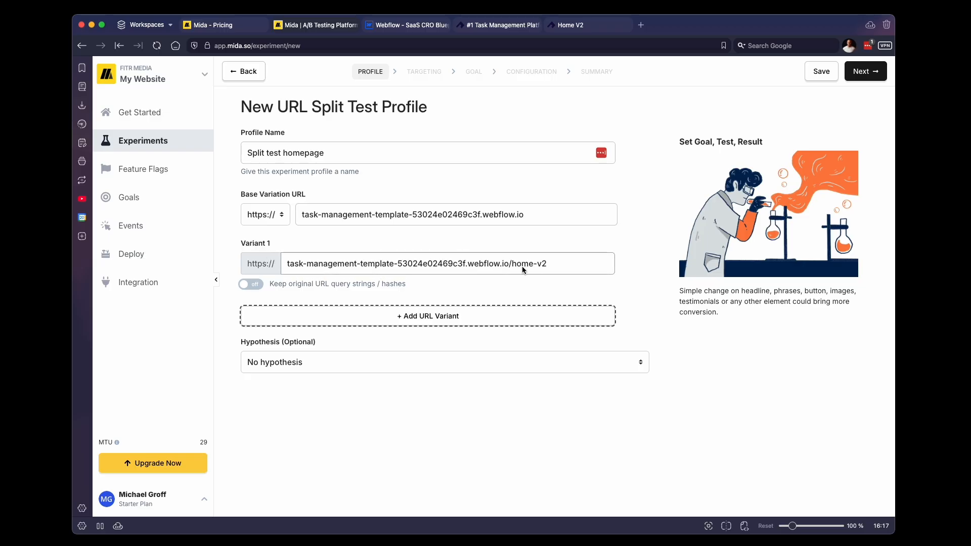
# - Save the split test setup and advance to Targeting, listing Control and Variant 1
pyautogui.click(858, 70)
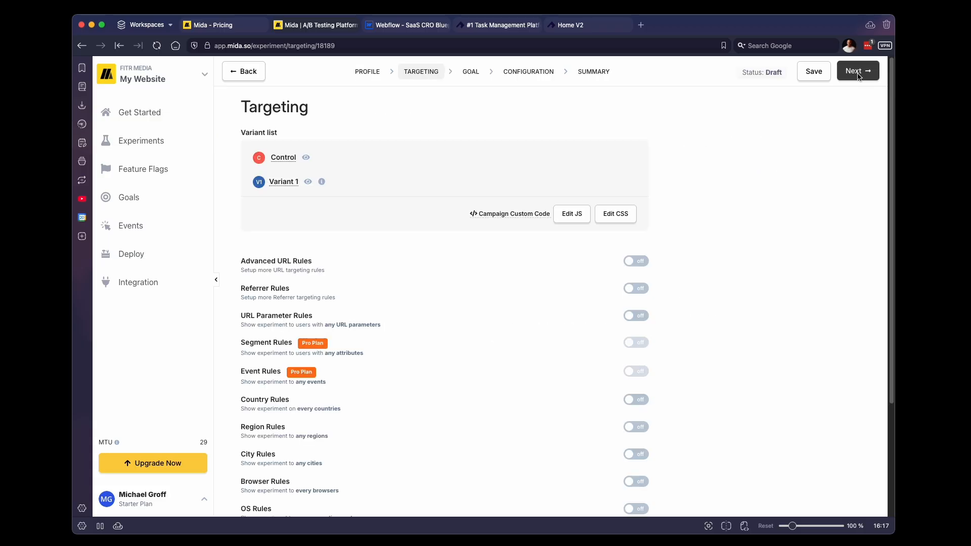
pyautogui.moveTo(600, 149)
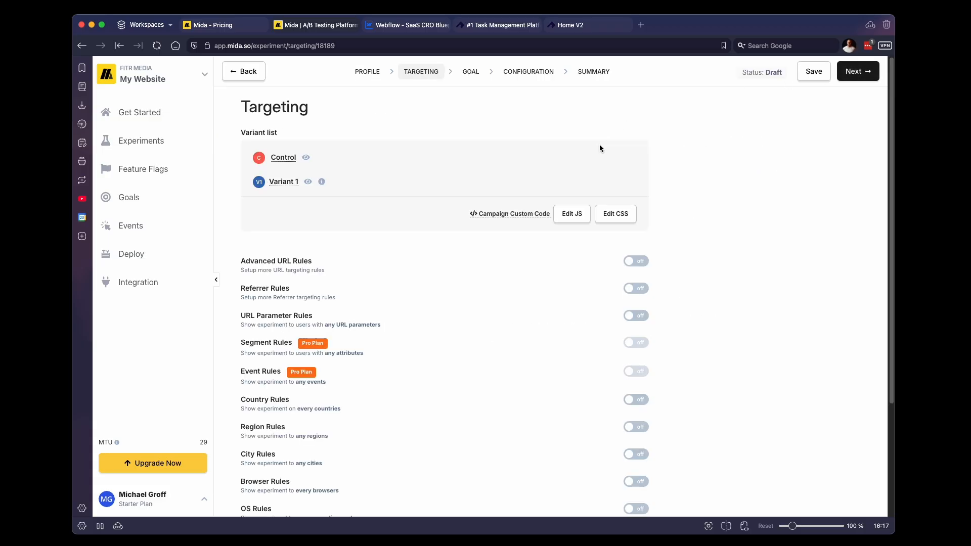
pyautogui.moveTo(733, 295)
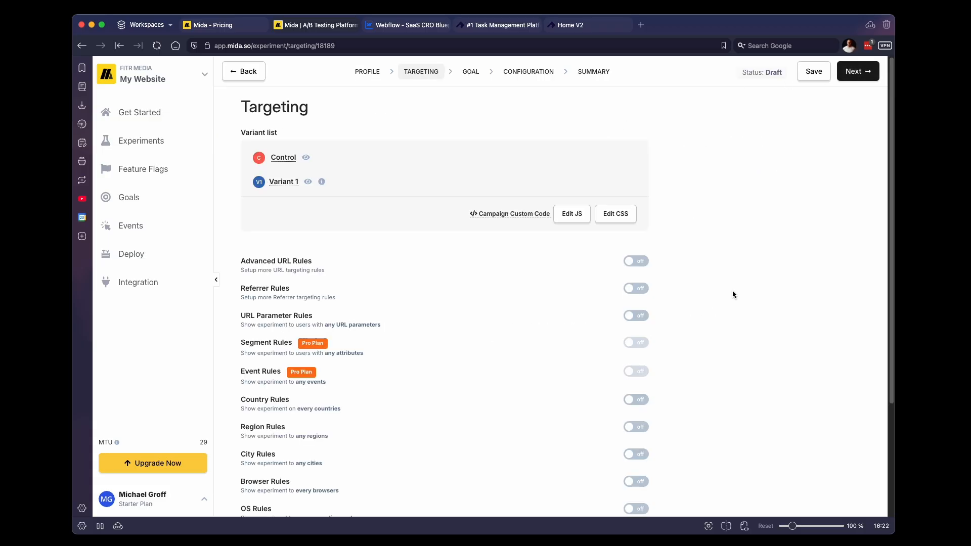
pyautogui.moveTo(667, 366)
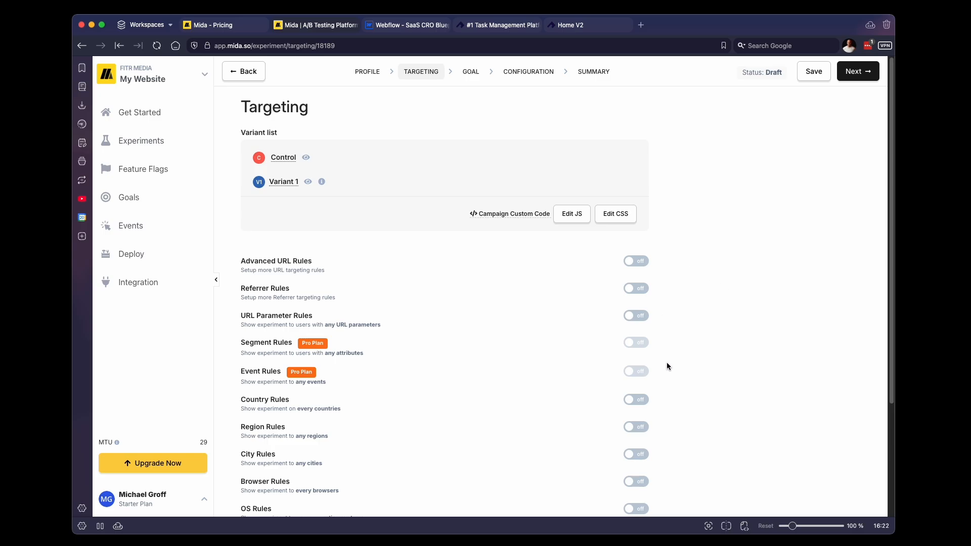
pyautogui.moveTo(847, 85)
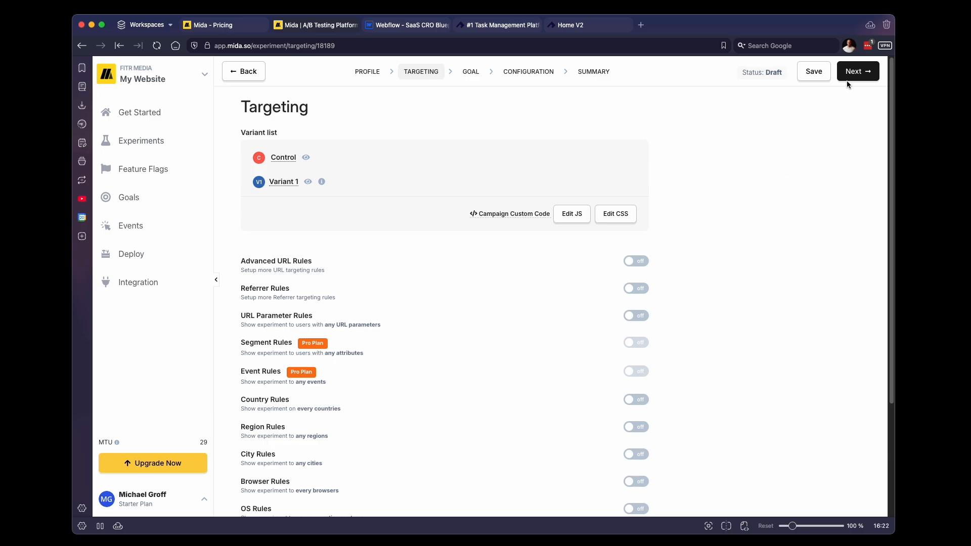
# - Save targeting, choose 'Signs Up' as the primary goal profile, and continue to configuration
pyautogui.click(857, 70)
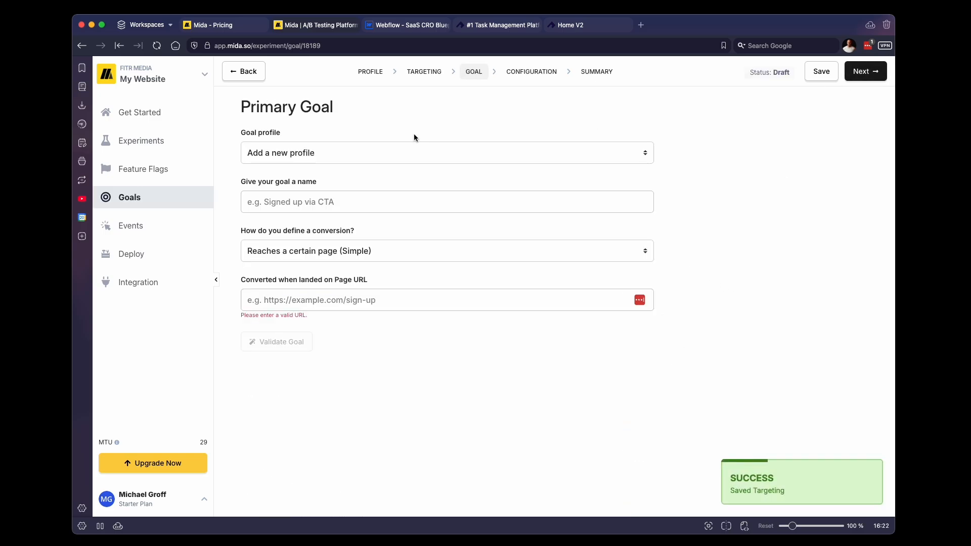
pyautogui.moveTo(371, 159)
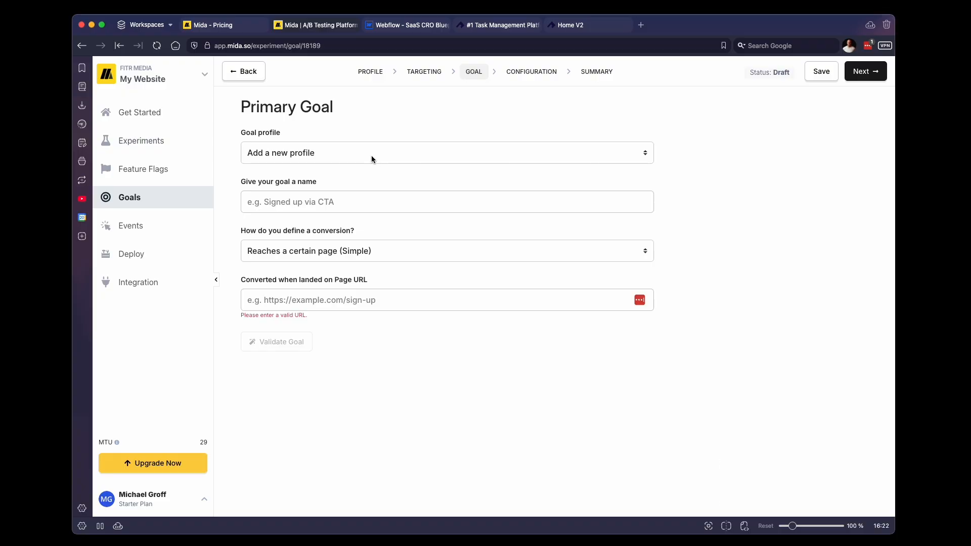
pyautogui.click(445, 152)
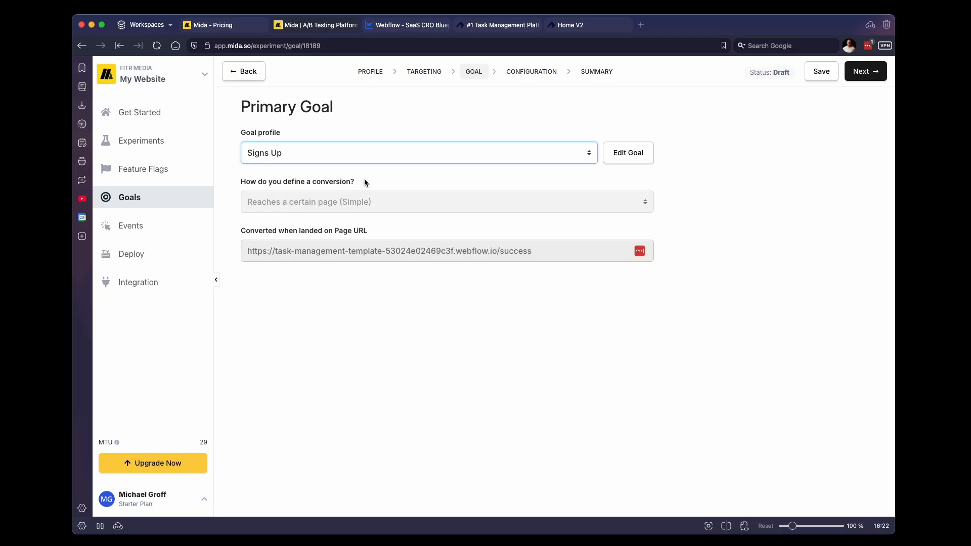
pyautogui.moveTo(779, 126)
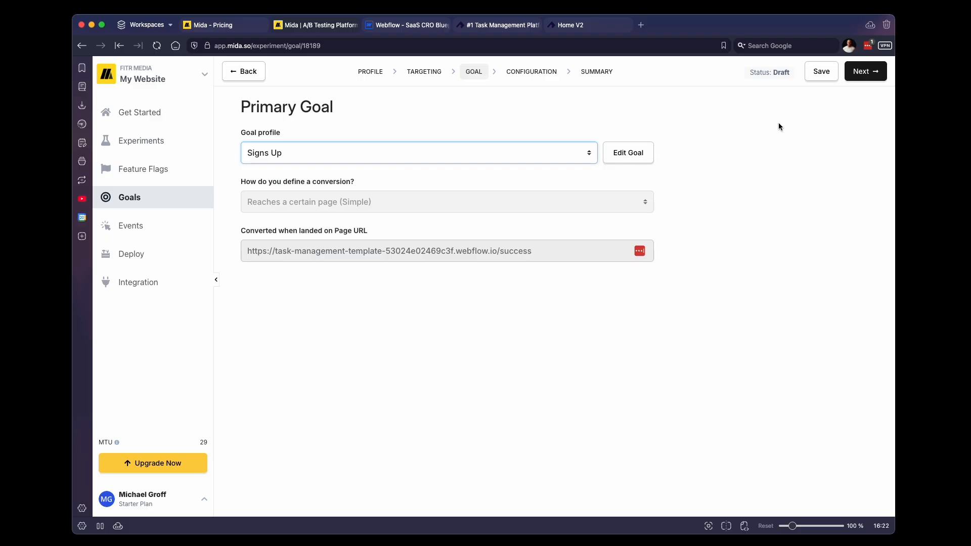
pyautogui.moveTo(825, 110)
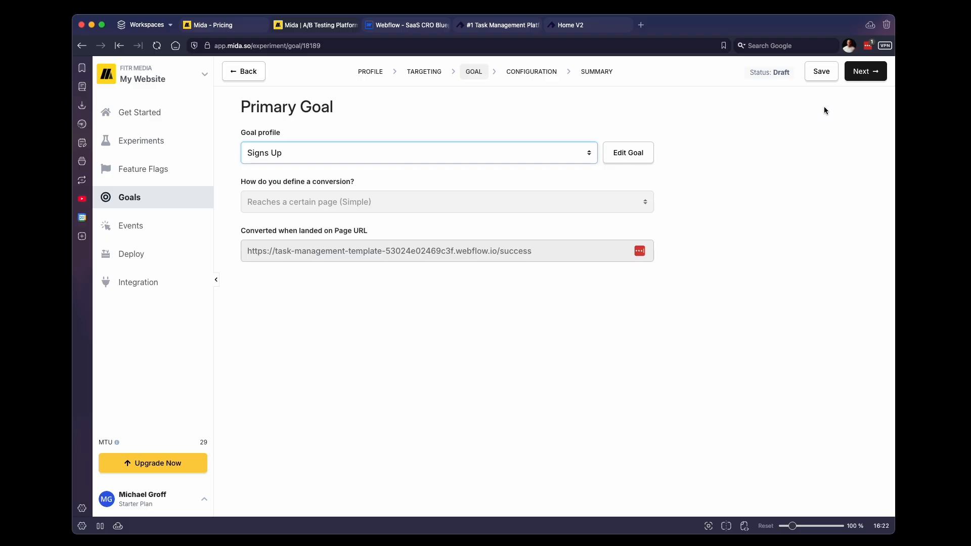
pyautogui.click(865, 71)
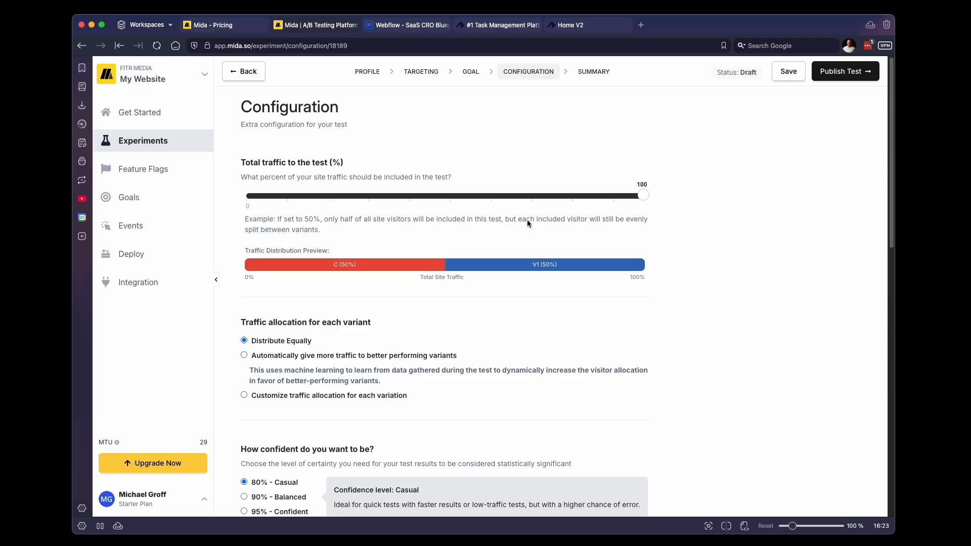
pyautogui.moveTo(317, 209)
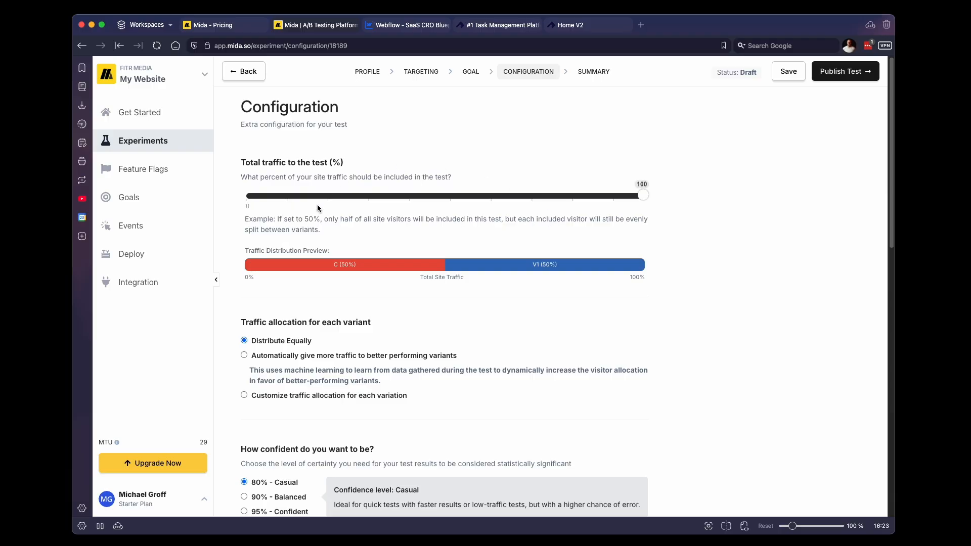
pyautogui.moveTo(844, 71)
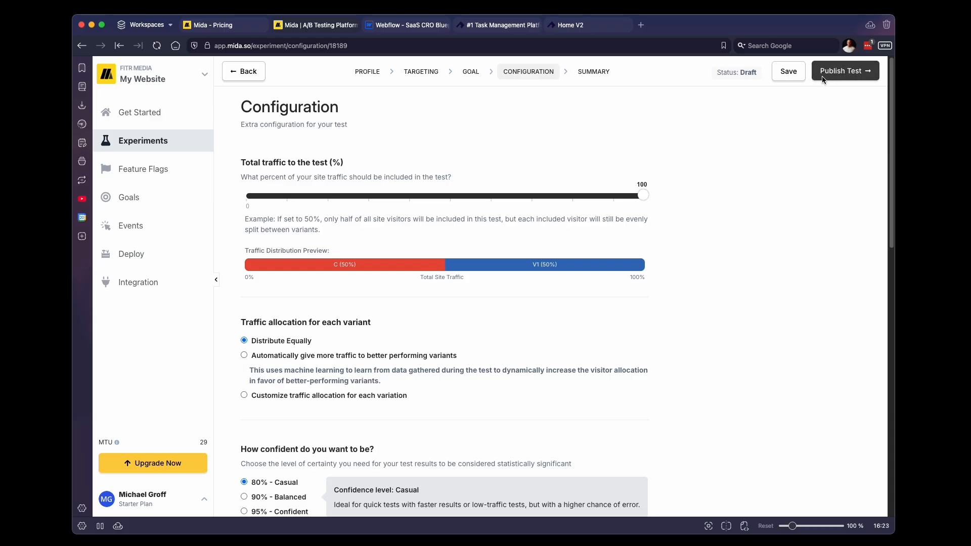
# - Publish 'Split test homepage' with 100% traffic distributed equally between Control and Variant 1
pyautogui.click(844, 71)
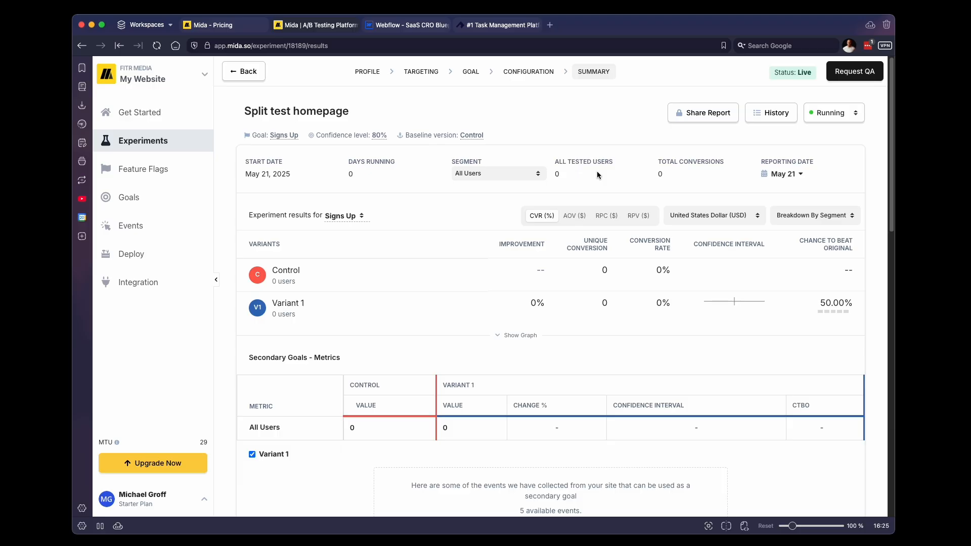
pyautogui.moveTo(592, 180)
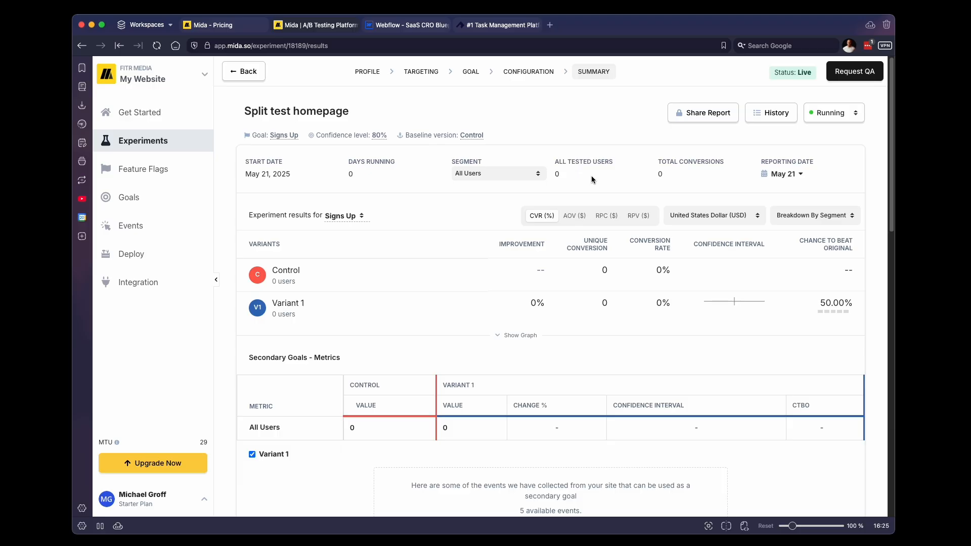